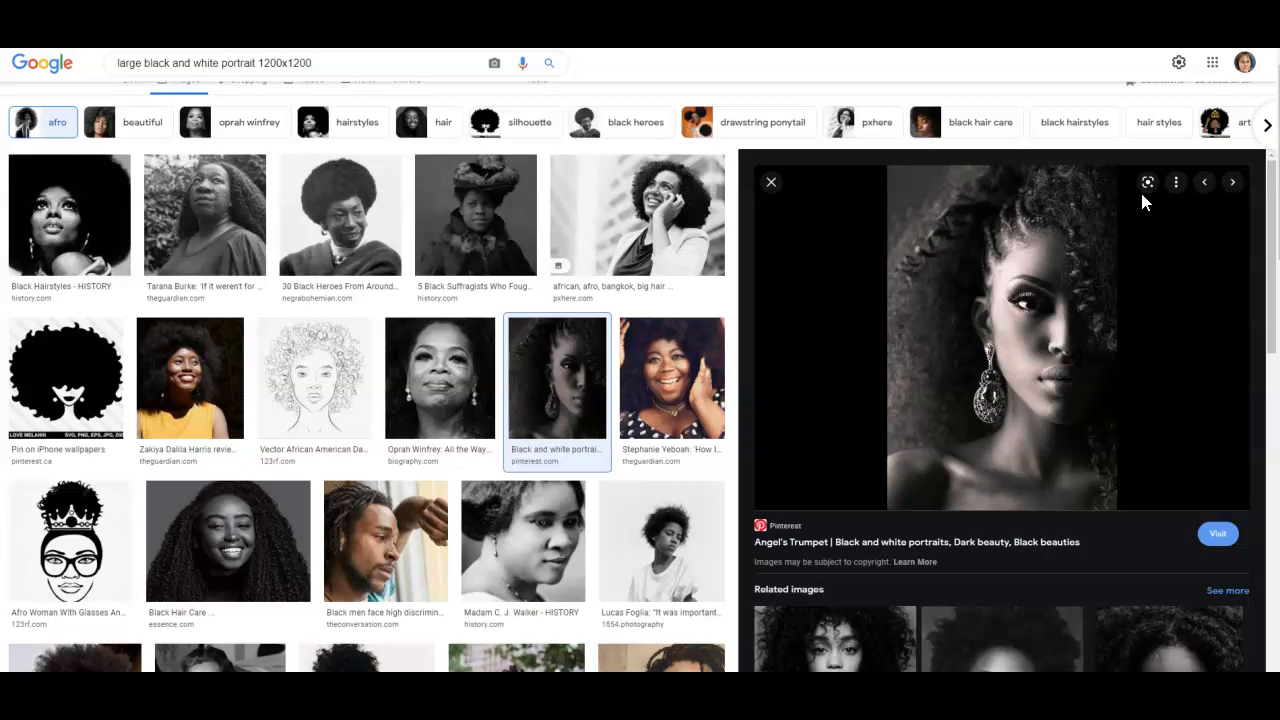
mouse_move(960, 342)
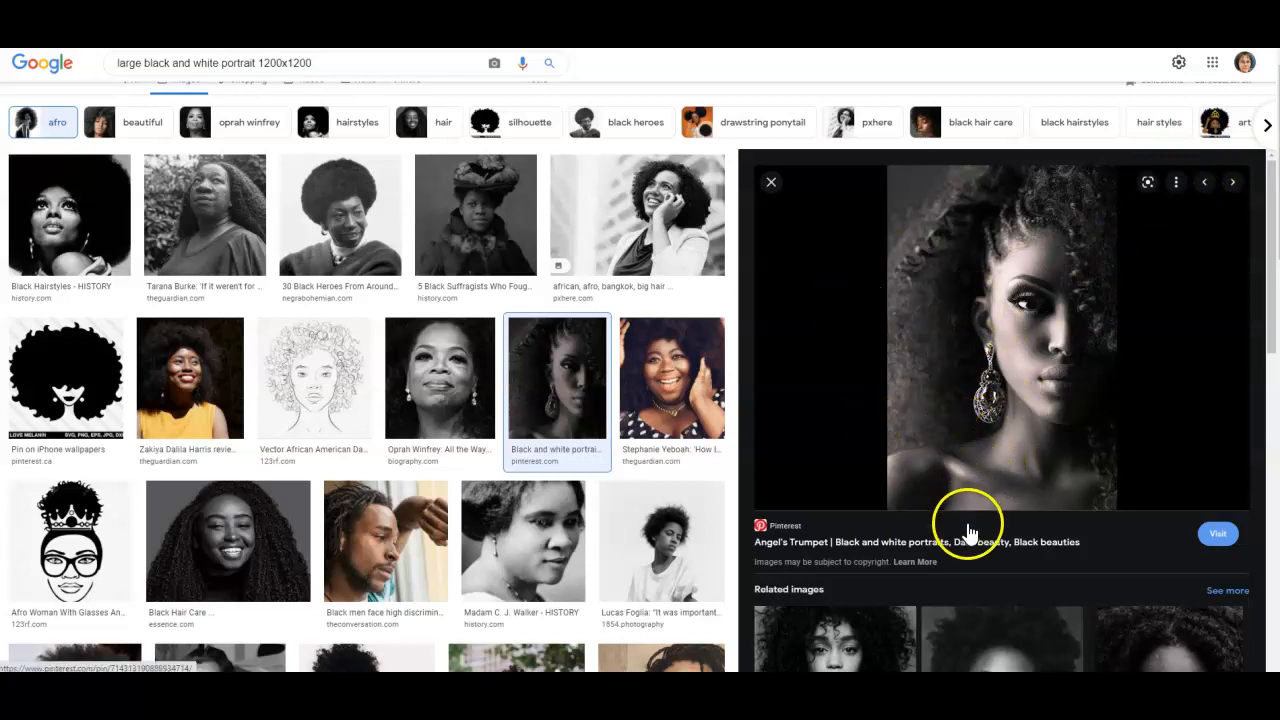
mouse_move(900, 400)
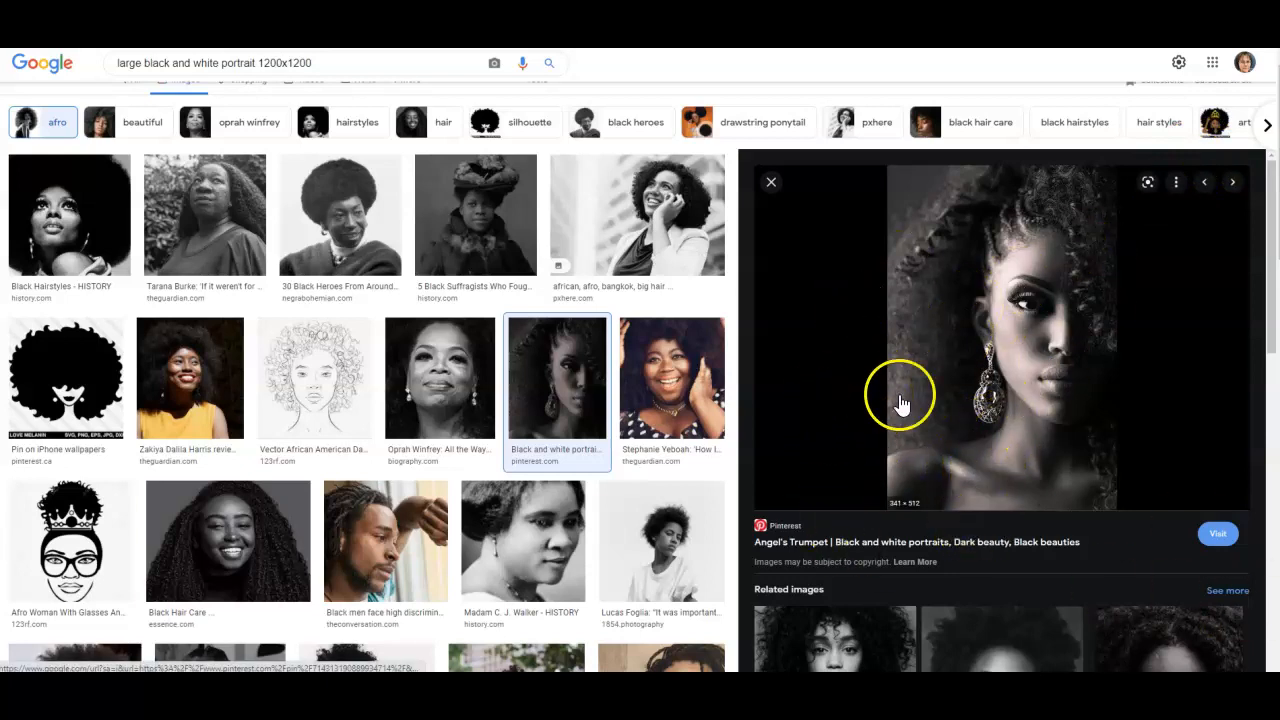
mouse_move(784, 406)
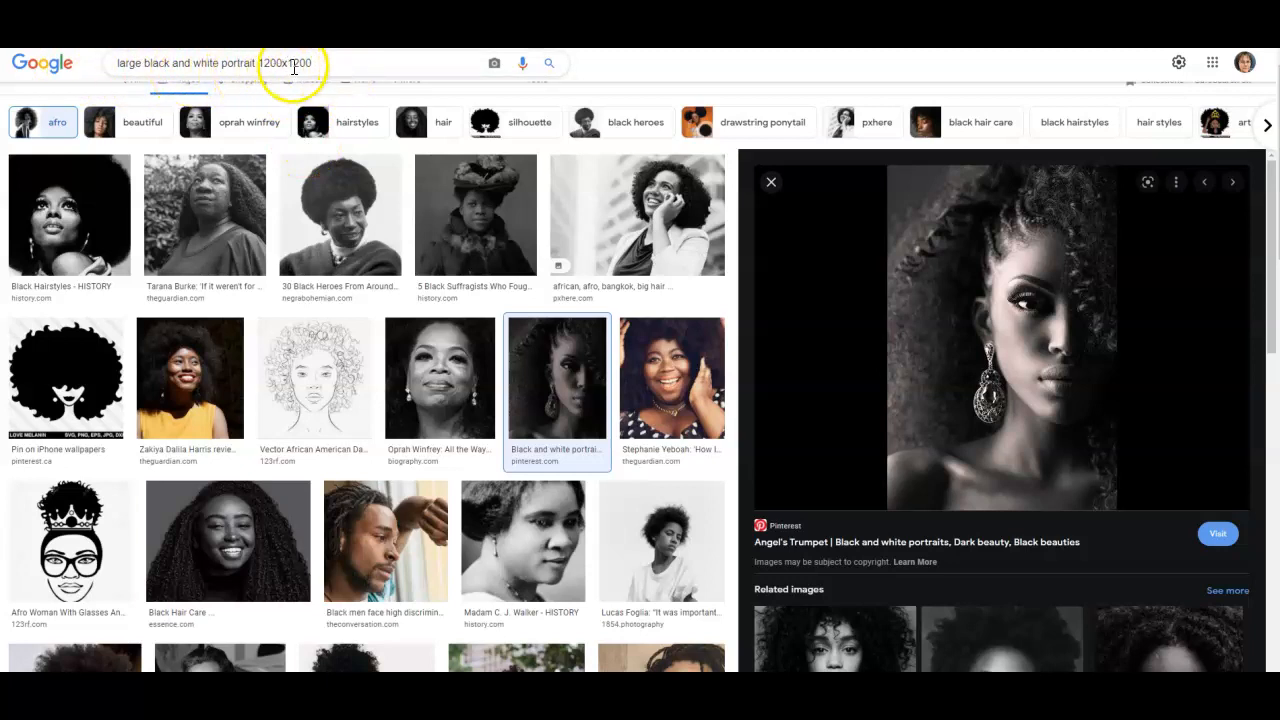
mouse_move(836, 560)
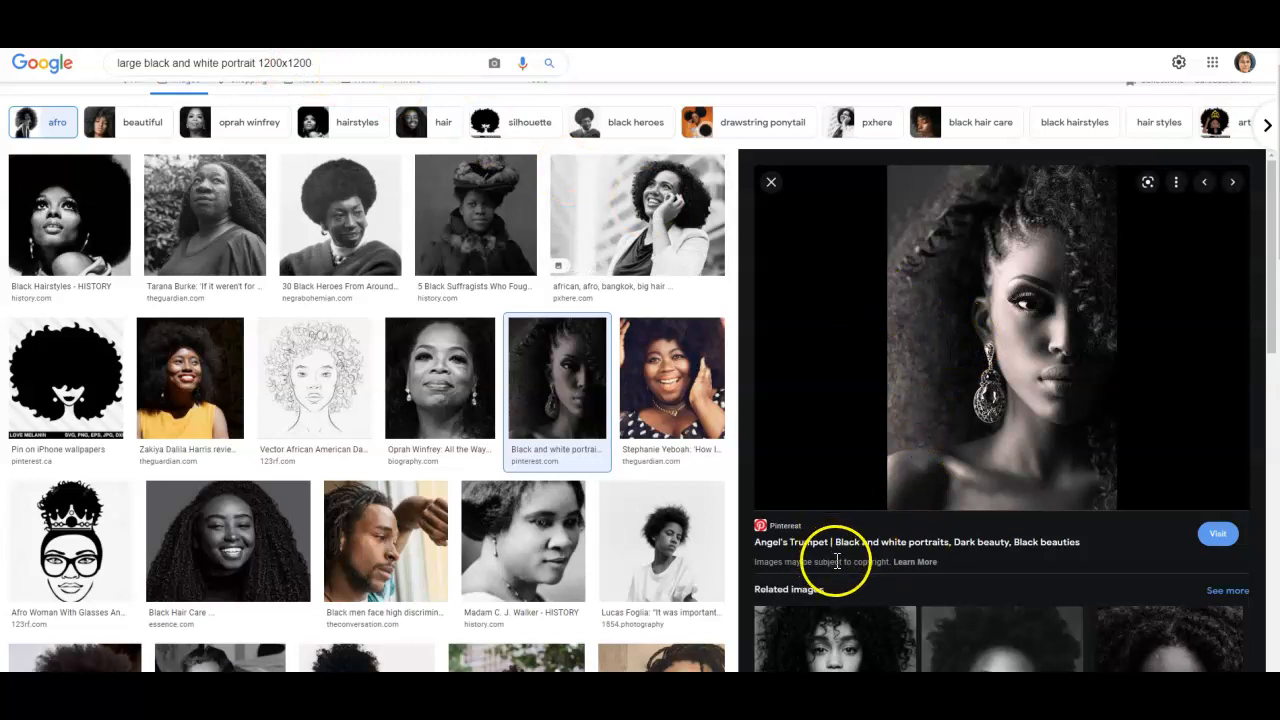
mouse_move(876, 546)
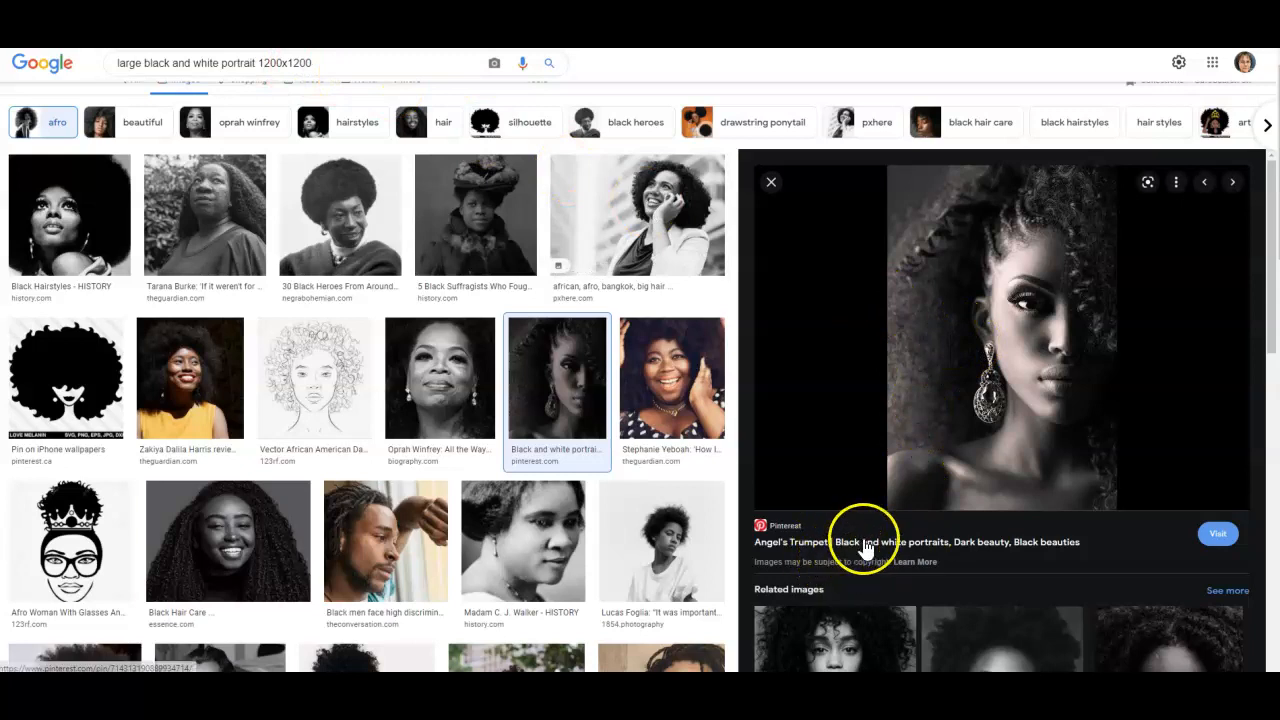
mouse_move(836, 444)
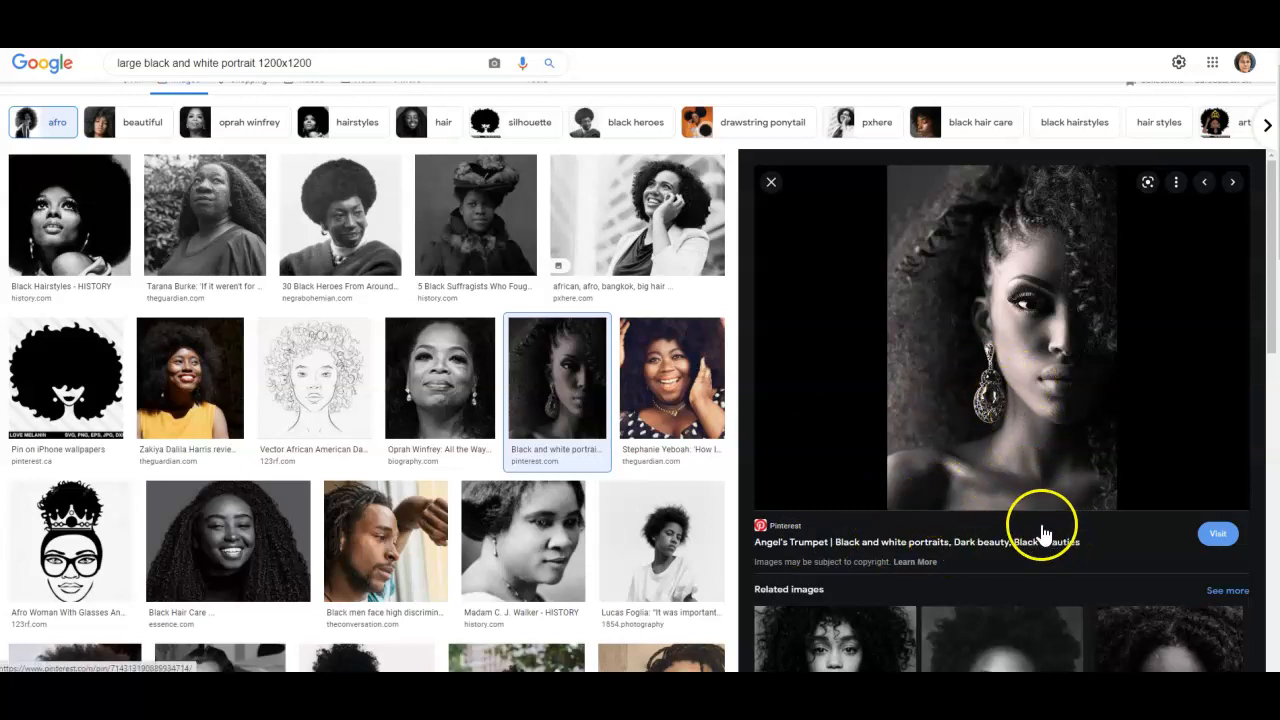
mouse_move(960, 516)
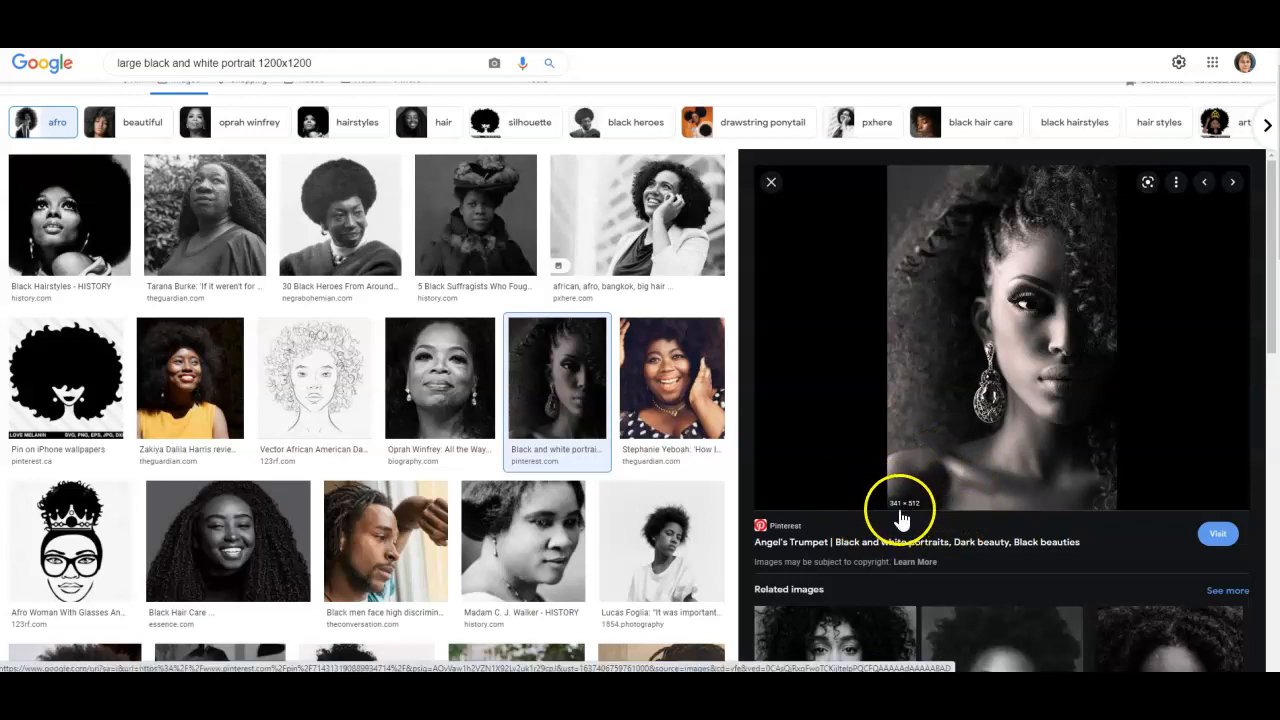
mouse_move(952, 516)
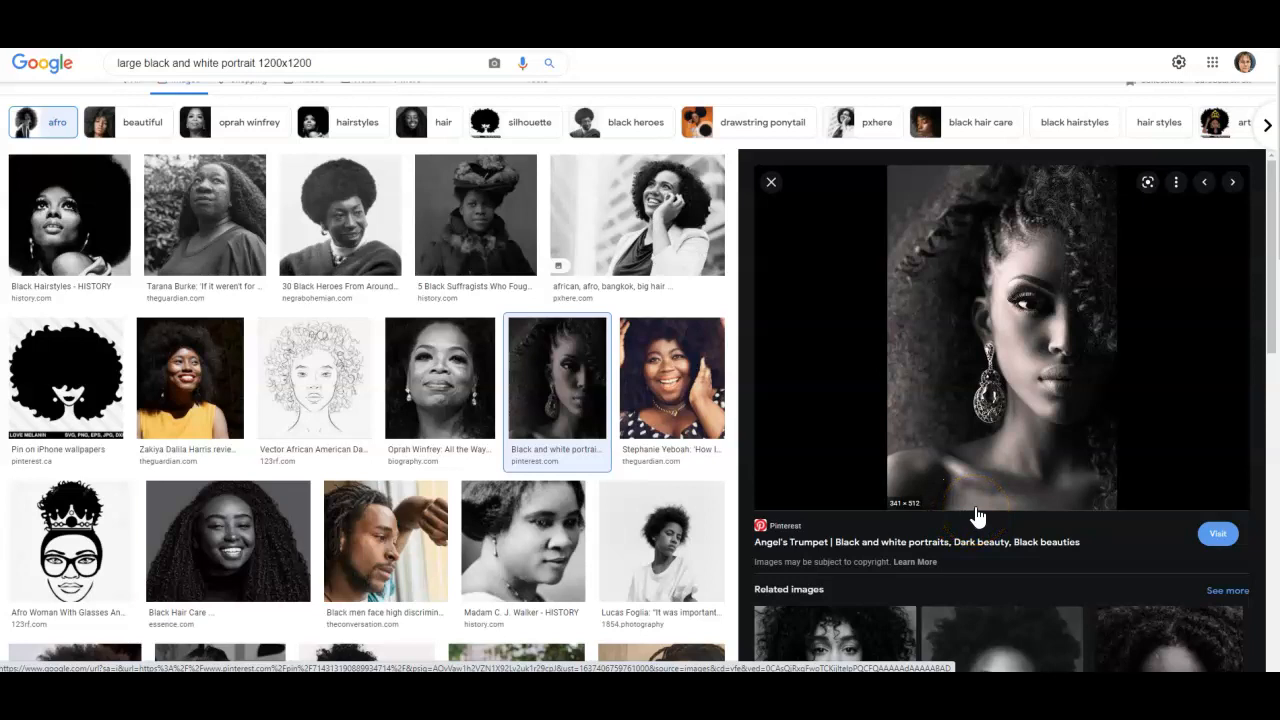
mouse_move(1100, 452)
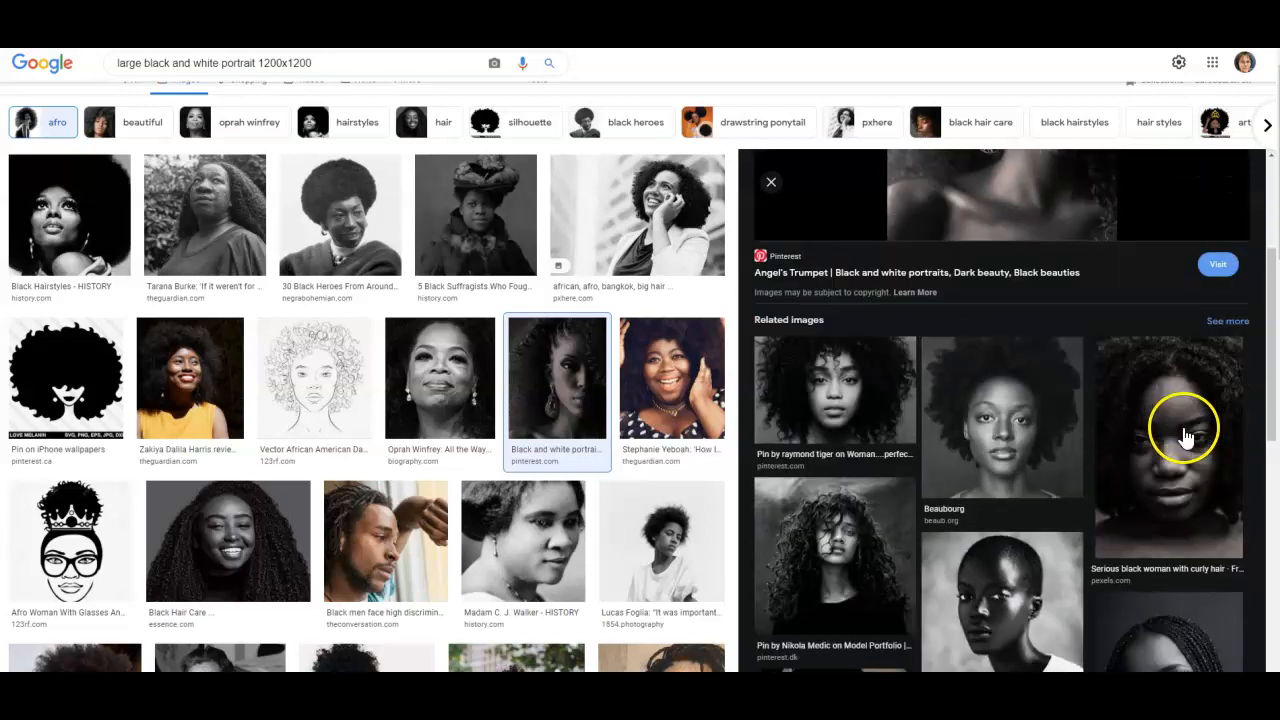
Step: Preview the curly-haired woman's portrait, then the curly-haired child's black-and-white portrait
scroll(down, 3)
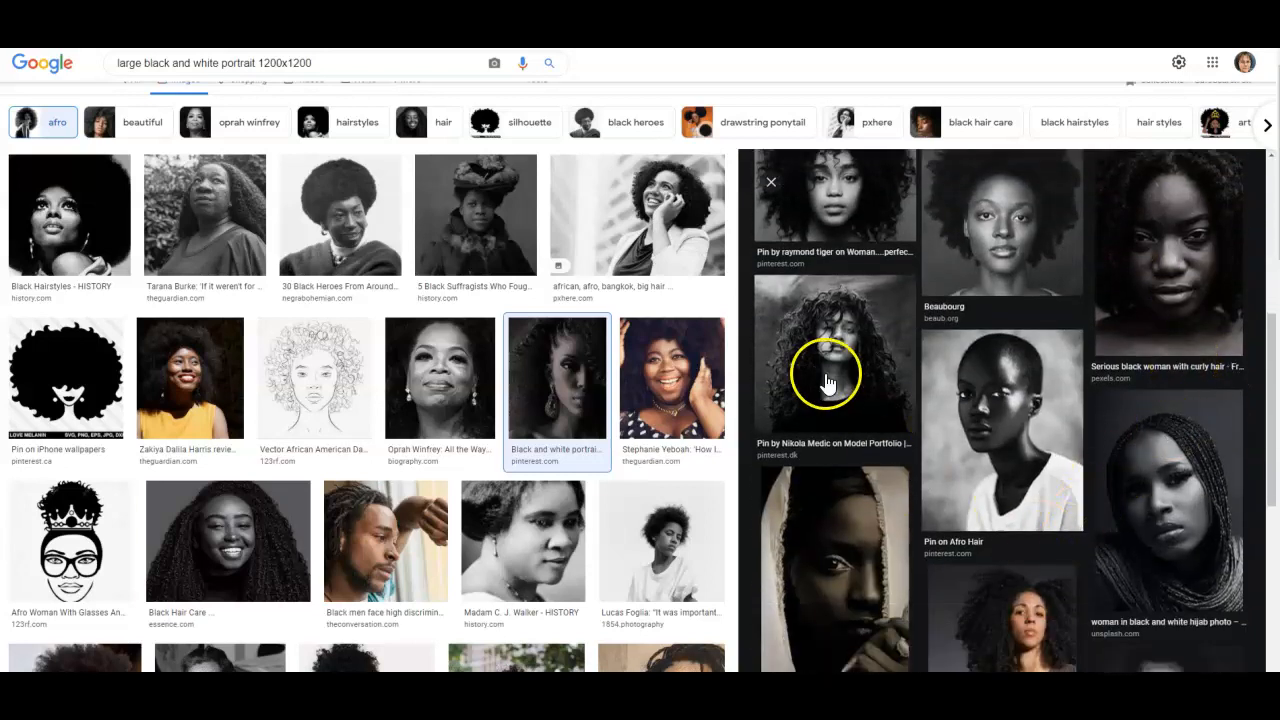
click(832, 360)
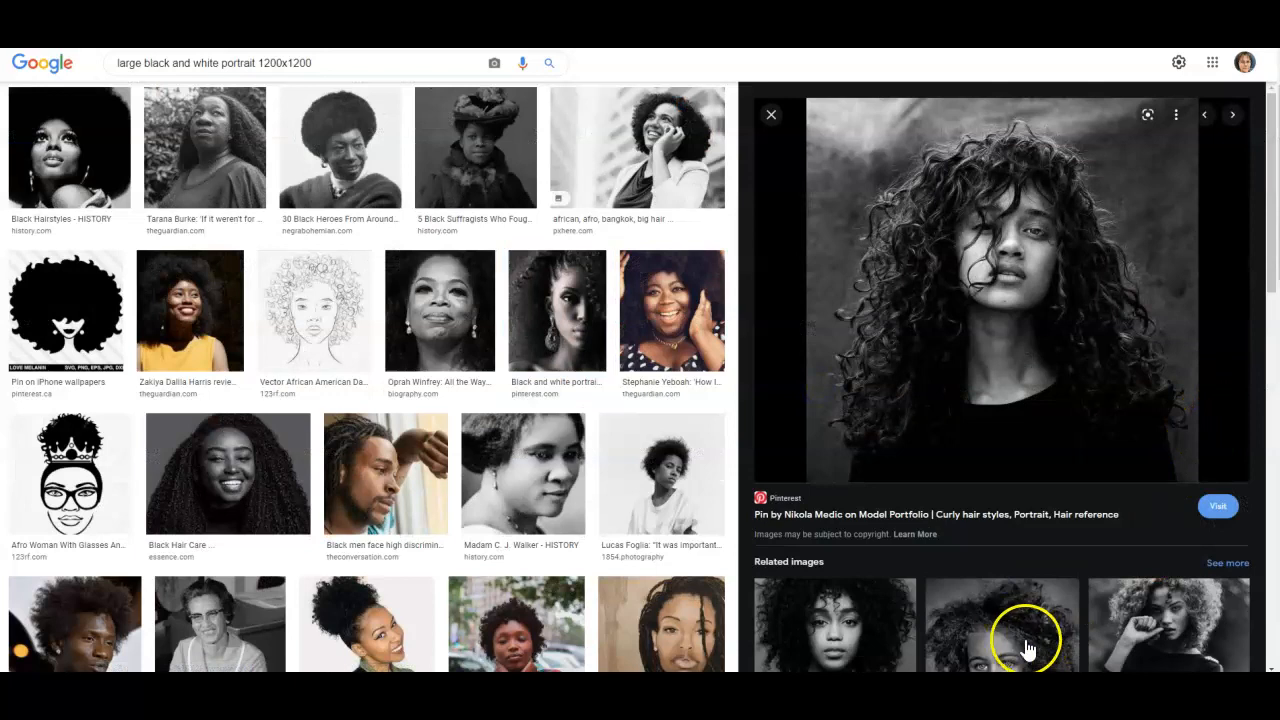
mouse_move(1224, 540)
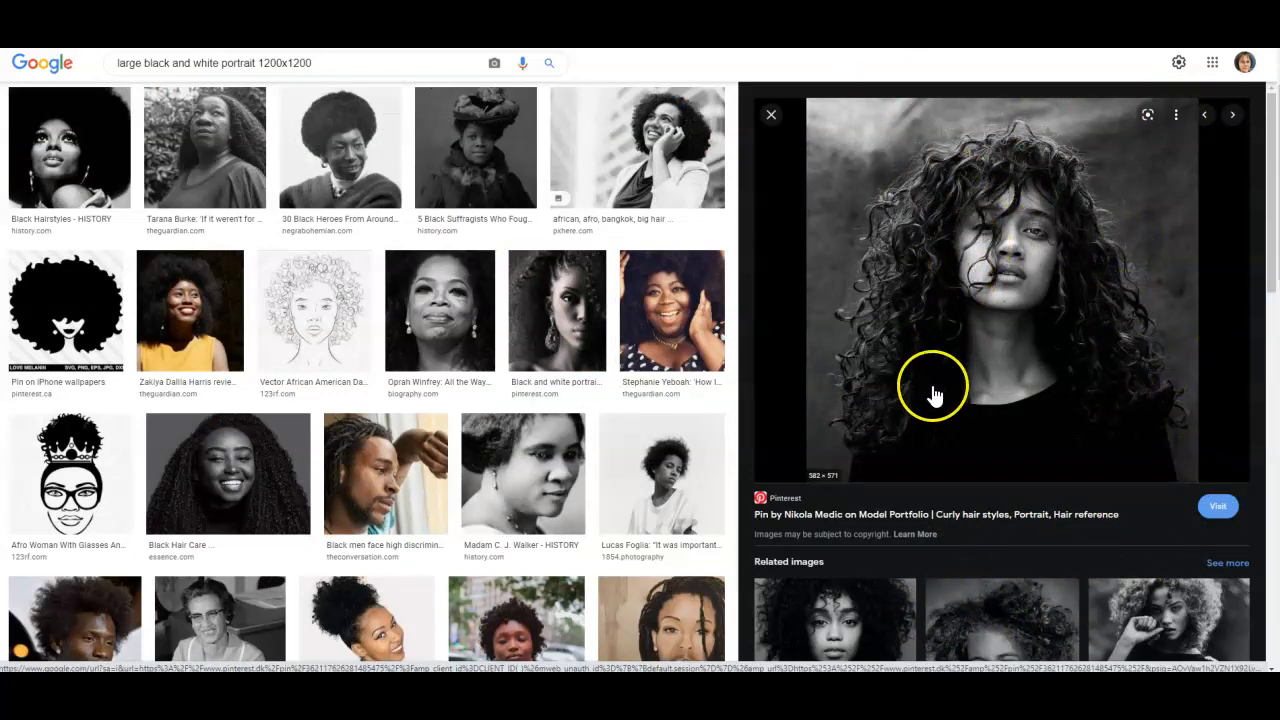
mouse_move(924, 376)
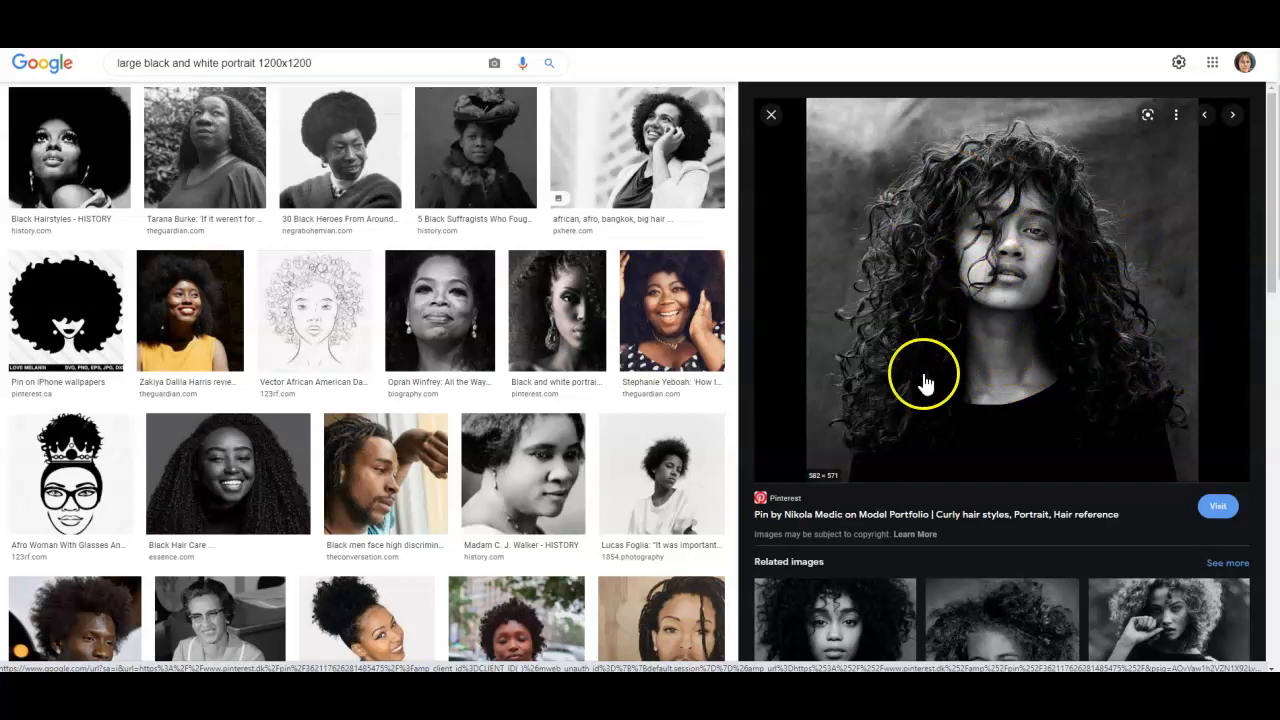
mouse_move(828, 490)
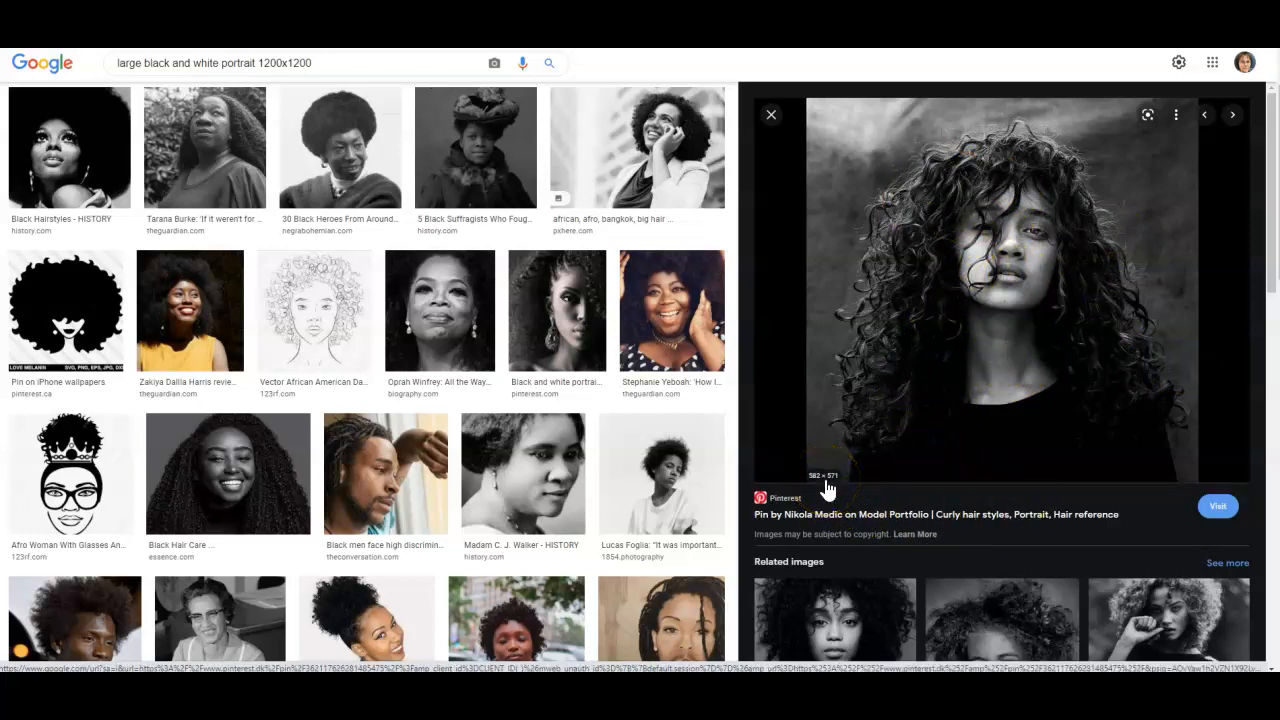
mouse_move(910, 476)
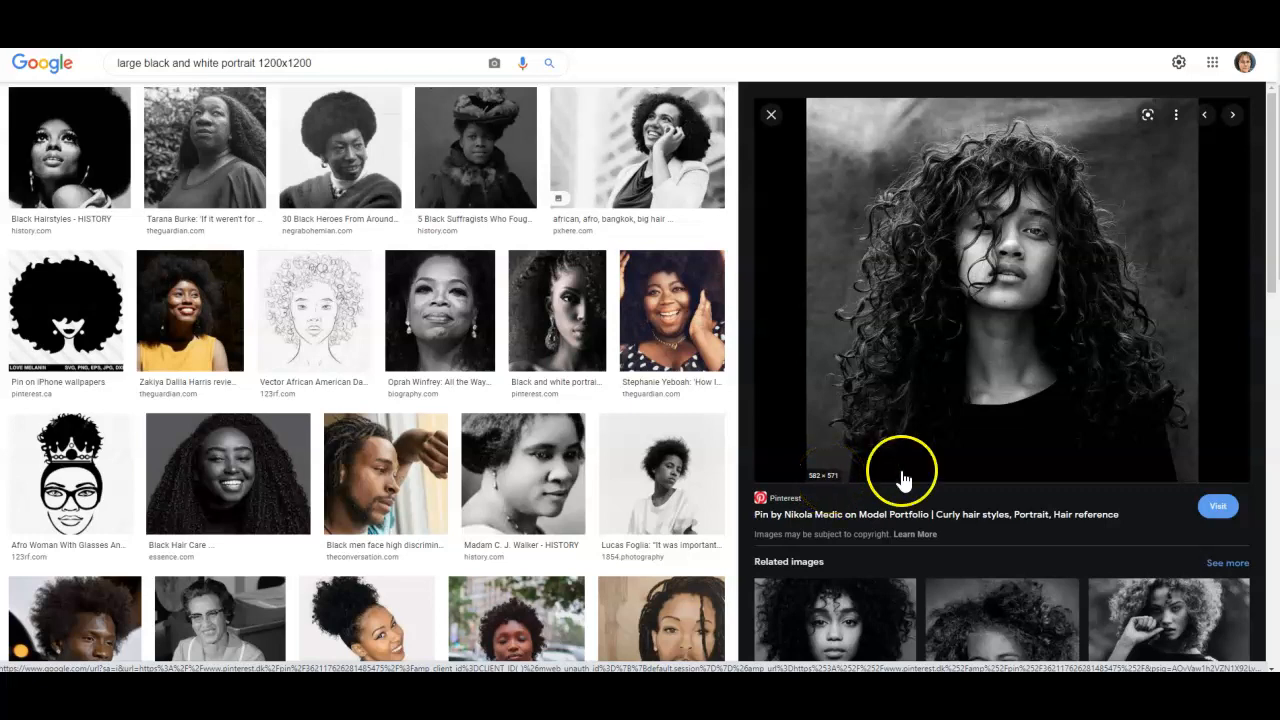
scroll(down, 3)
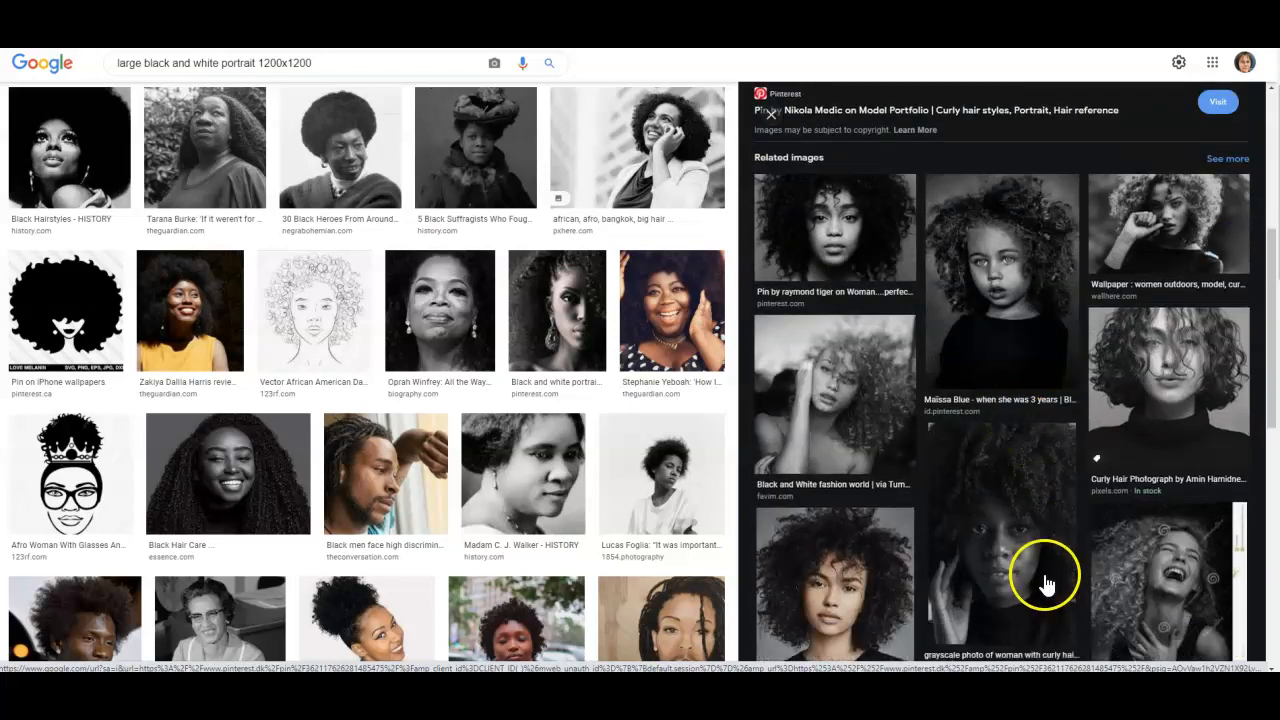
click(1000, 290)
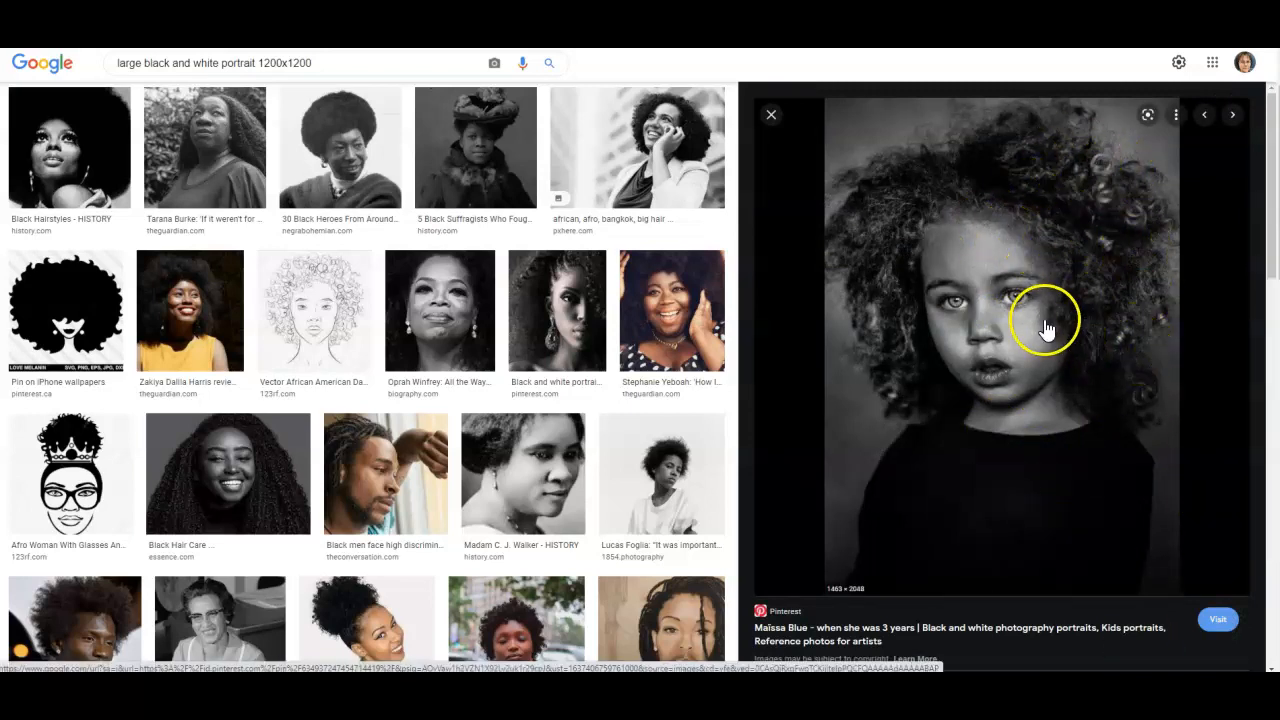
mouse_move(944, 304)
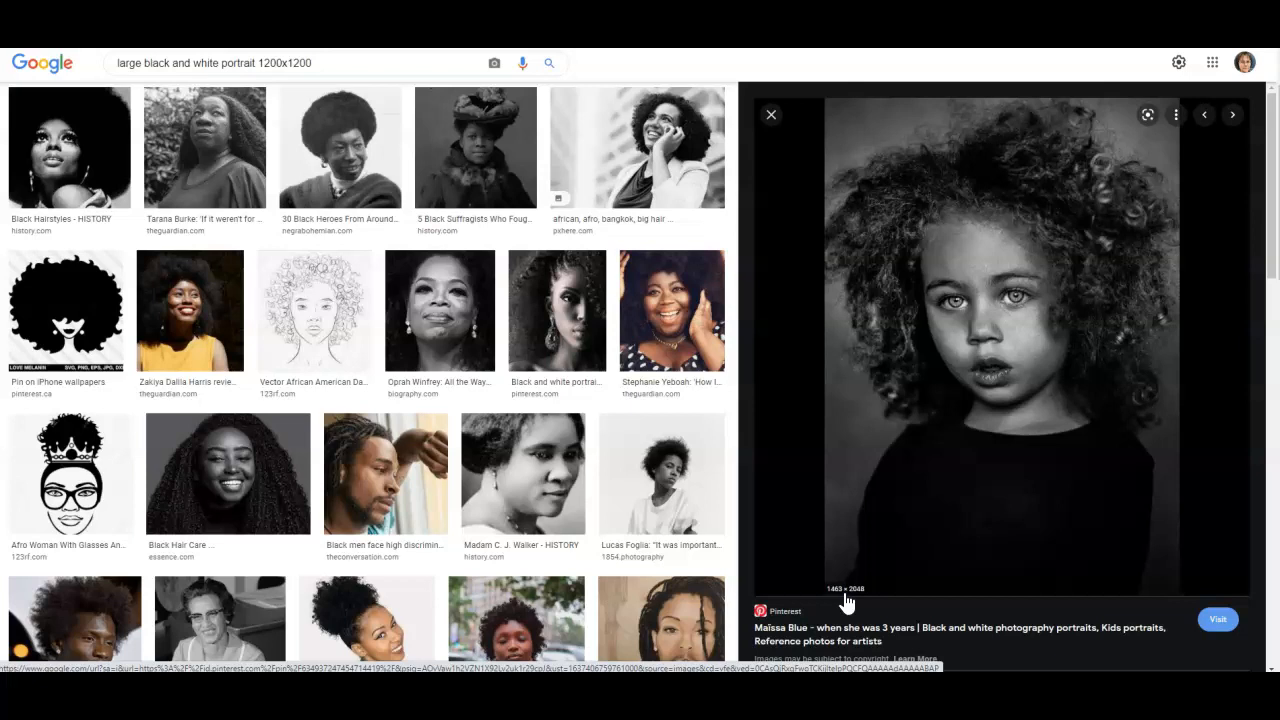
mouse_move(1120, 396)
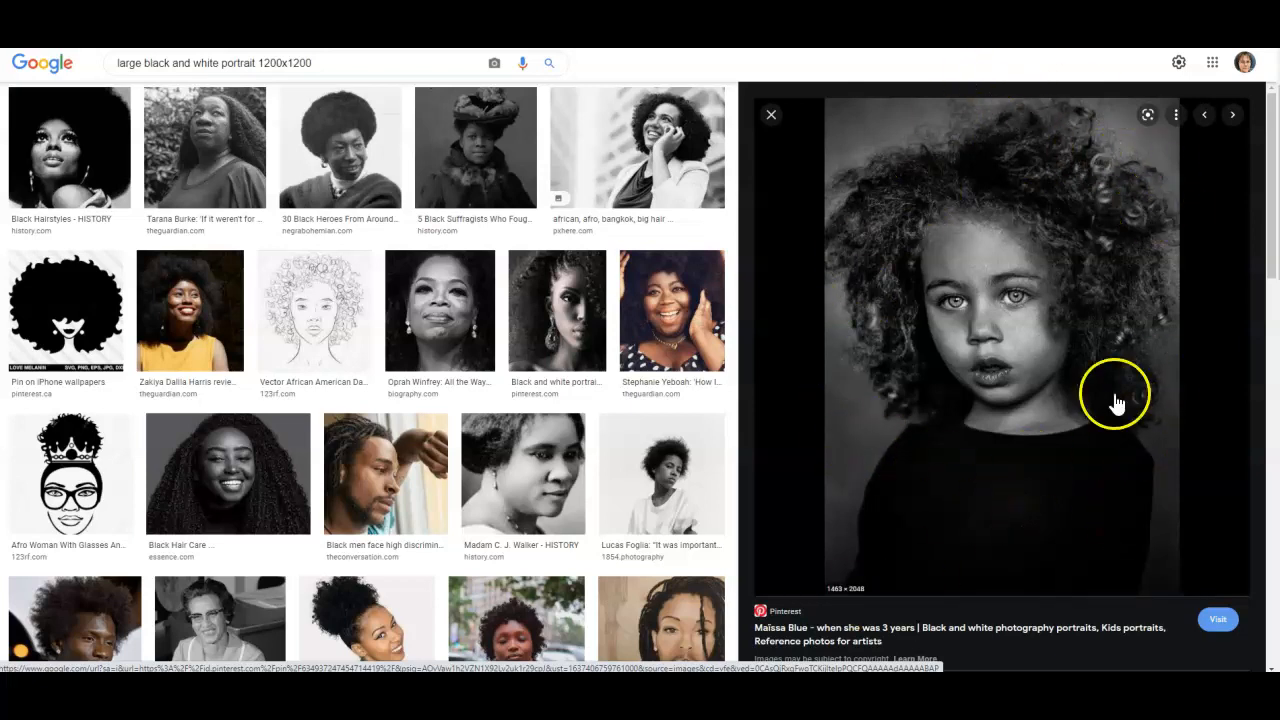
mouse_move(1262, 452)
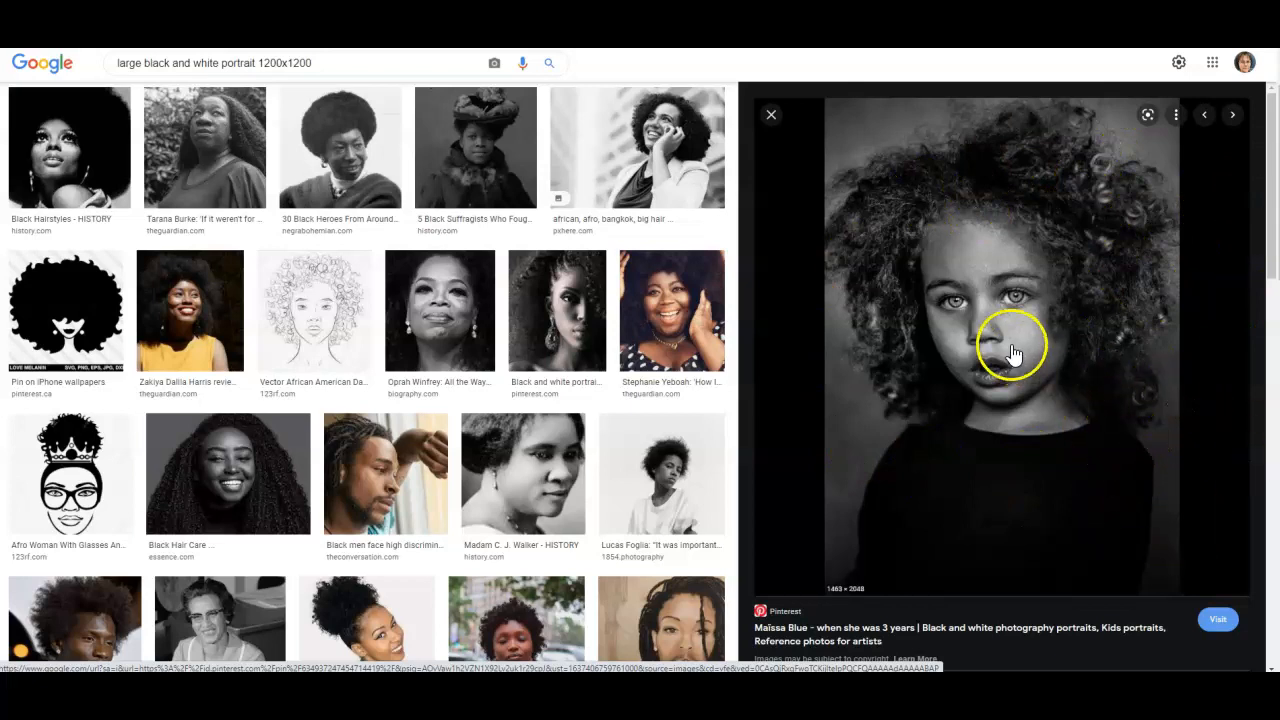
Step: Save the child's black-and-white portrait to the computer as a JPEG
right_click(1012, 352)
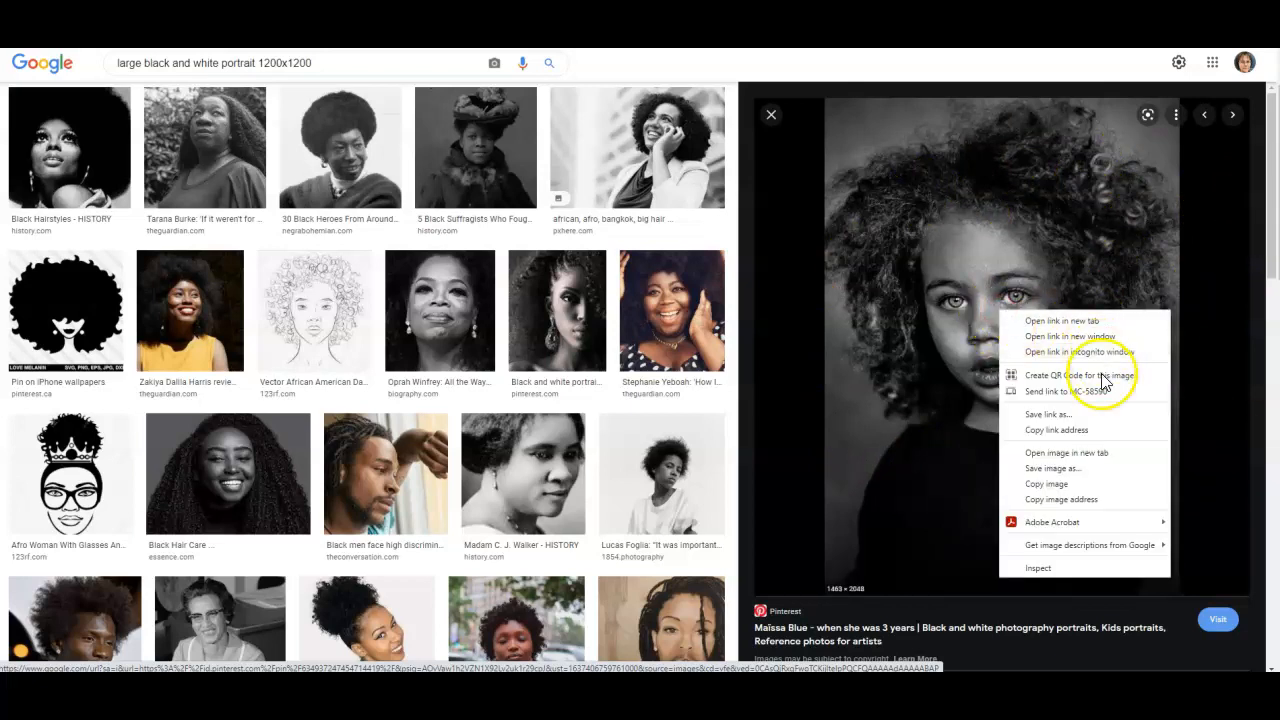
click(1054, 468)
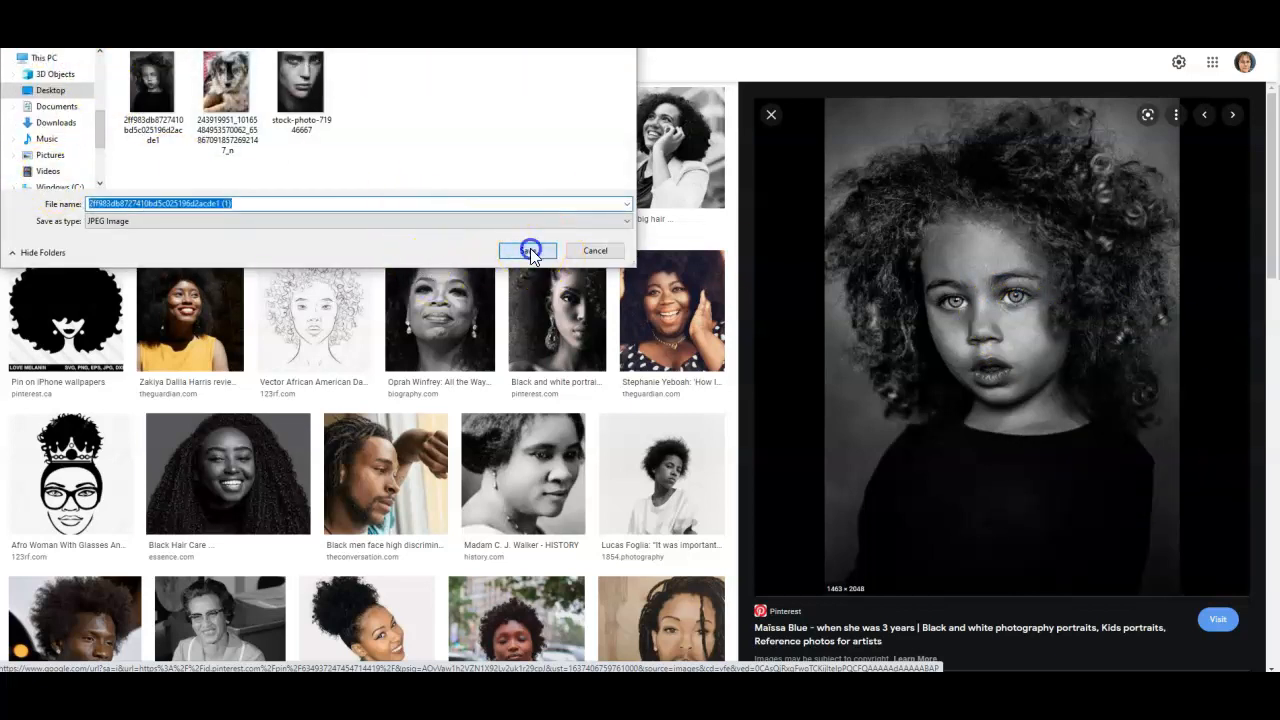
click(528, 250)
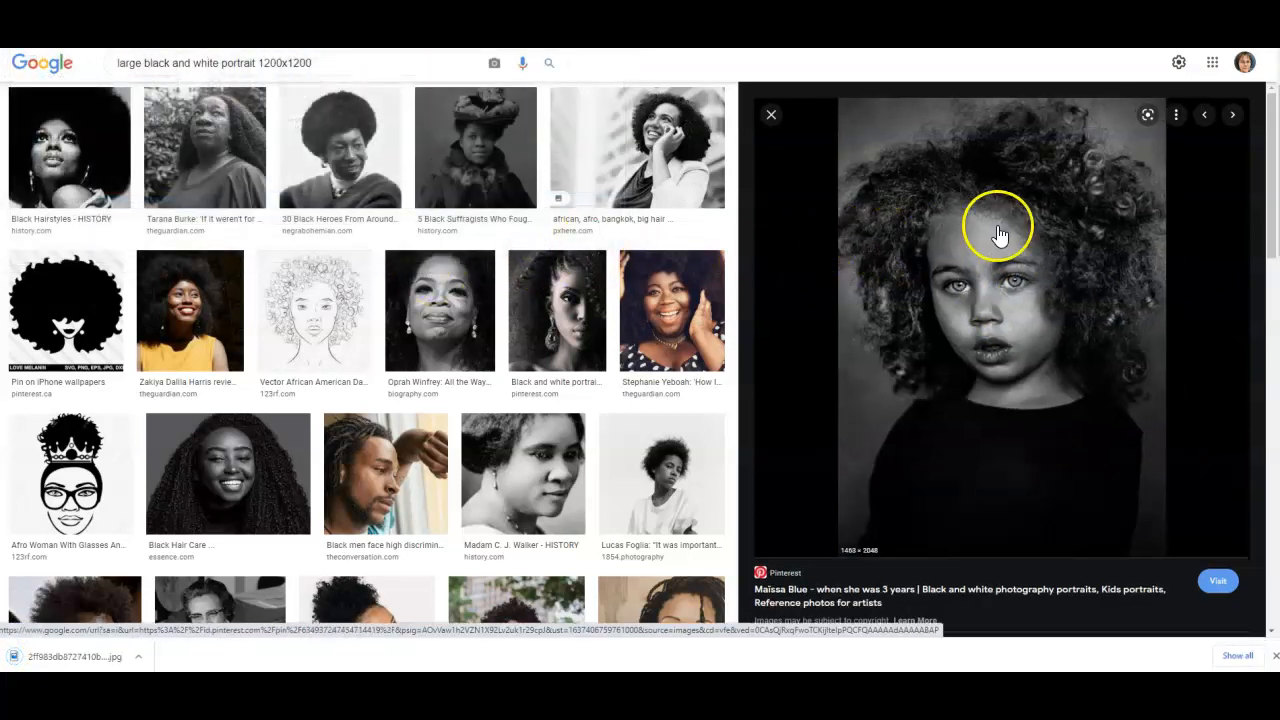
mouse_move(1104, 188)
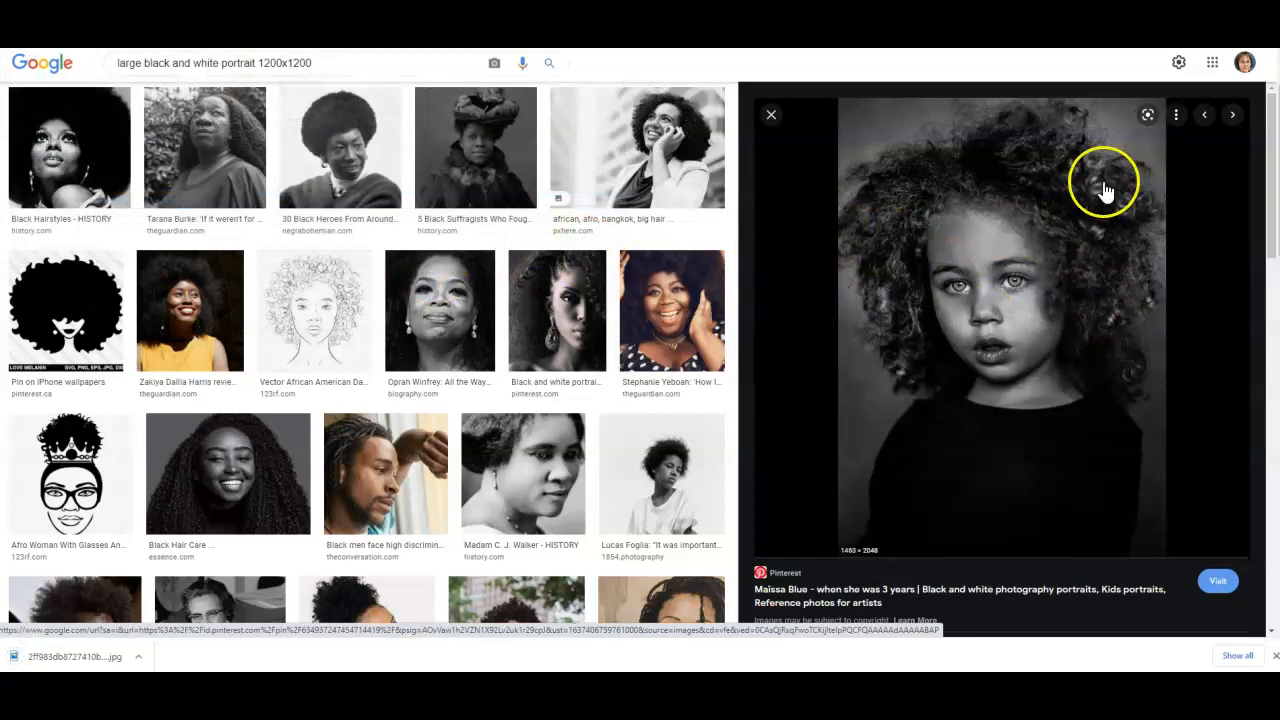
mouse_move(1222, 360)
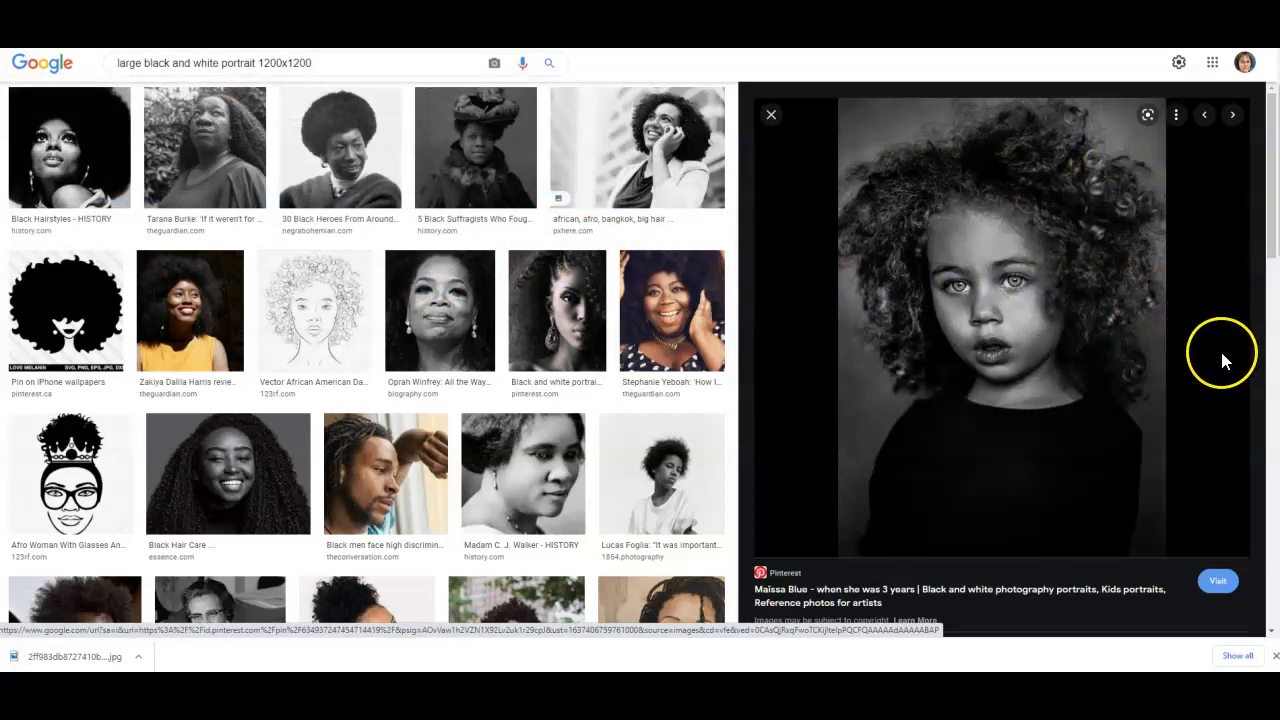
mouse_move(1232, 360)
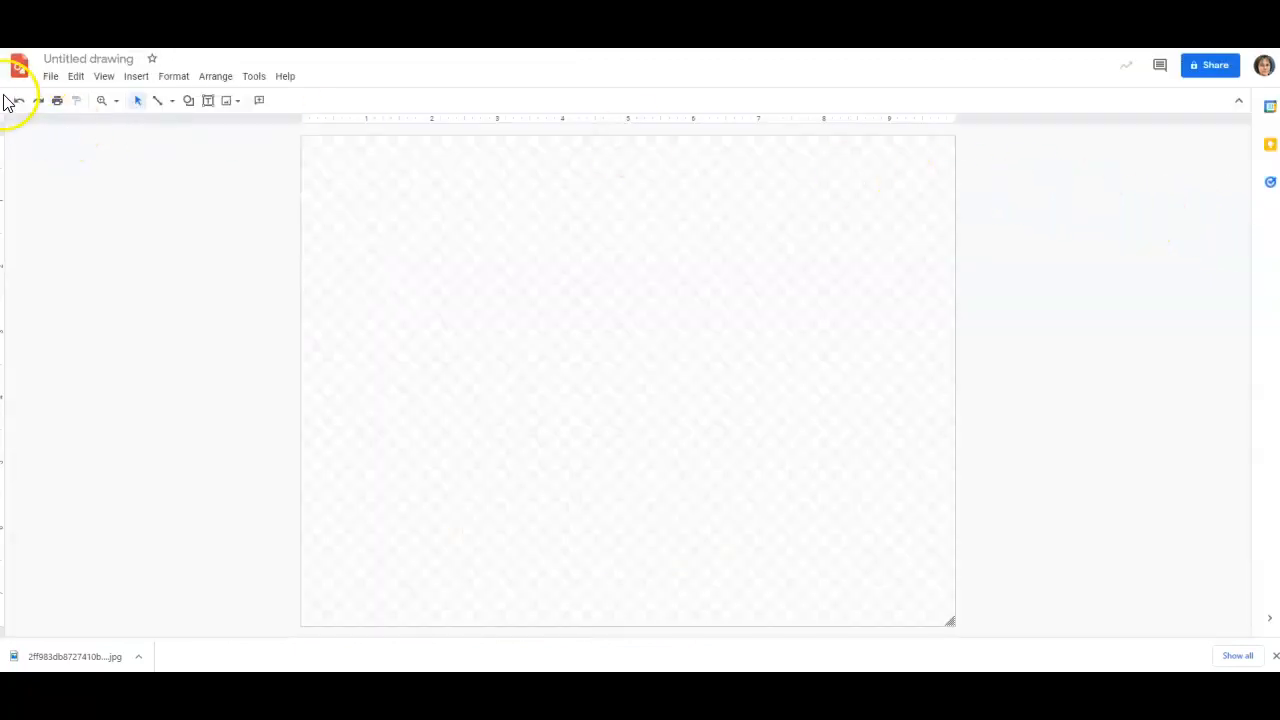
mouse_move(18, 66)
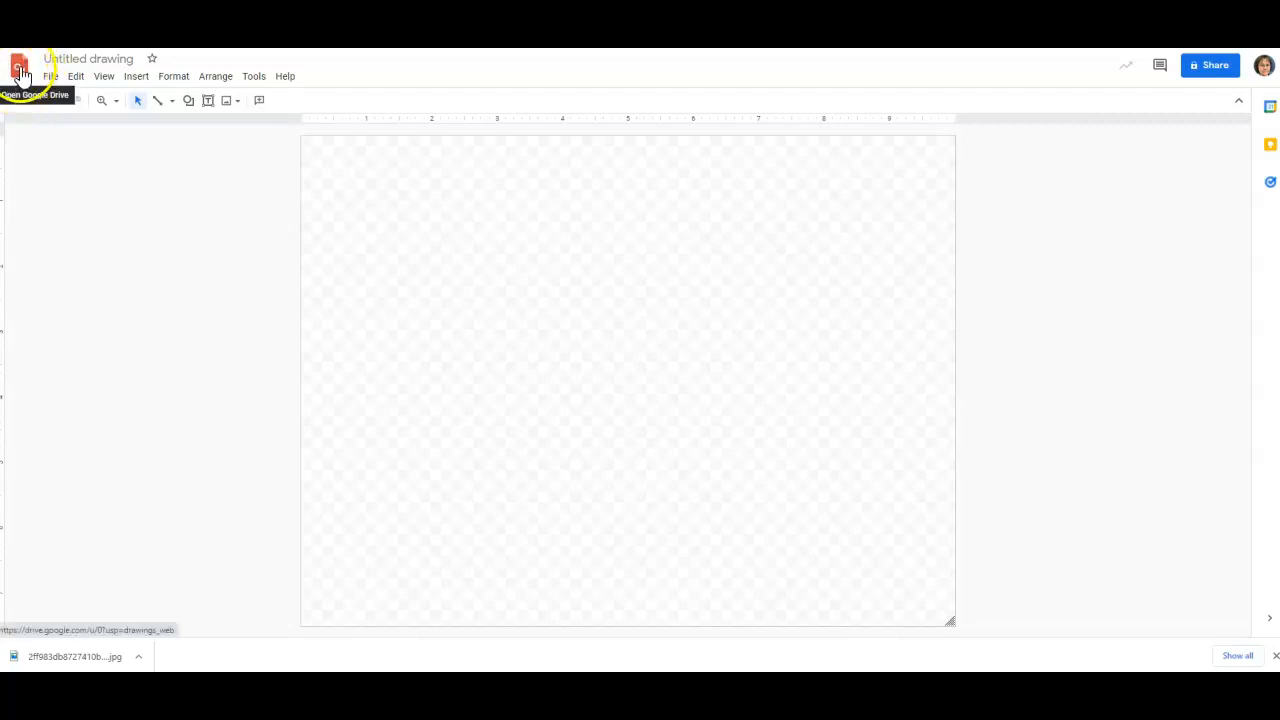
Step: Rename the blank drawing to 'Grid Drawing 2D'
click(88, 58)
text(G)
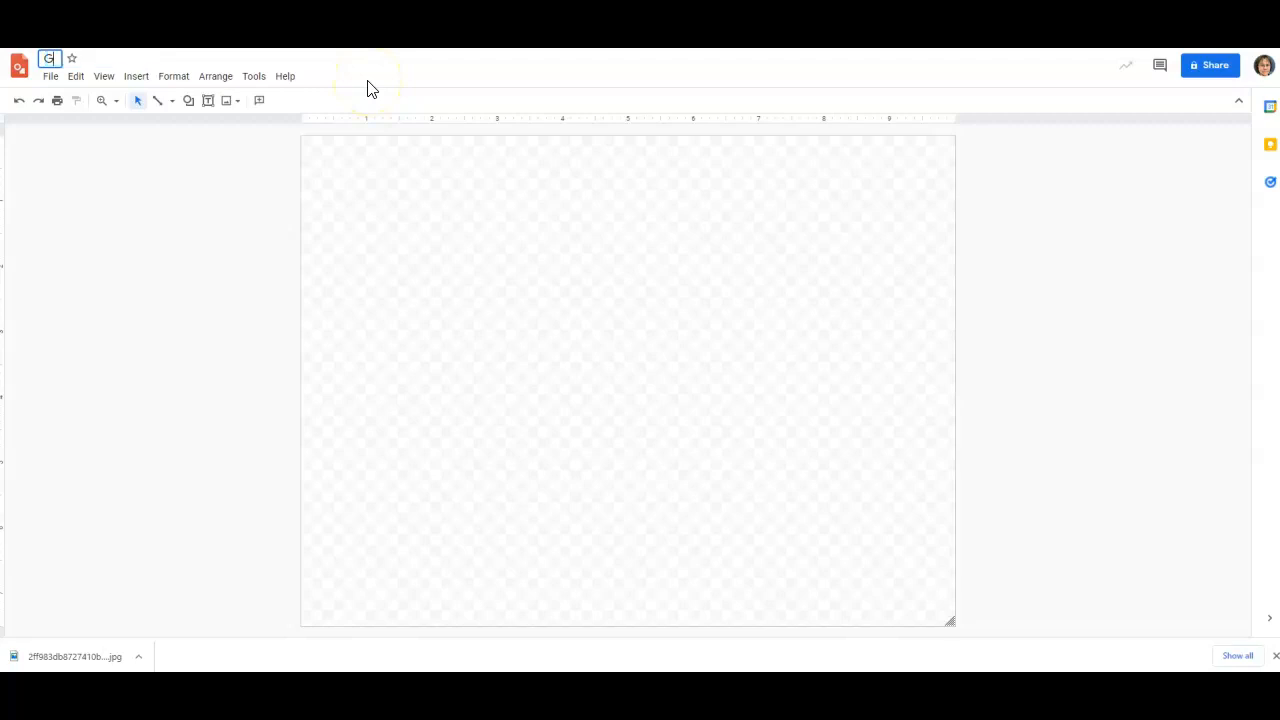
text(rid Drawing 2D)
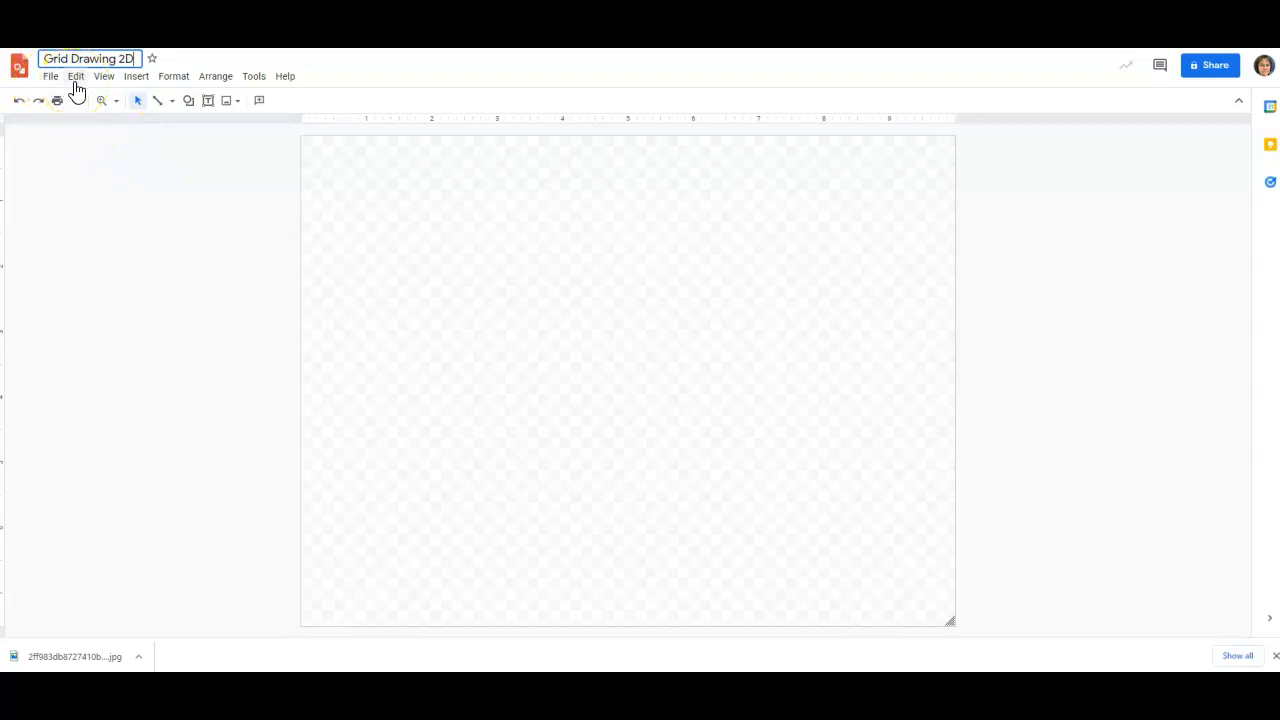
Step: Choose a custom page size in Page setup
click(50, 76)
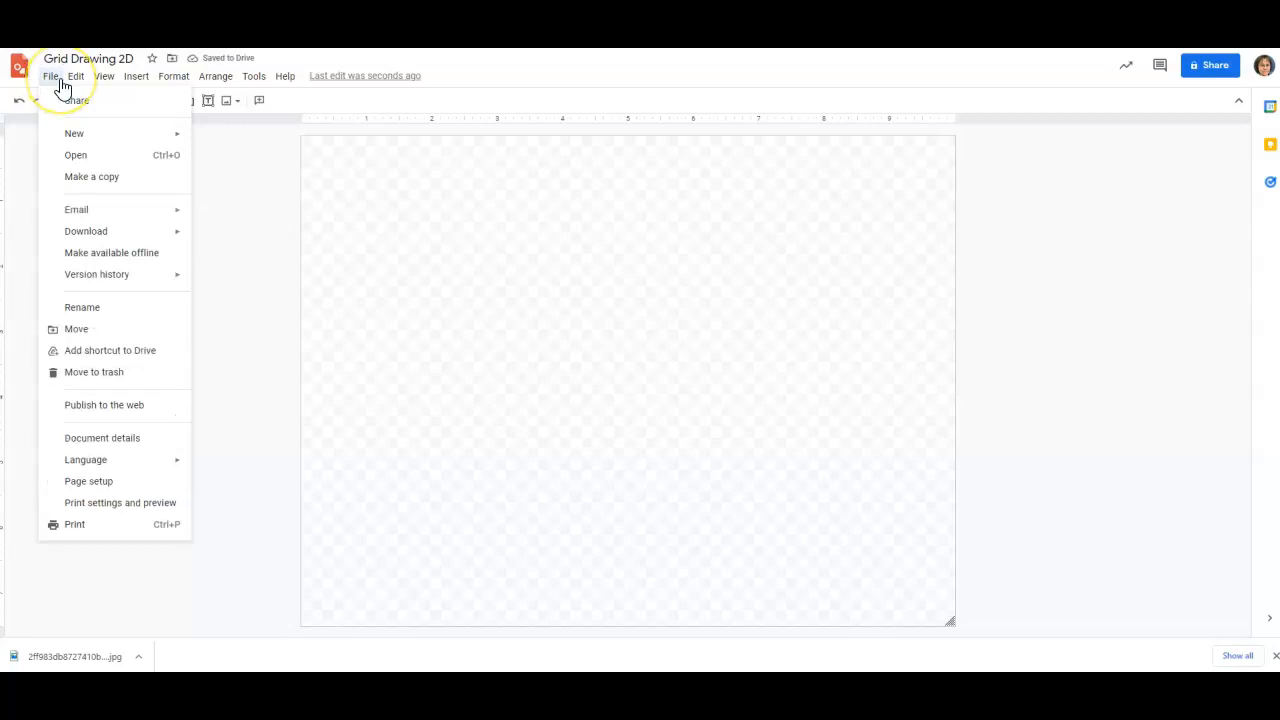
mouse_move(44, 140)
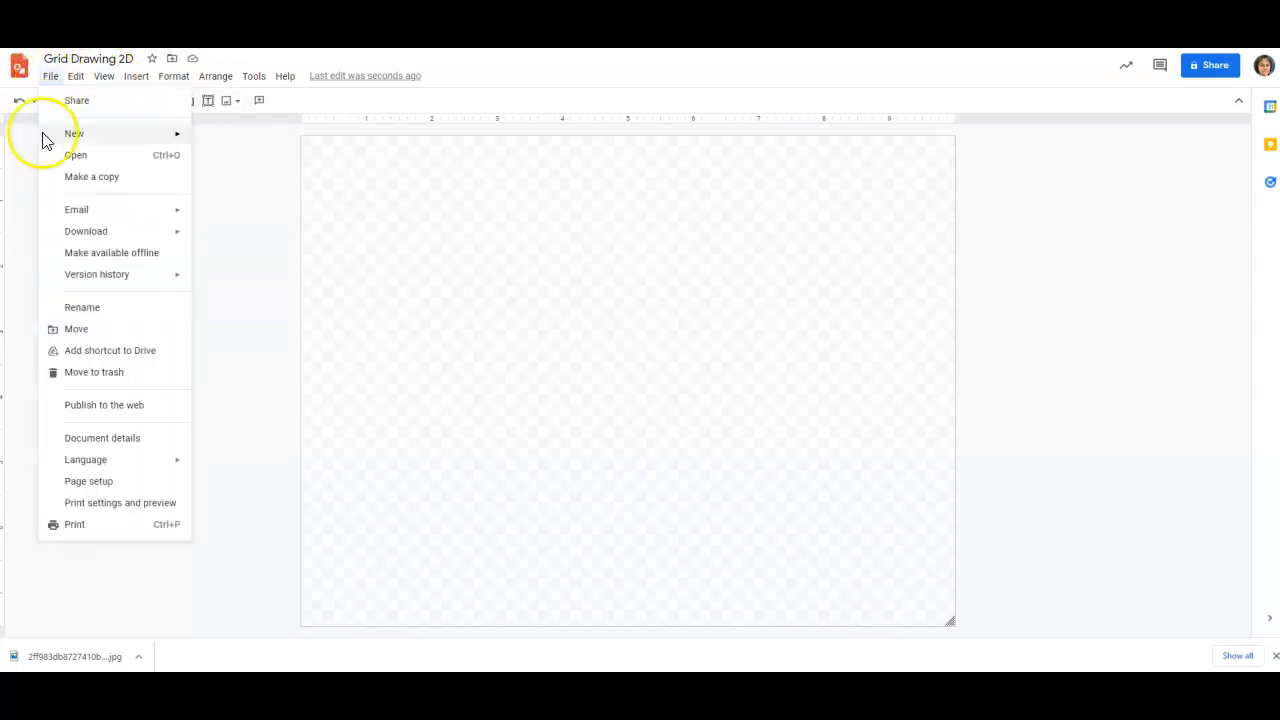
mouse_move(106, 484)
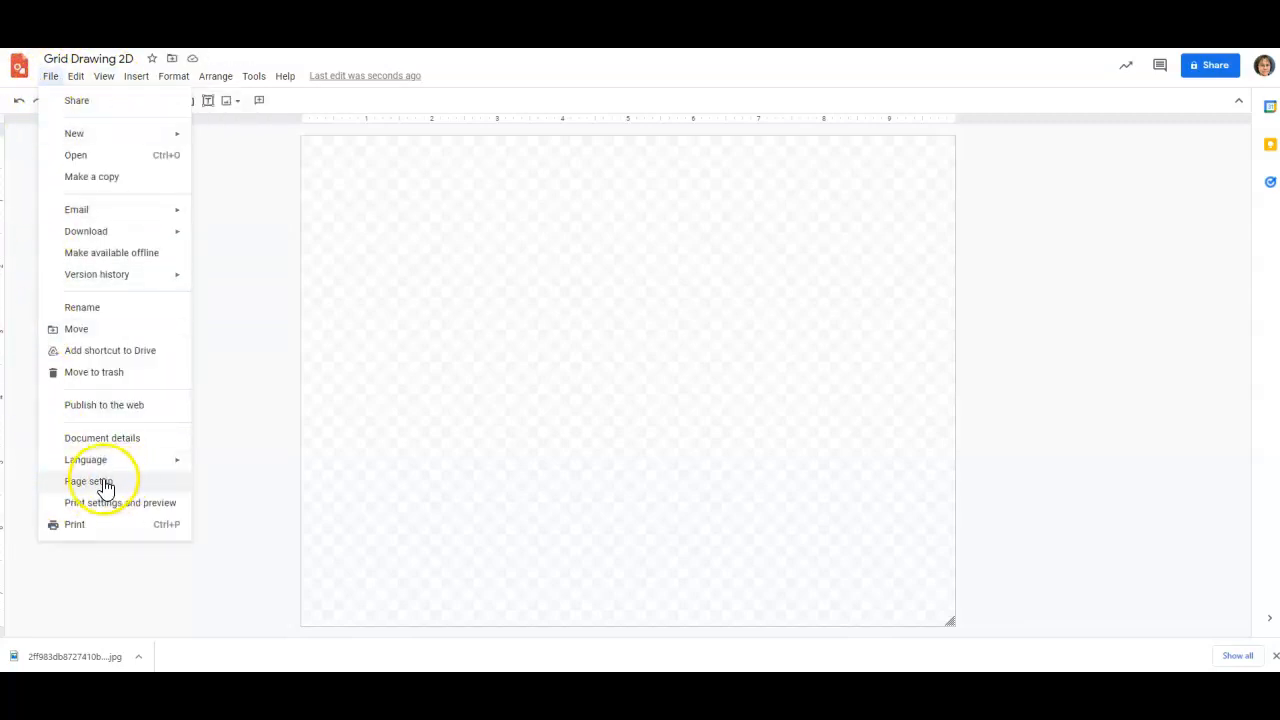
click(84, 480)
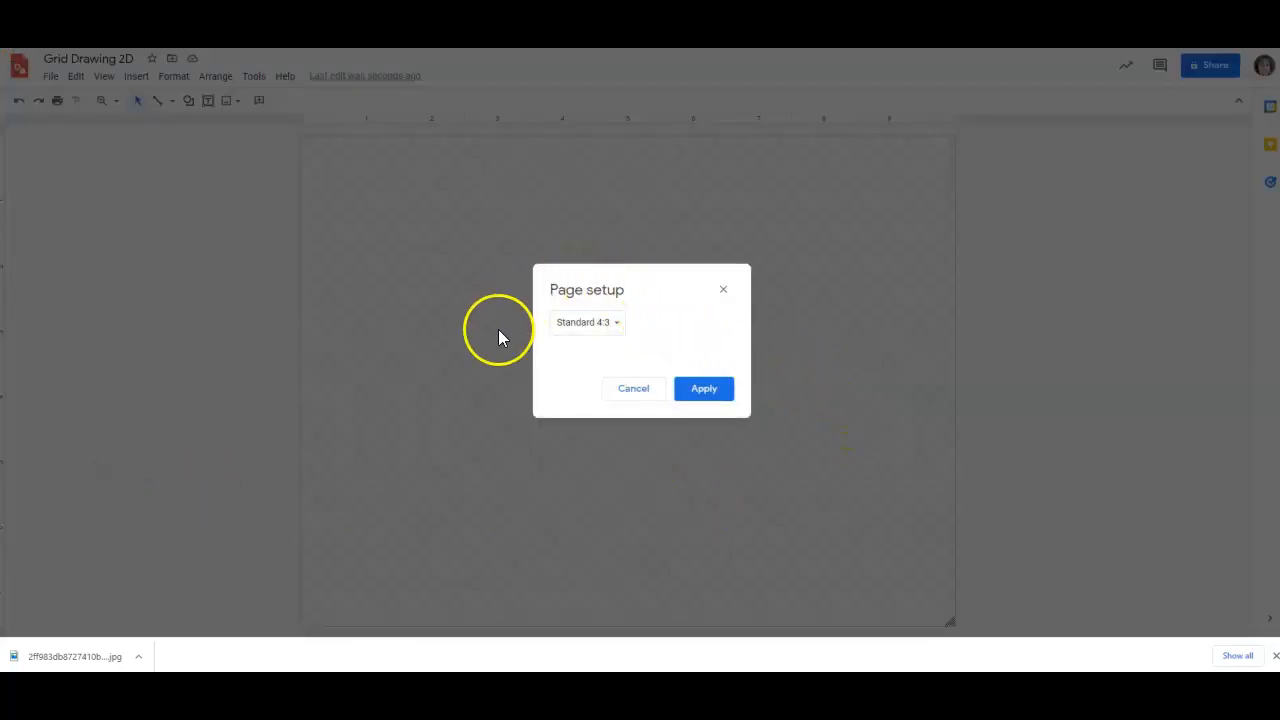
click(586, 322)
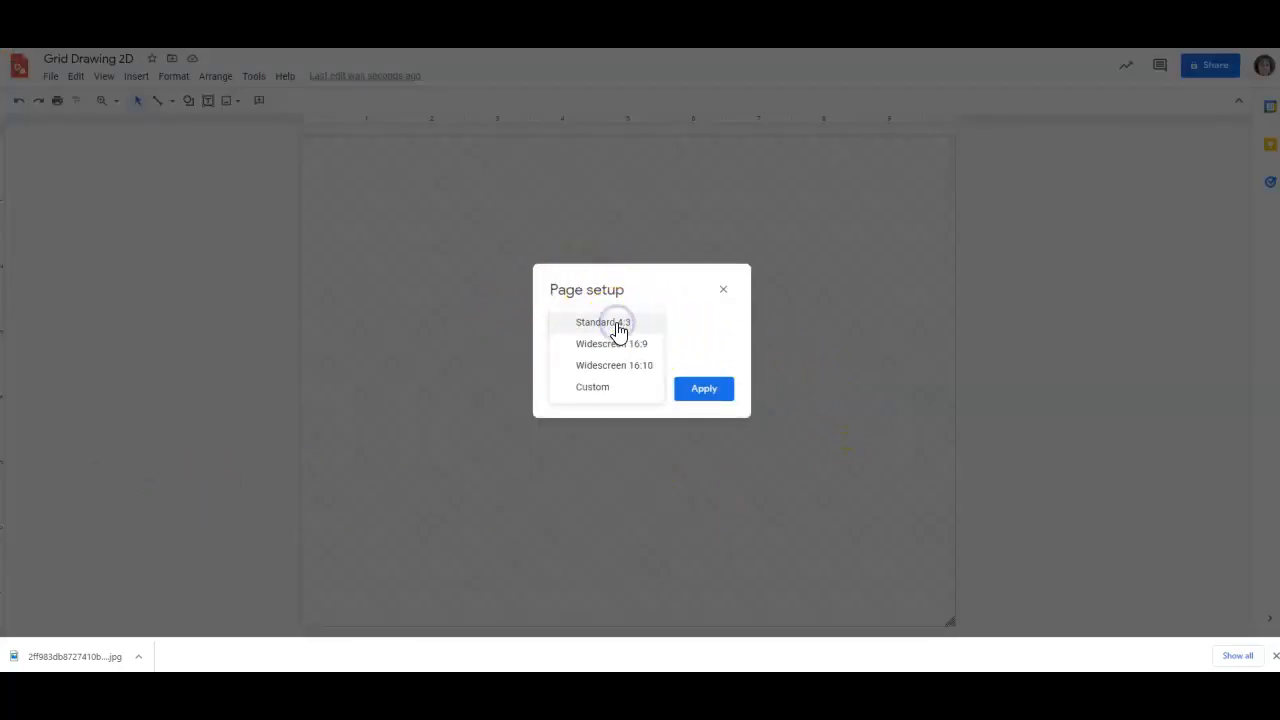
click(592, 386)
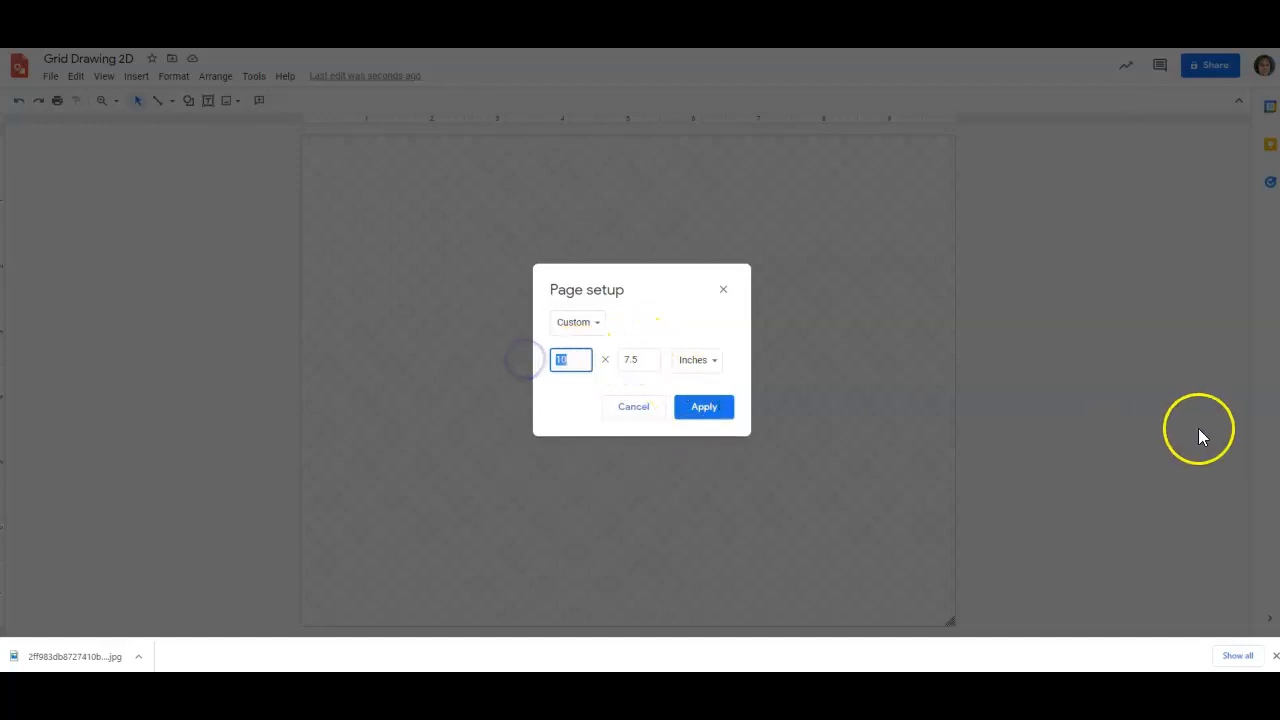
mouse_move(1226, 364)
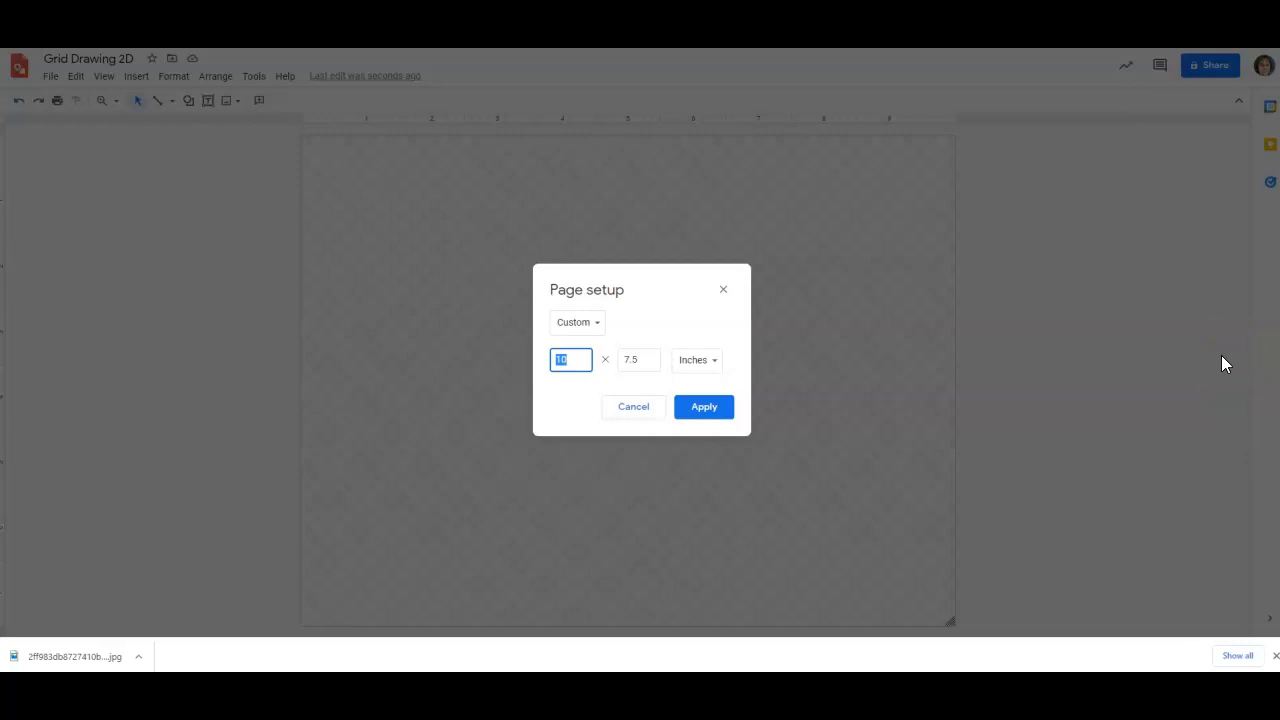
Step: Apply a 9 by 12 inch portrait page size
text(9)
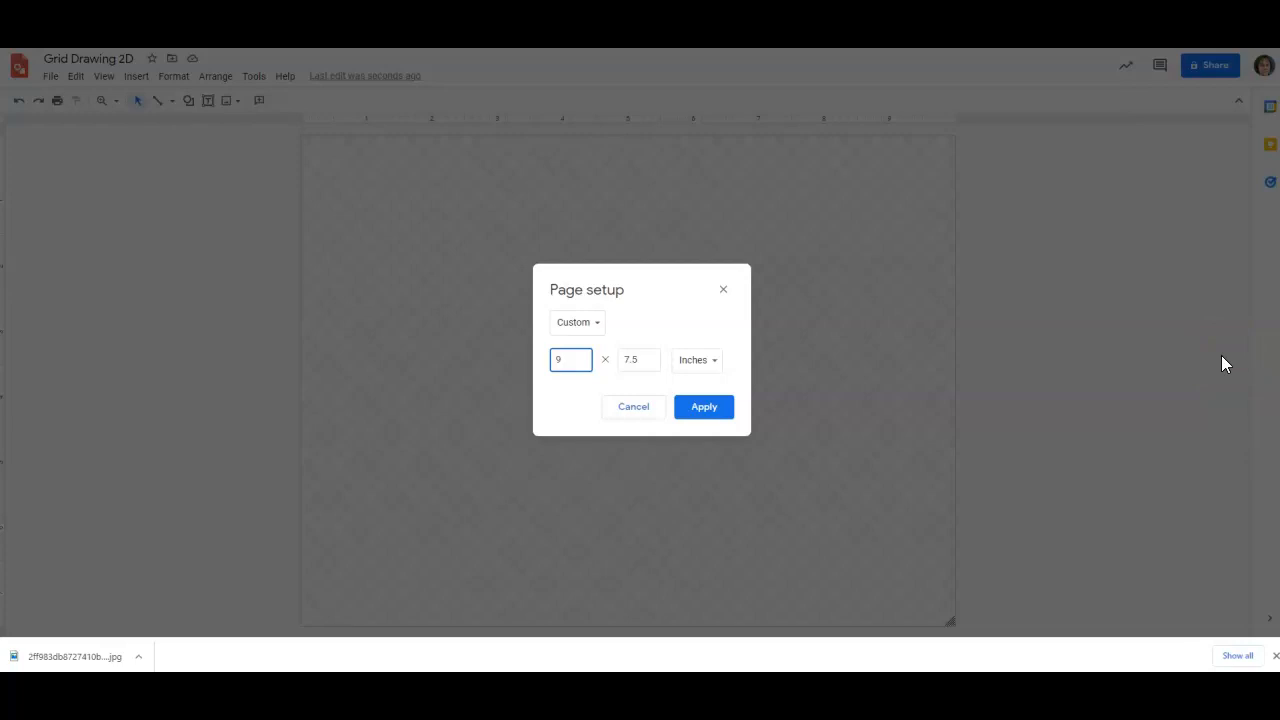
click(638, 360)
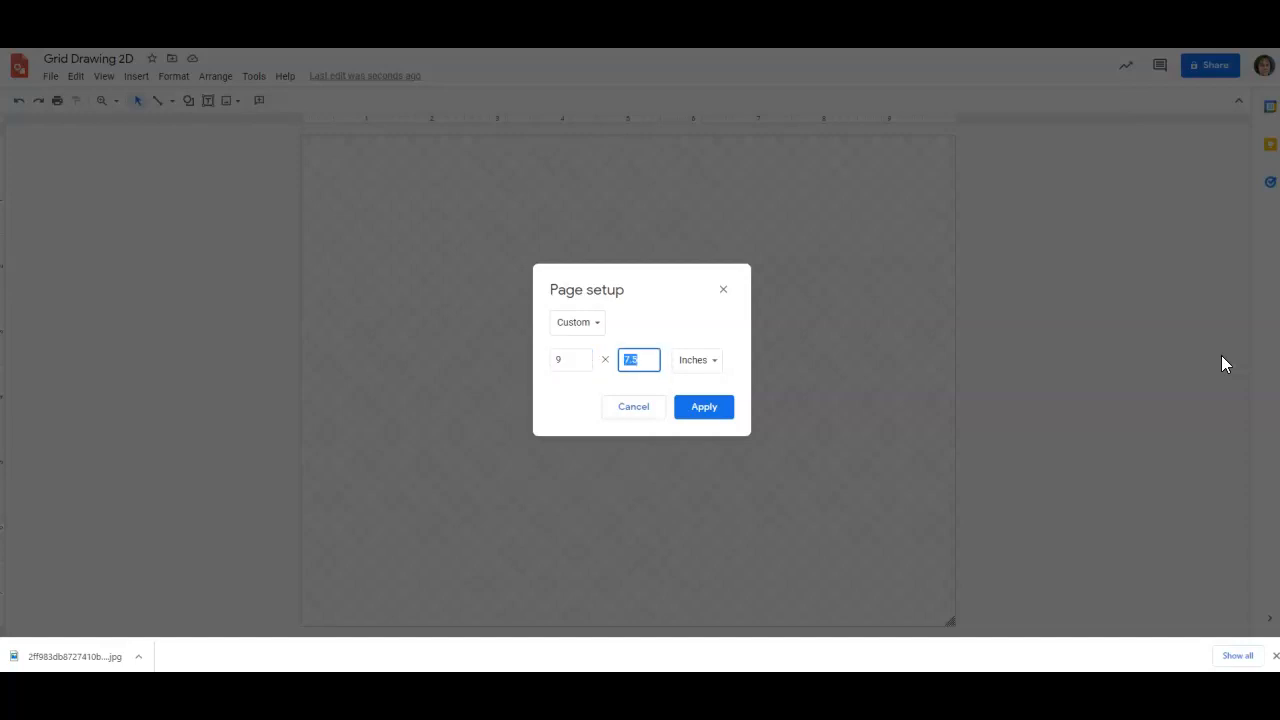
text(12)
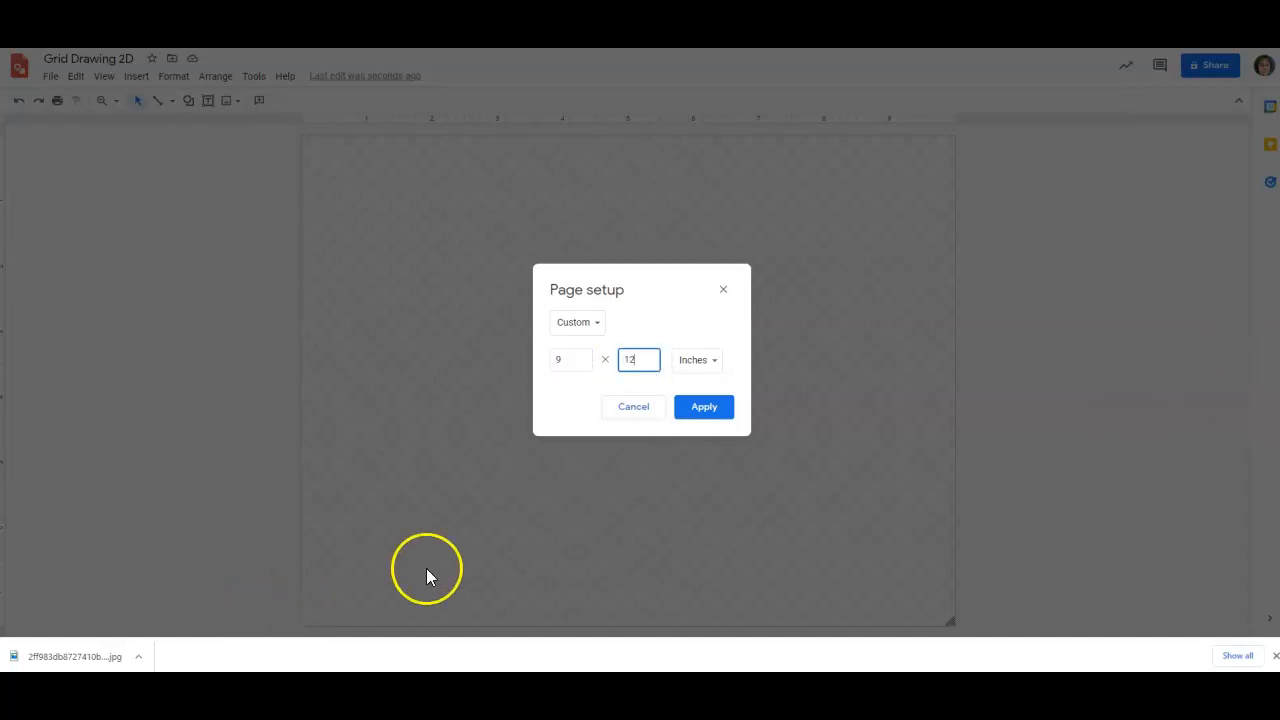
click(704, 408)
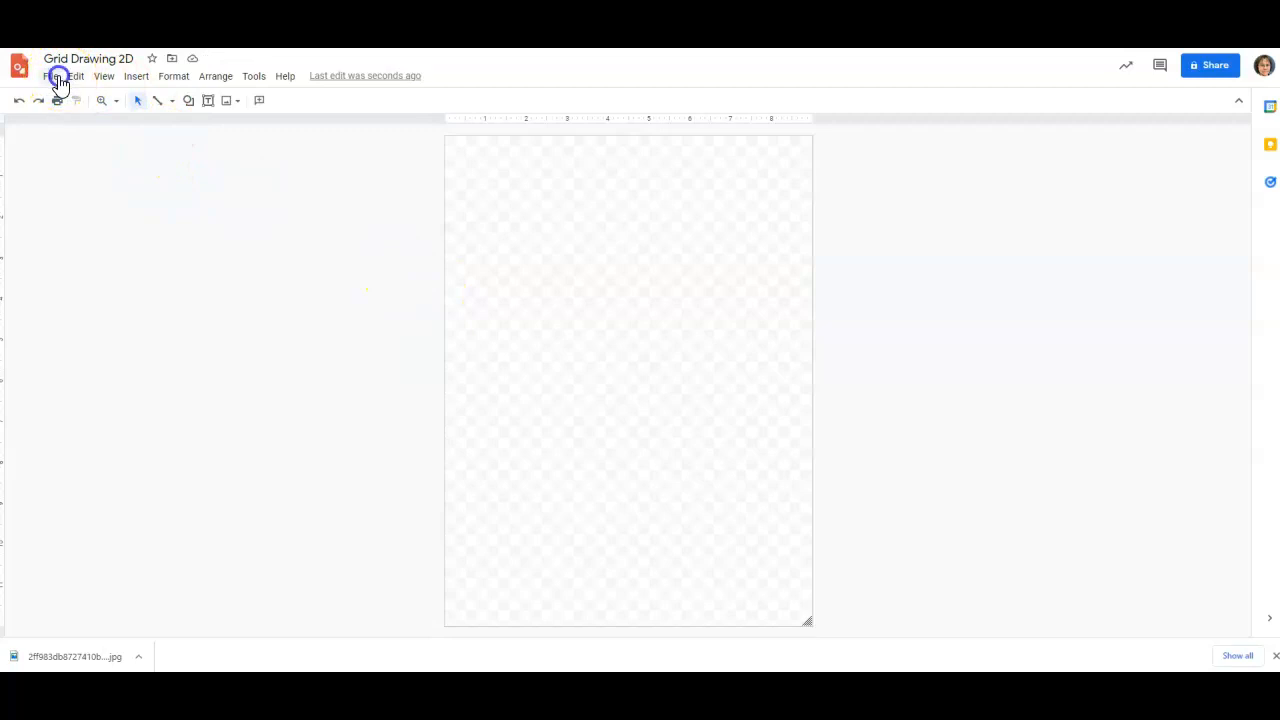
click(50, 76)
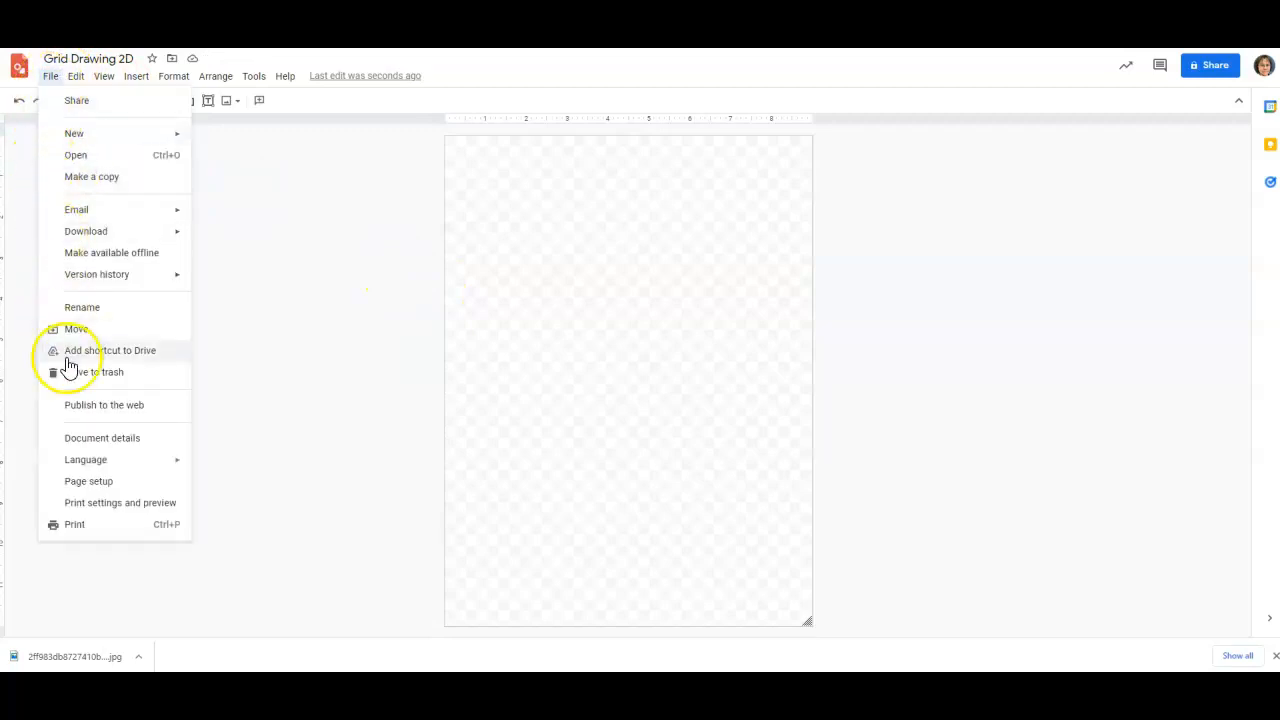
click(88, 480)
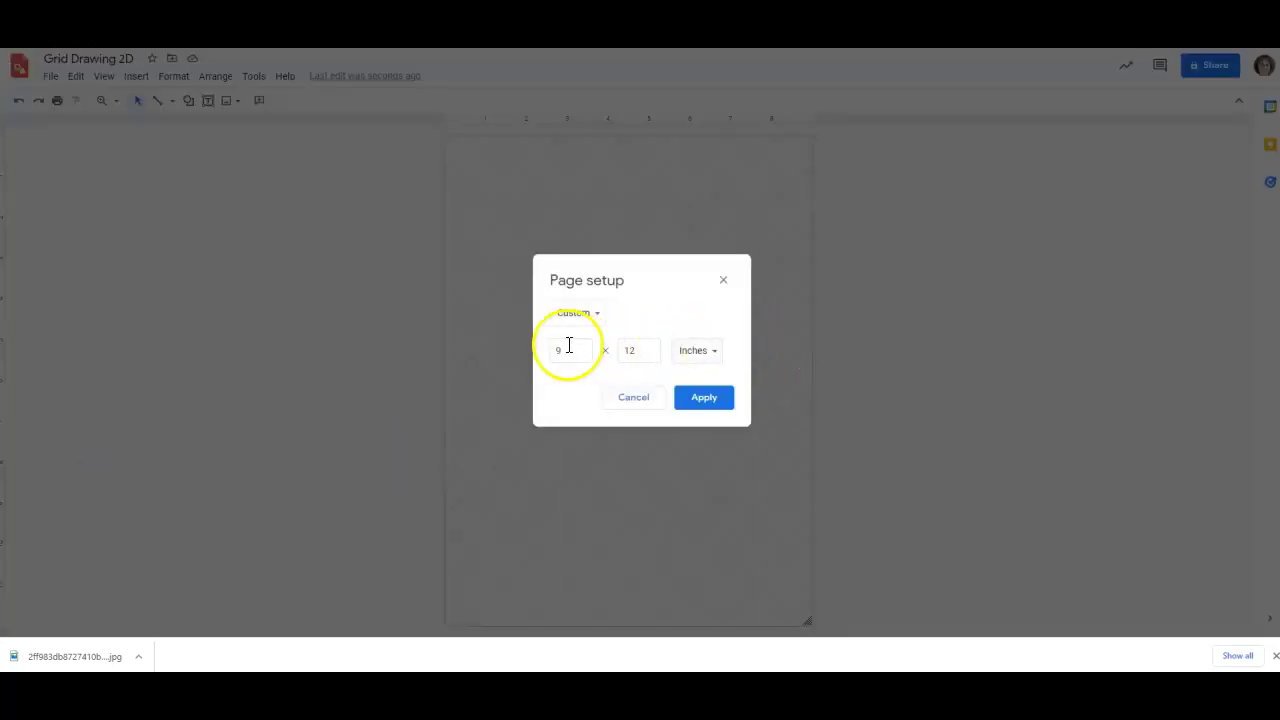
text(12)
text(9)
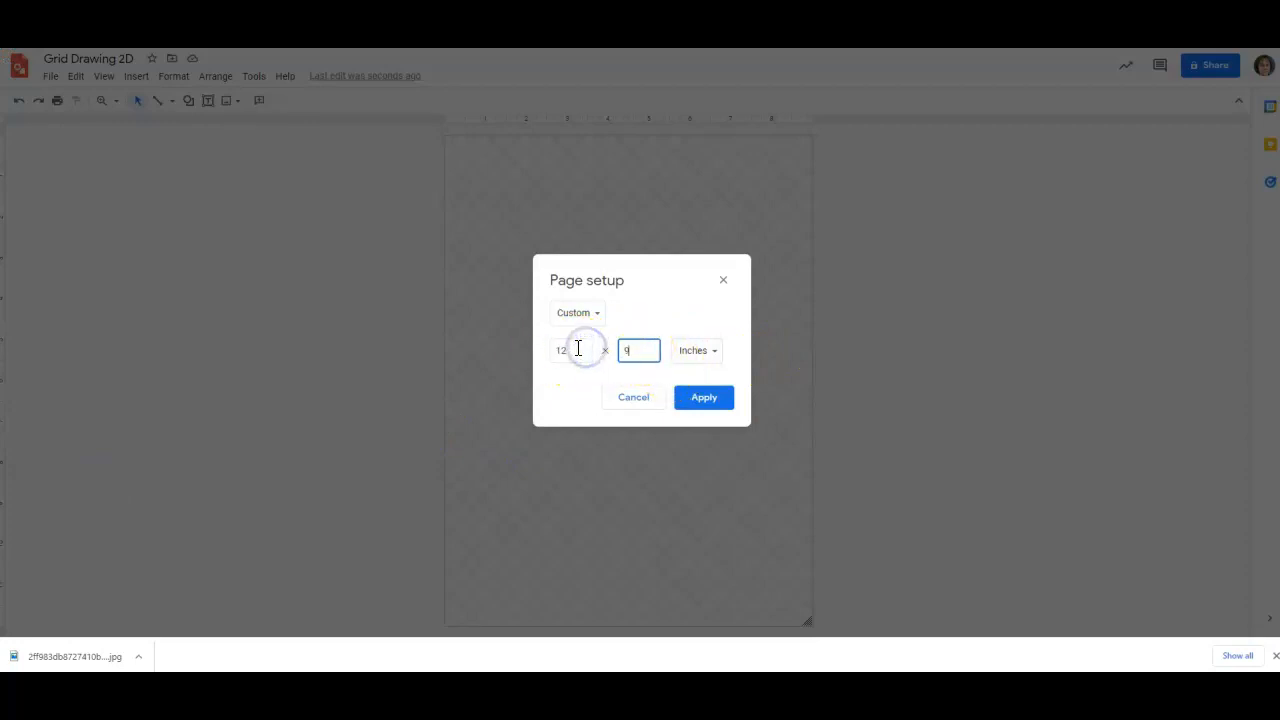
click(704, 396)
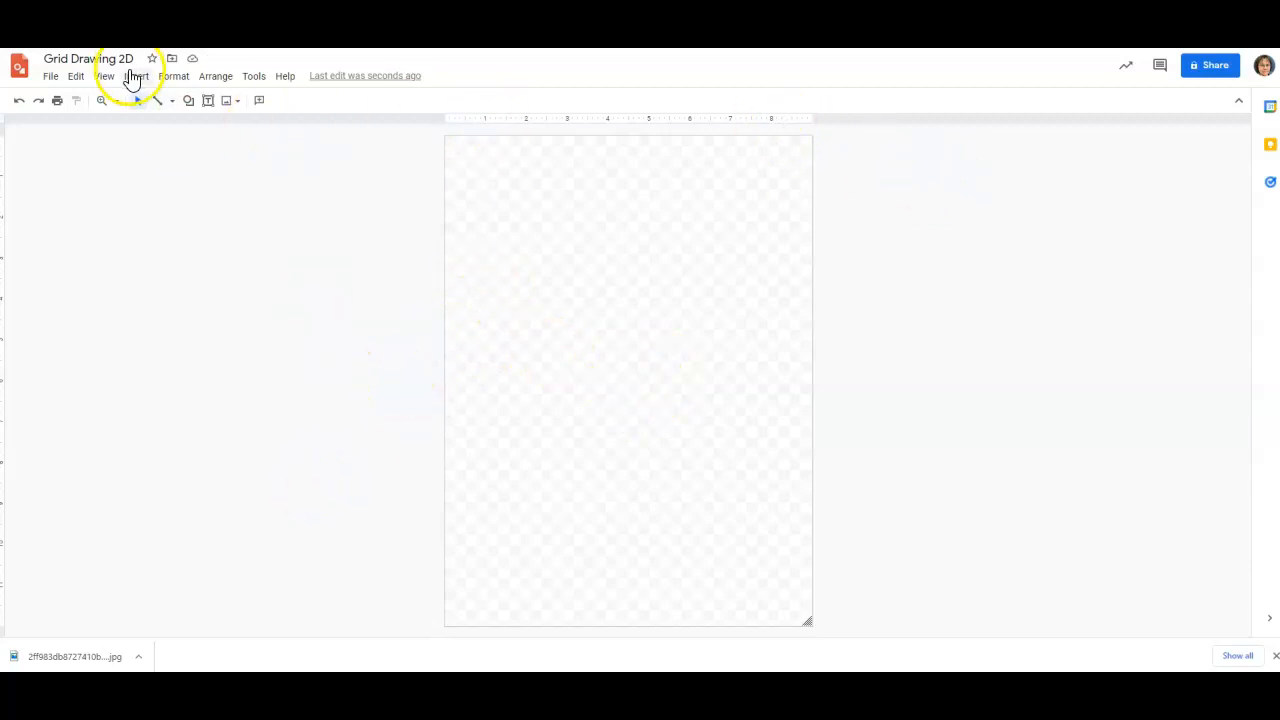
mouse_move(122, 118)
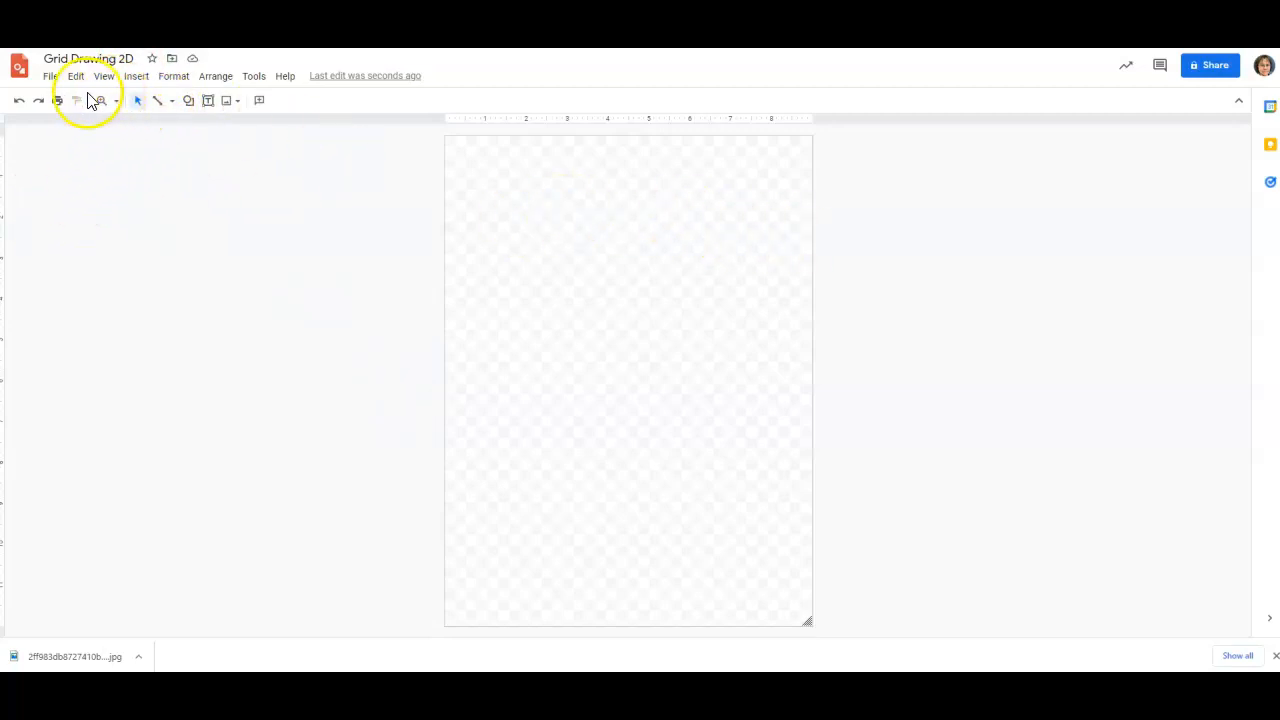
Step: Bring up the Insert menu to add a table
click(136, 76)
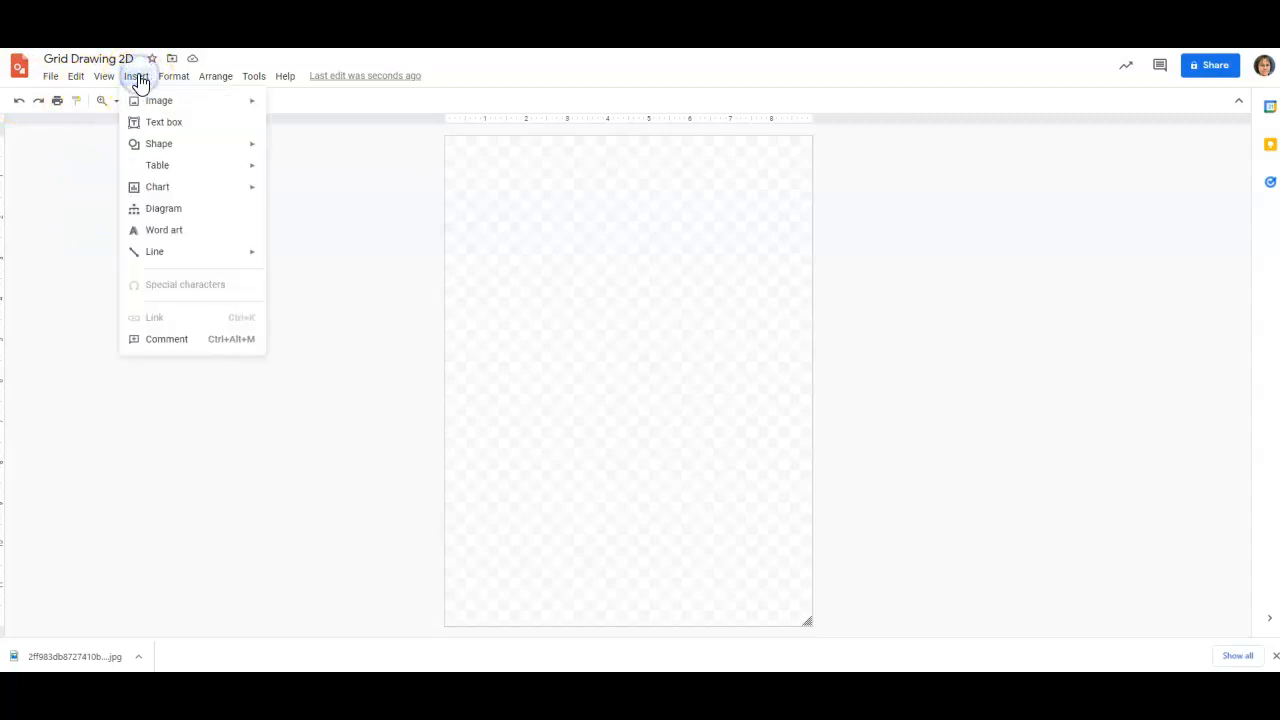
mouse_move(204, 176)
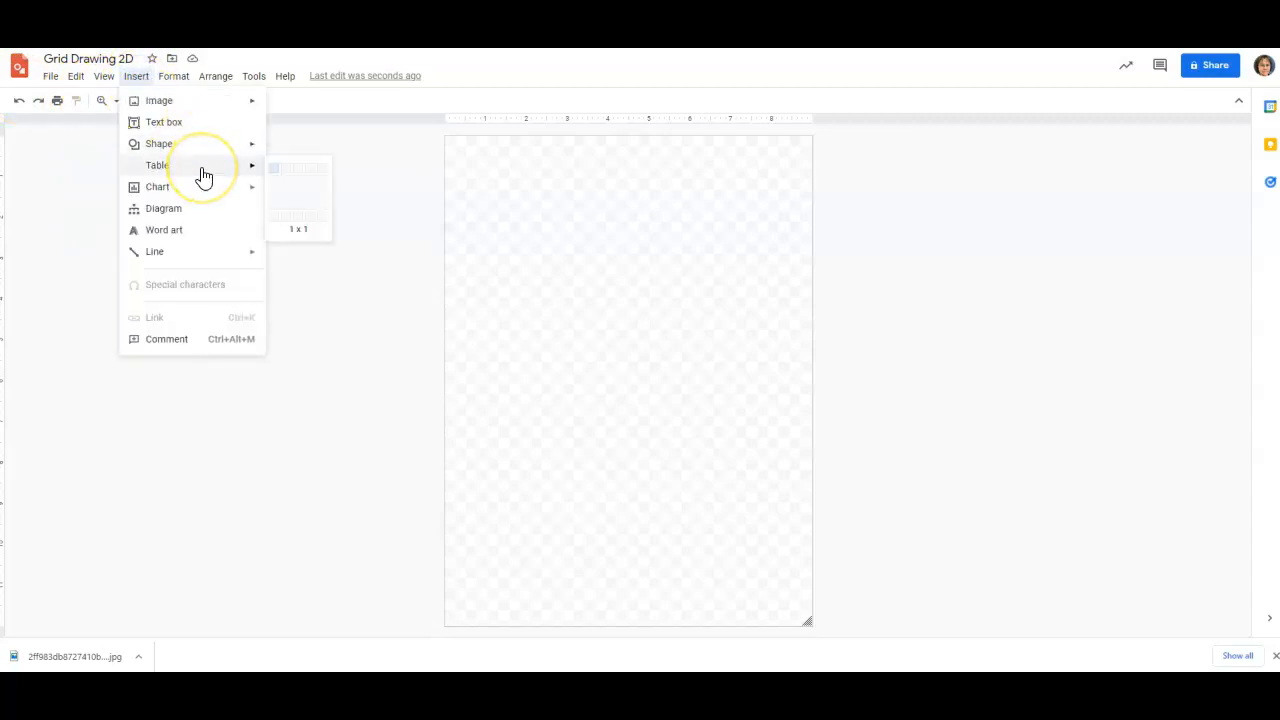
mouse_move(332, 178)
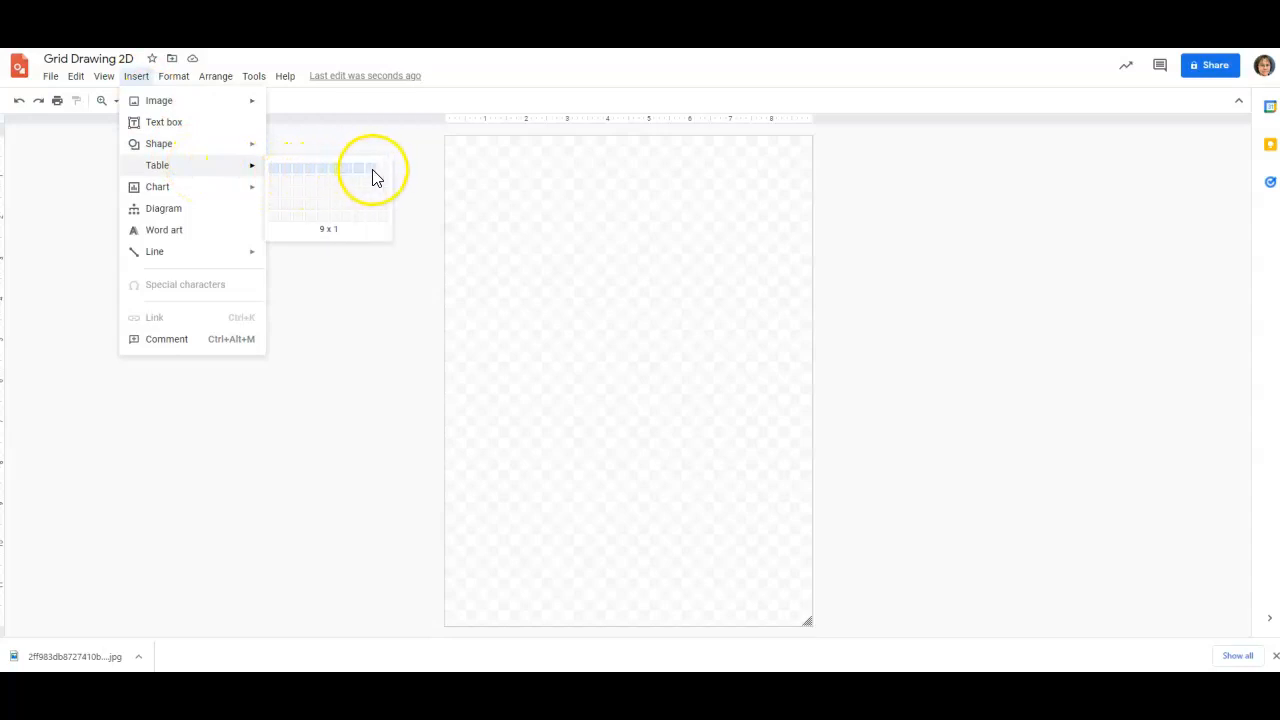
mouse_move(378, 318)
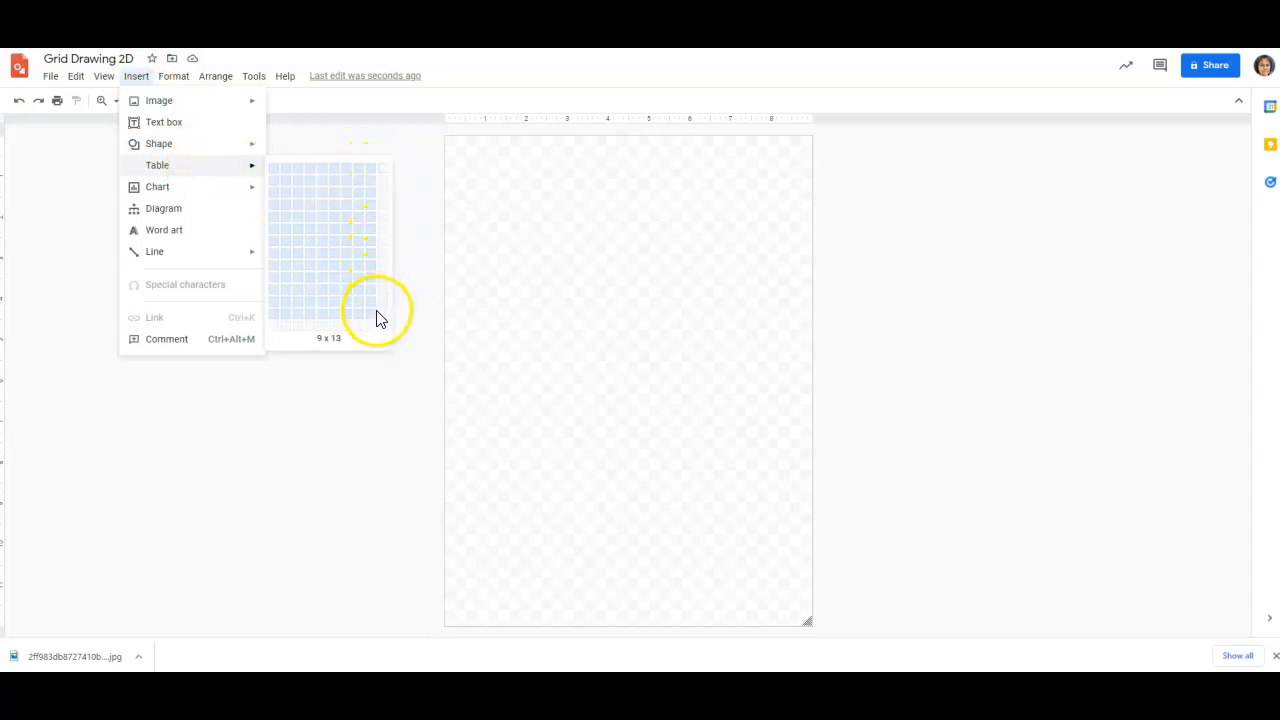
mouse_move(370, 348)
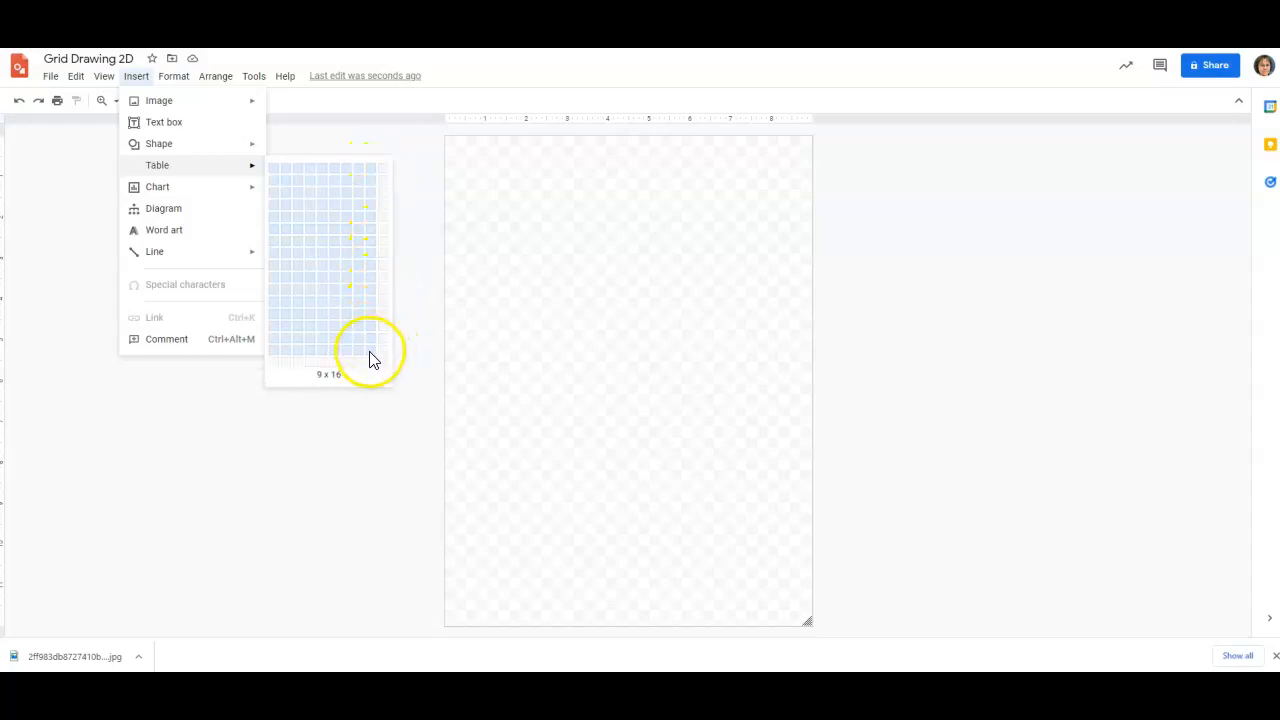
mouse_move(374, 334)
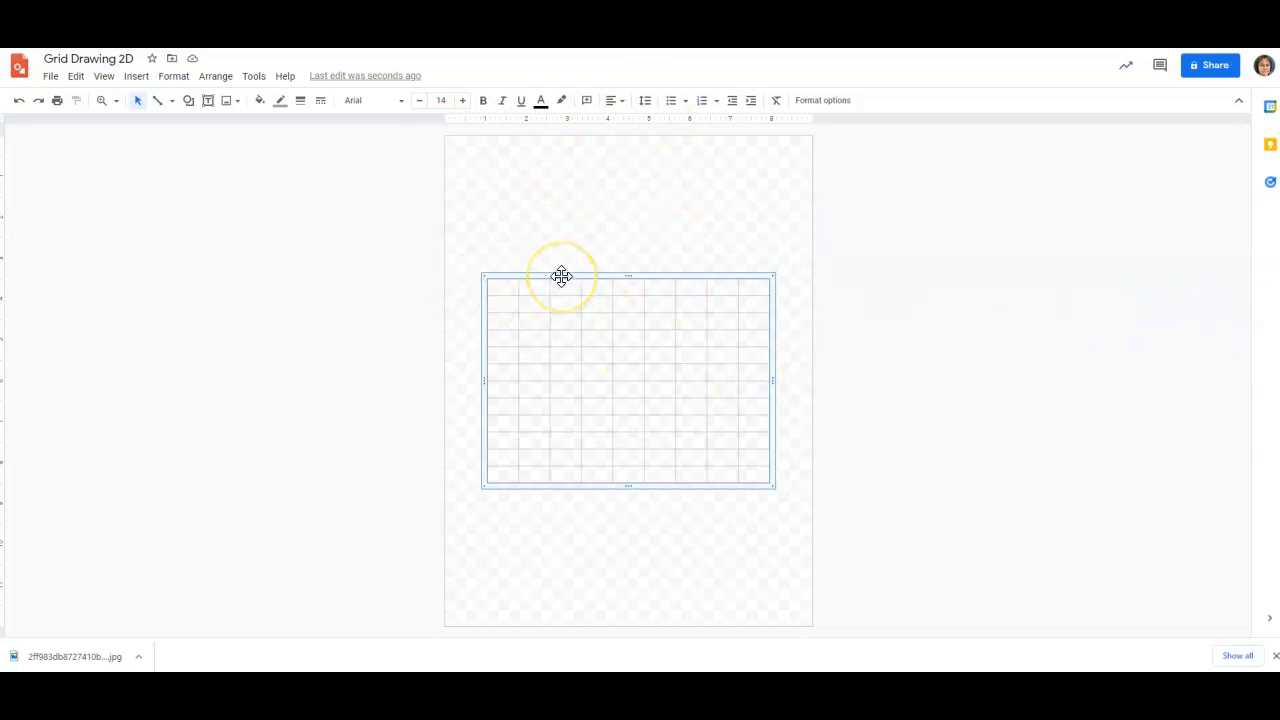
Step: Position the 9x12 table at the top-left, stretch it to fill the page, and select all cells
drag(562, 276, 548, 224)
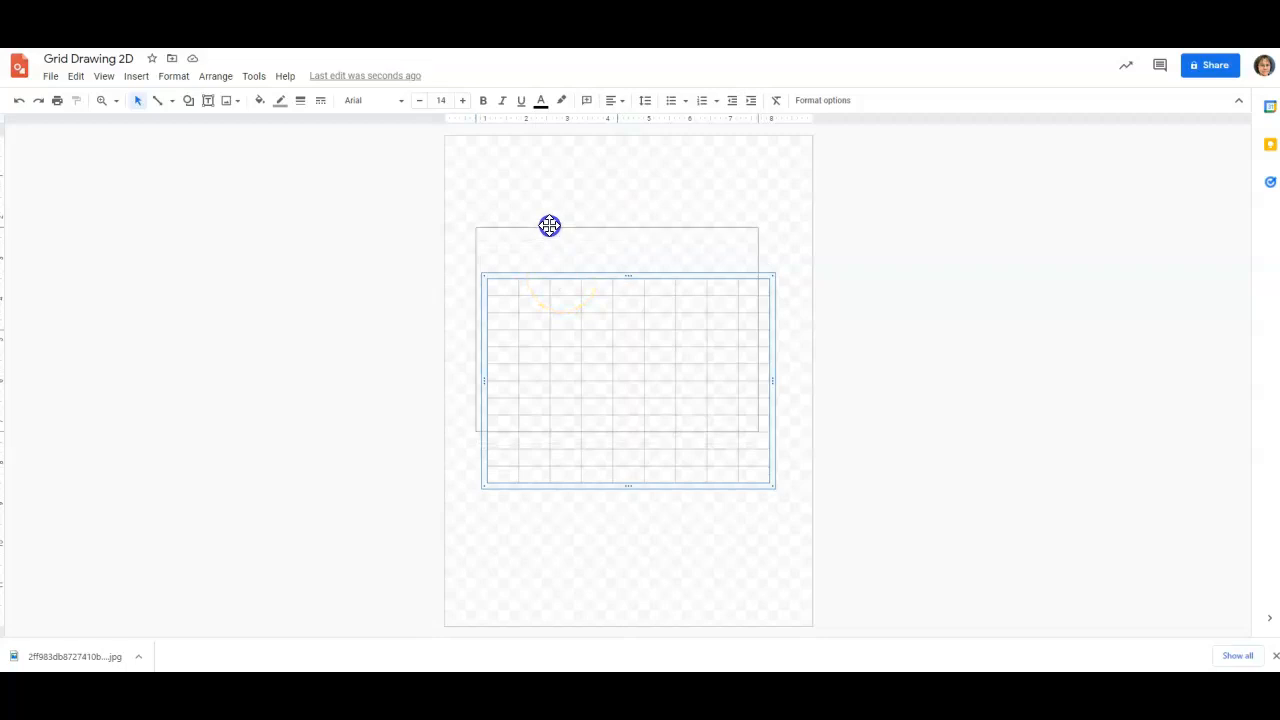
drag(548, 224, 520, 136)
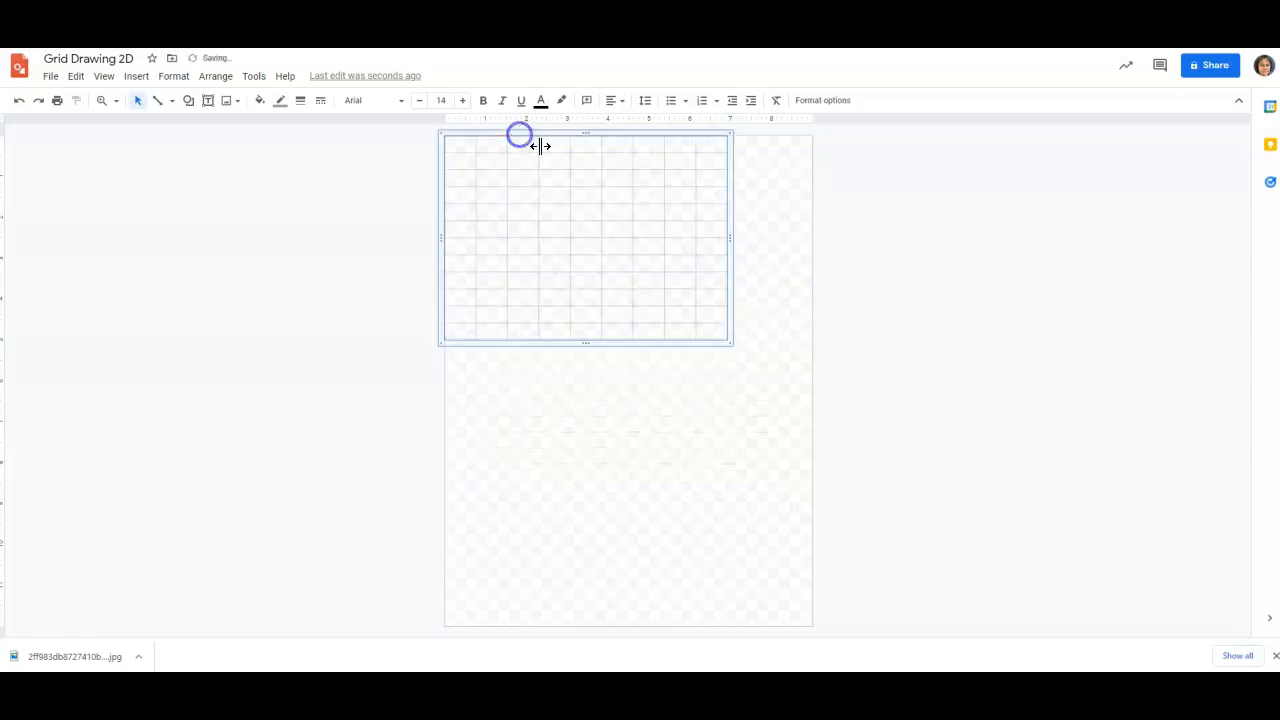
mouse_move(728, 338)
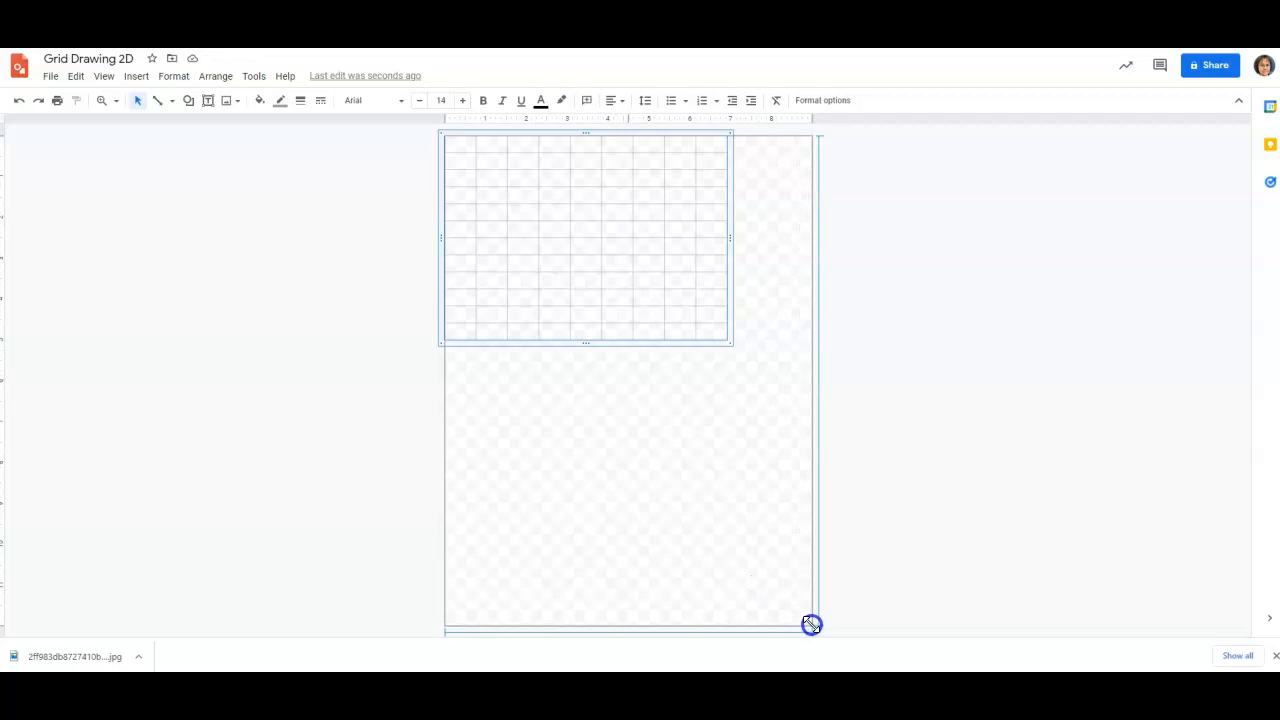
drag(812, 624, 816, 630)
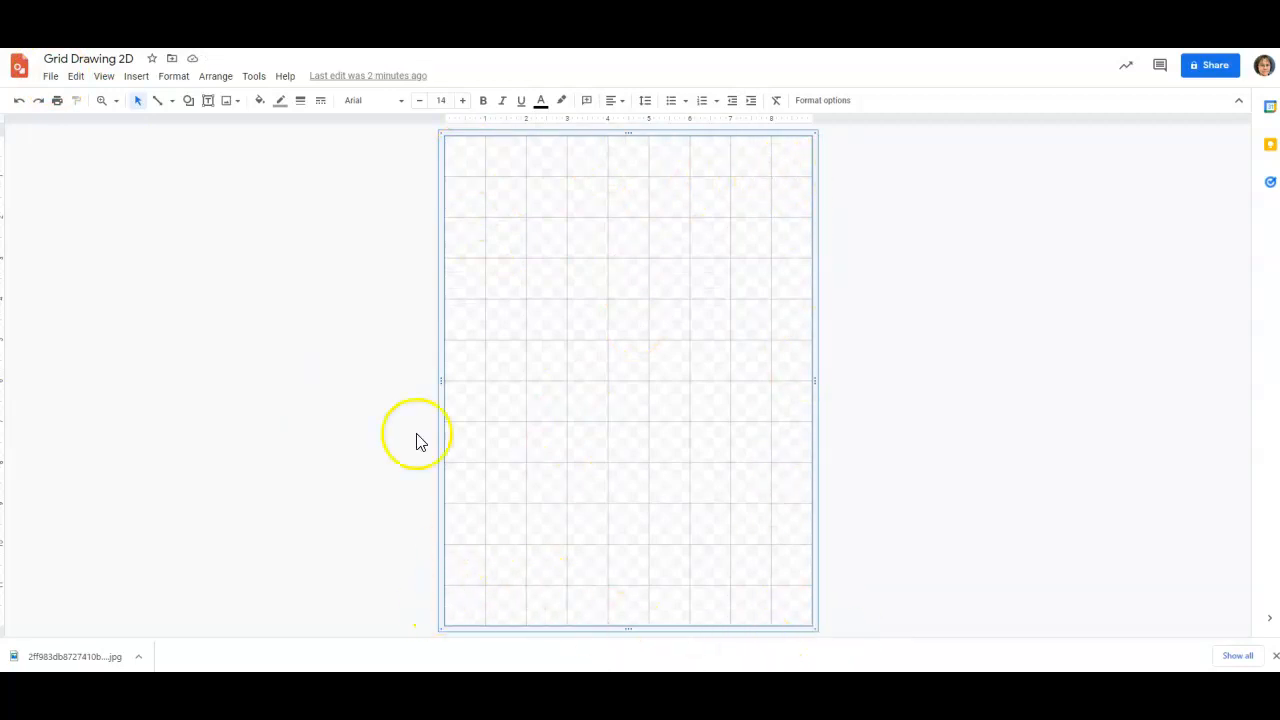
mouse_move(708, 220)
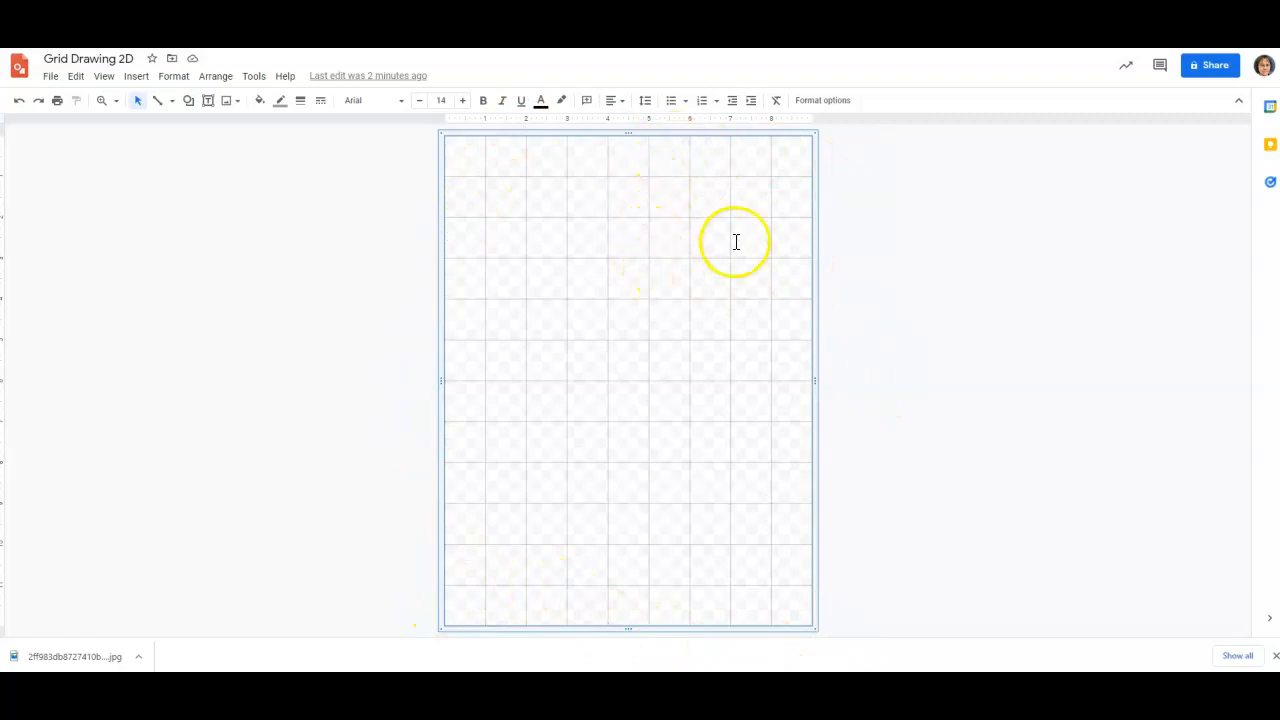
drag(736, 240, 714, 324)
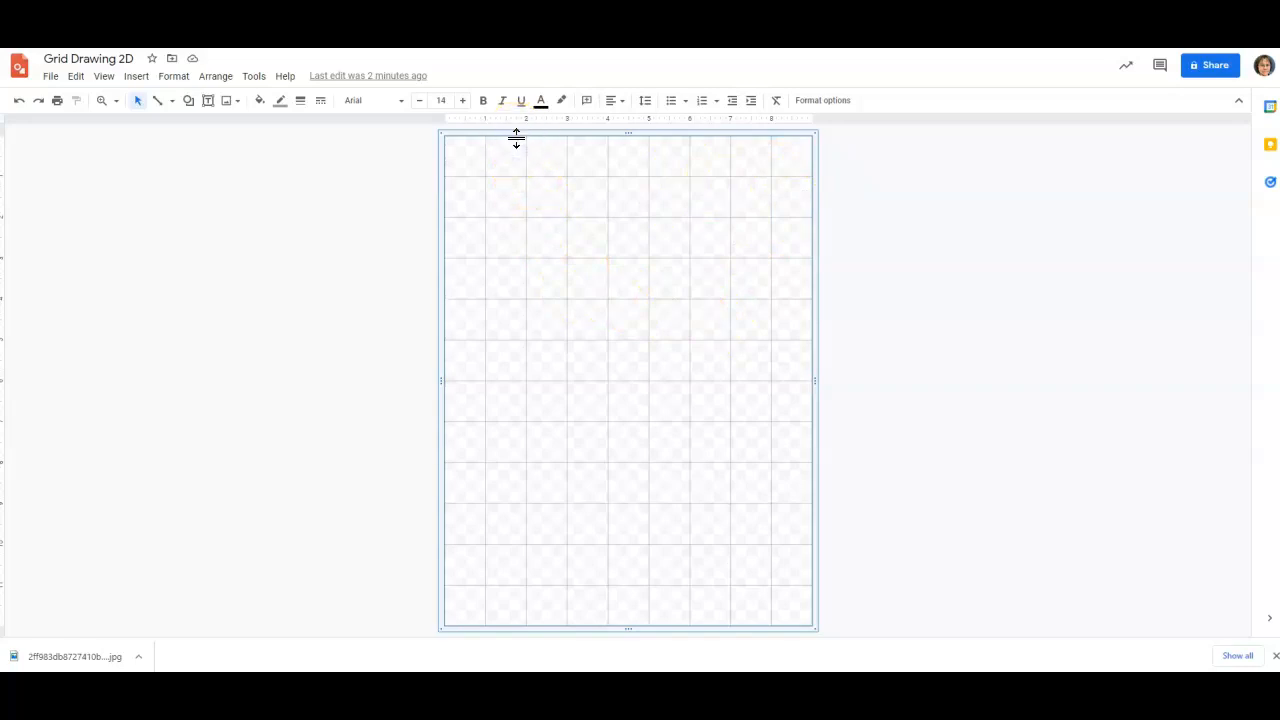
mouse_move(238, 100)
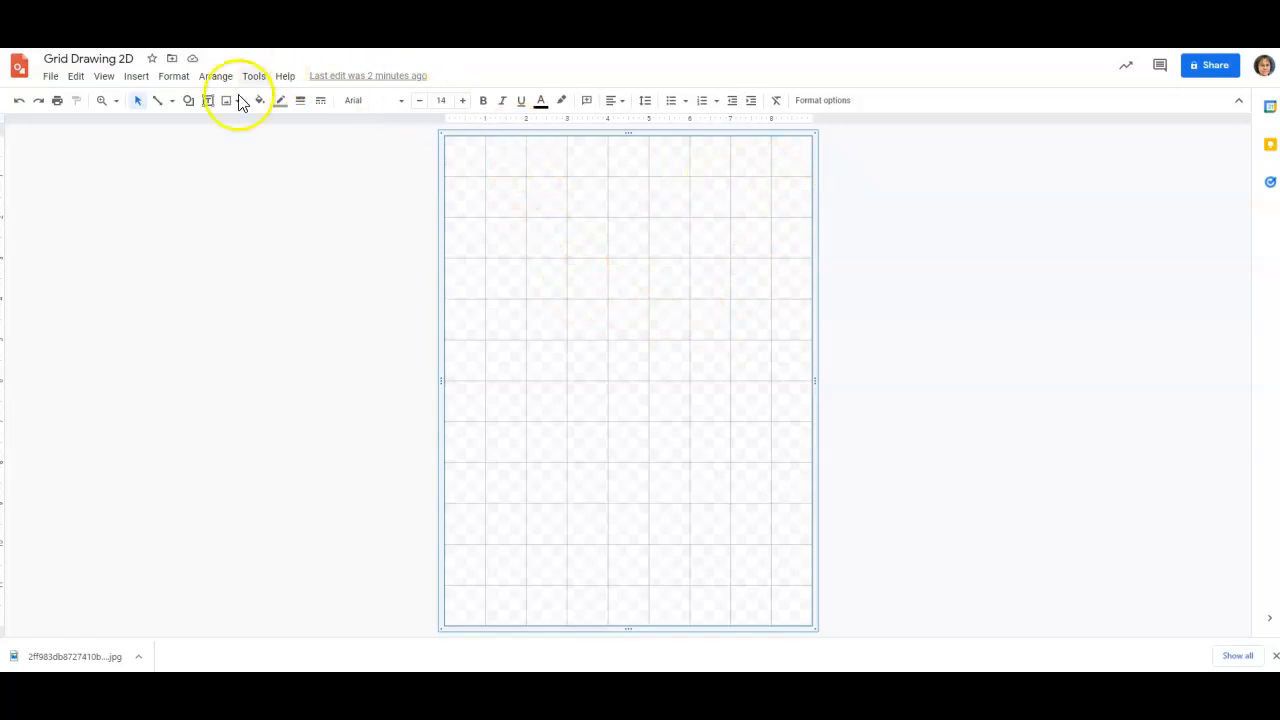
Step: Make the table's gridlines thicker and red
click(300, 100)
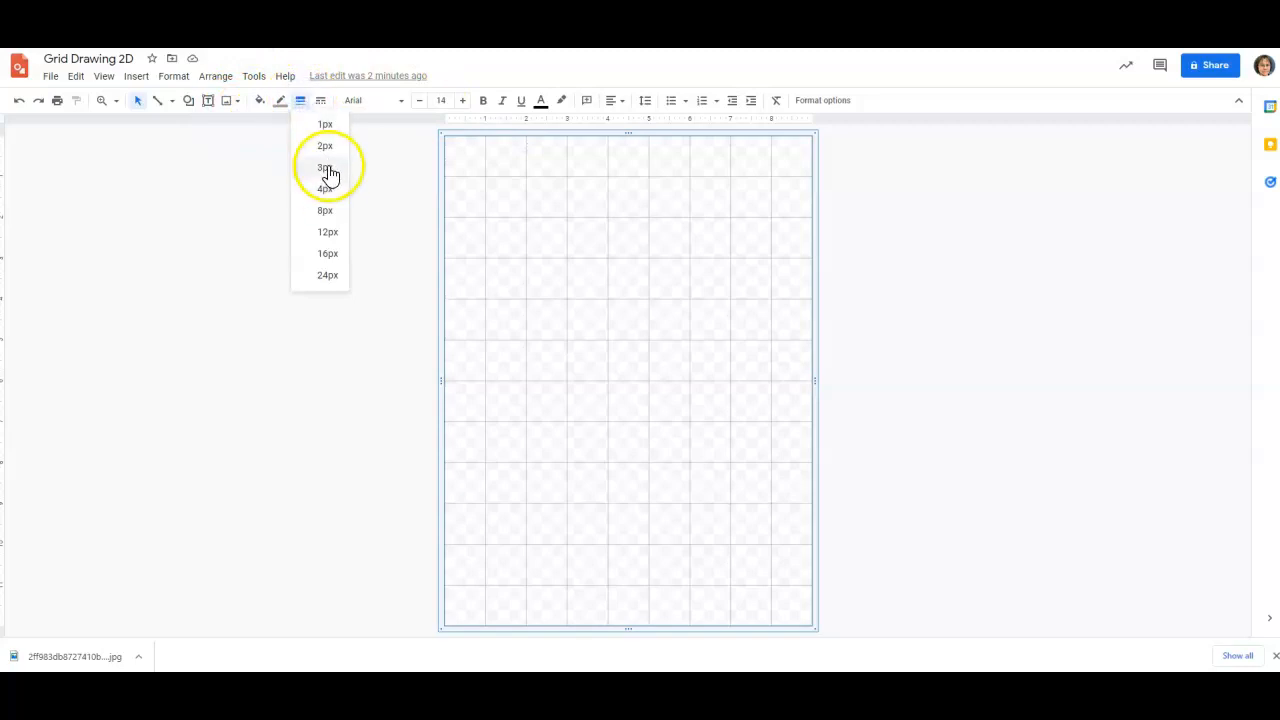
click(324, 168)
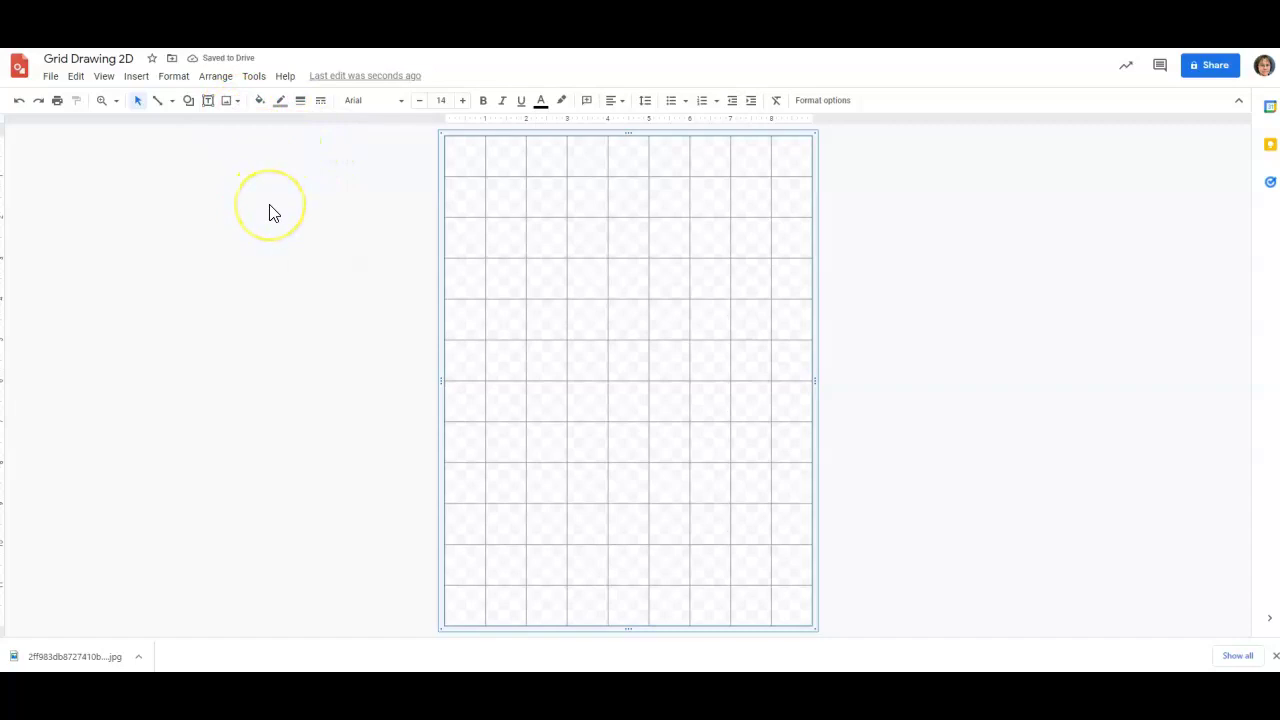
mouse_move(260, 100)
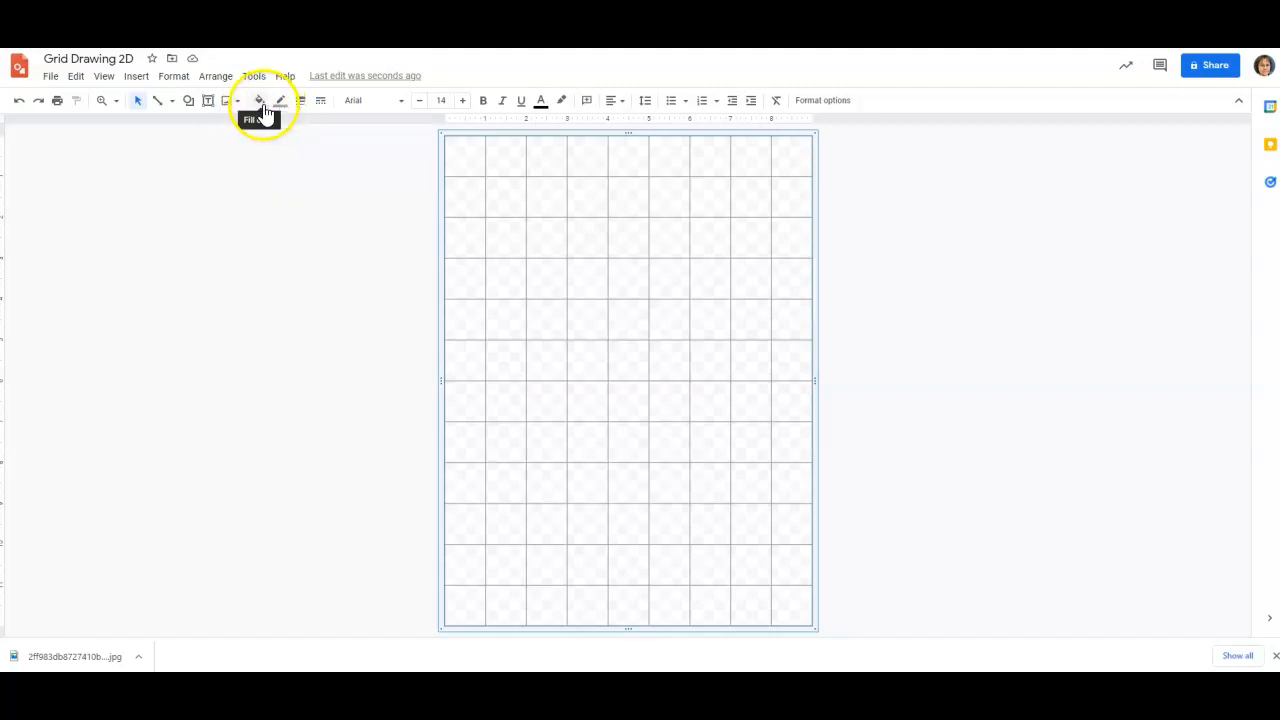
click(282, 100)
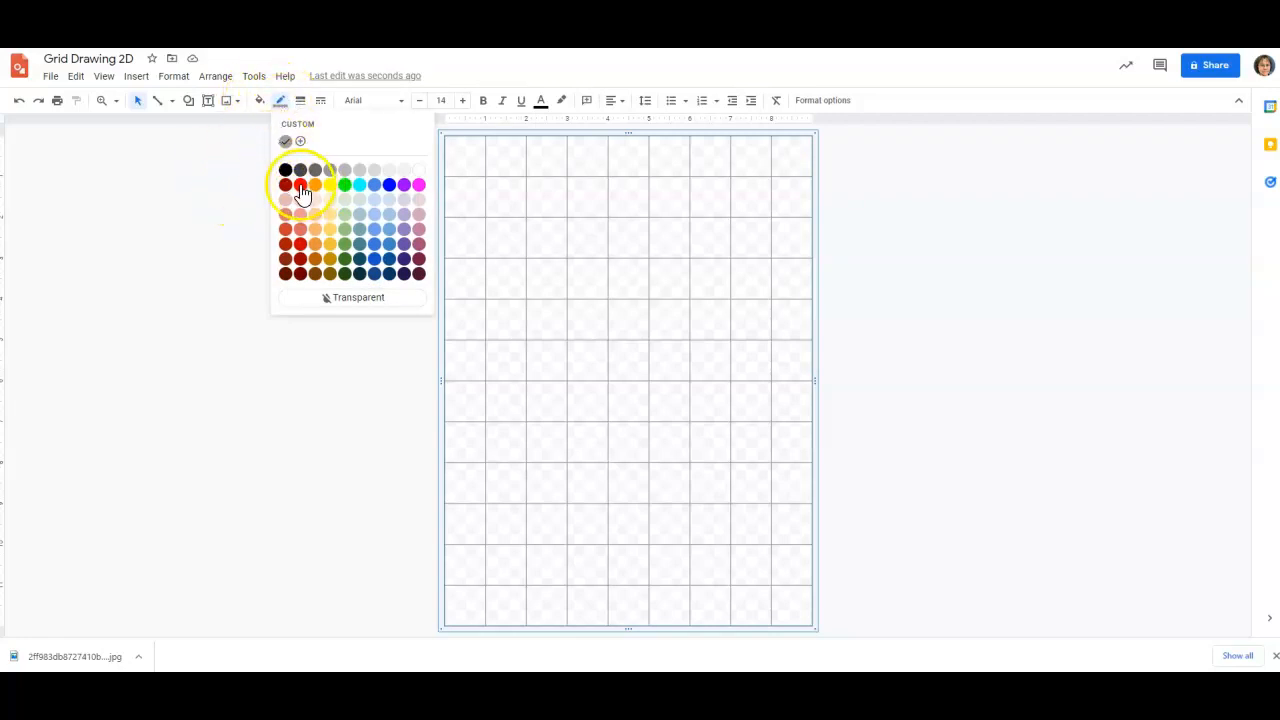
click(300, 184)
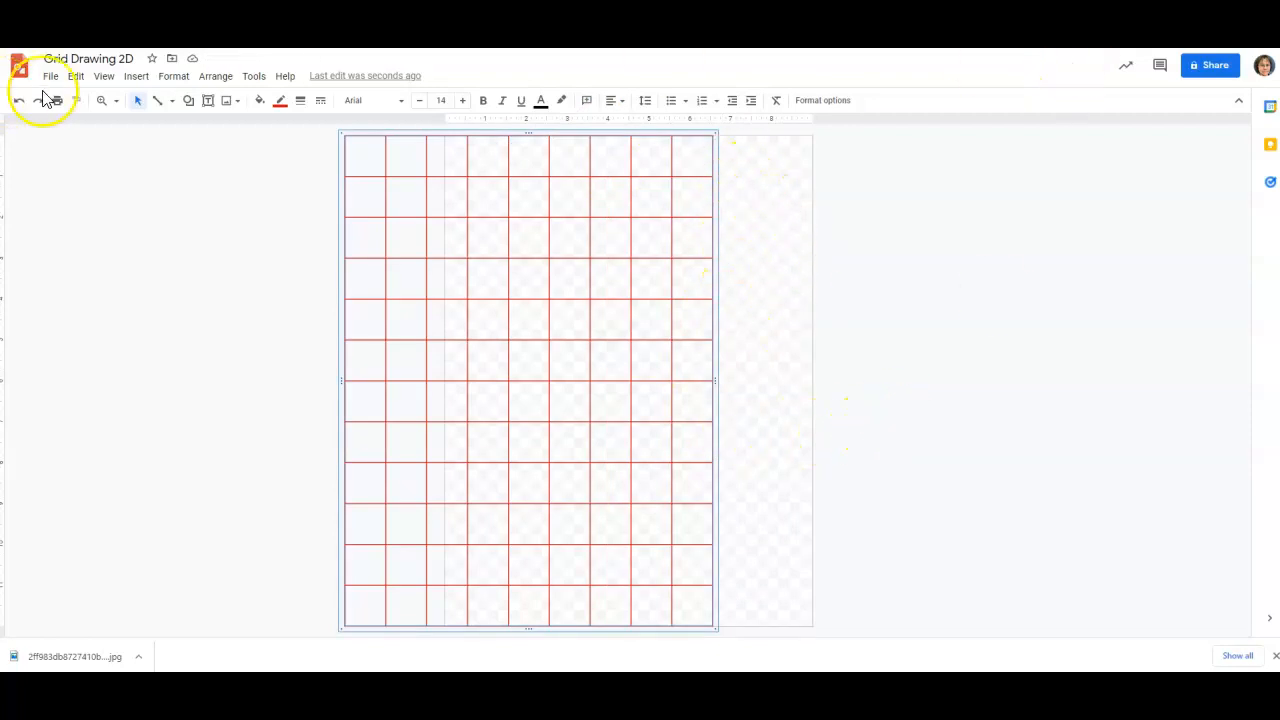
Step: Upload the saved portrait JPEG into the drawing and enlarge it to the page height
click(136, 76)
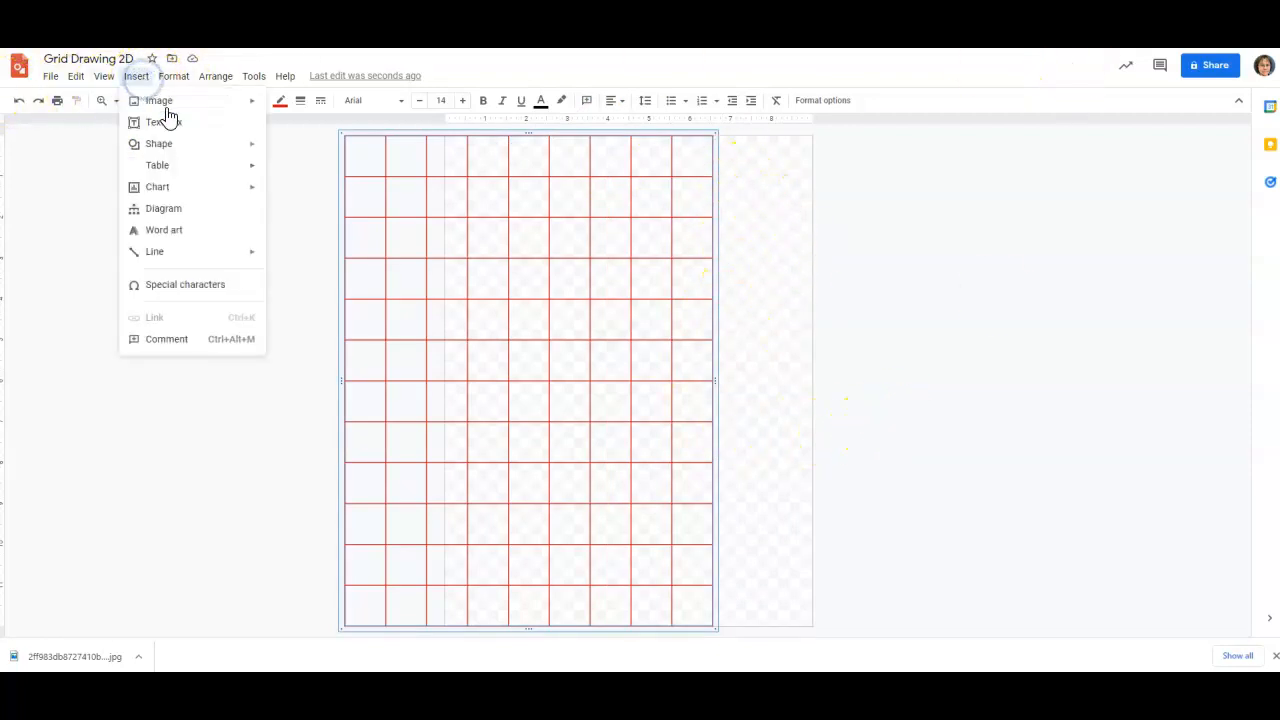
click(158, 100)
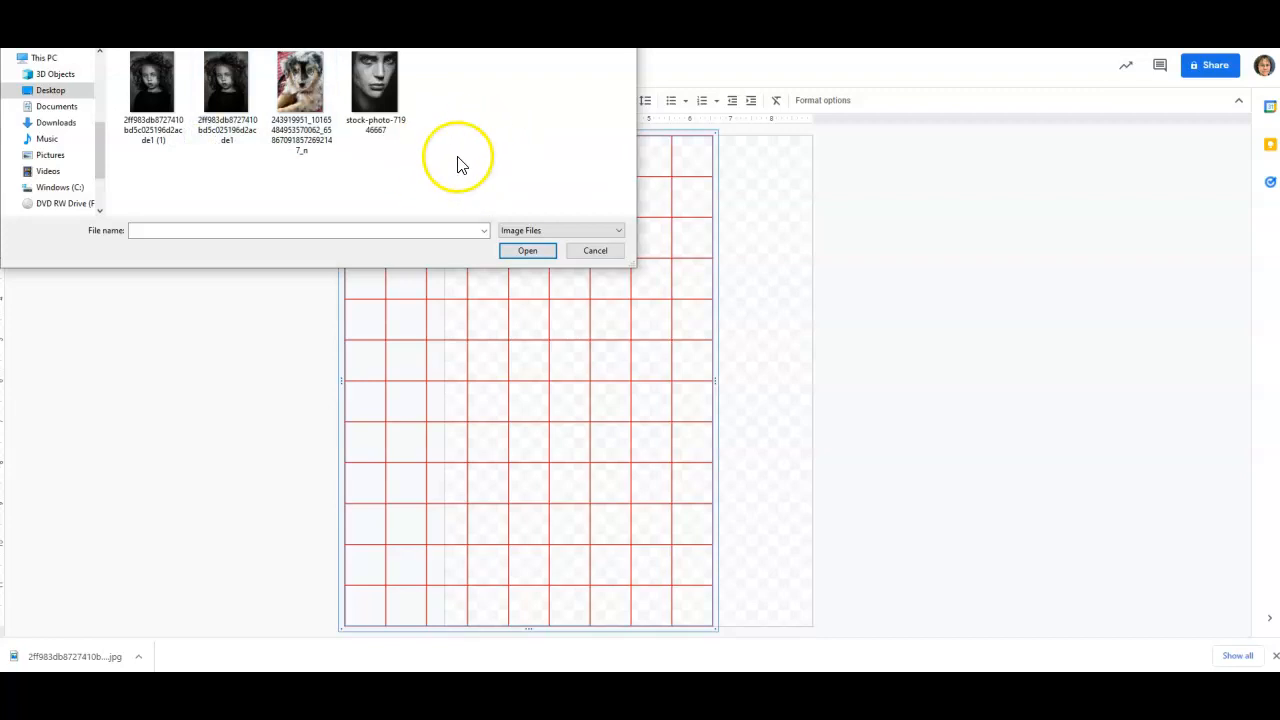
mouse_move(384, 90)
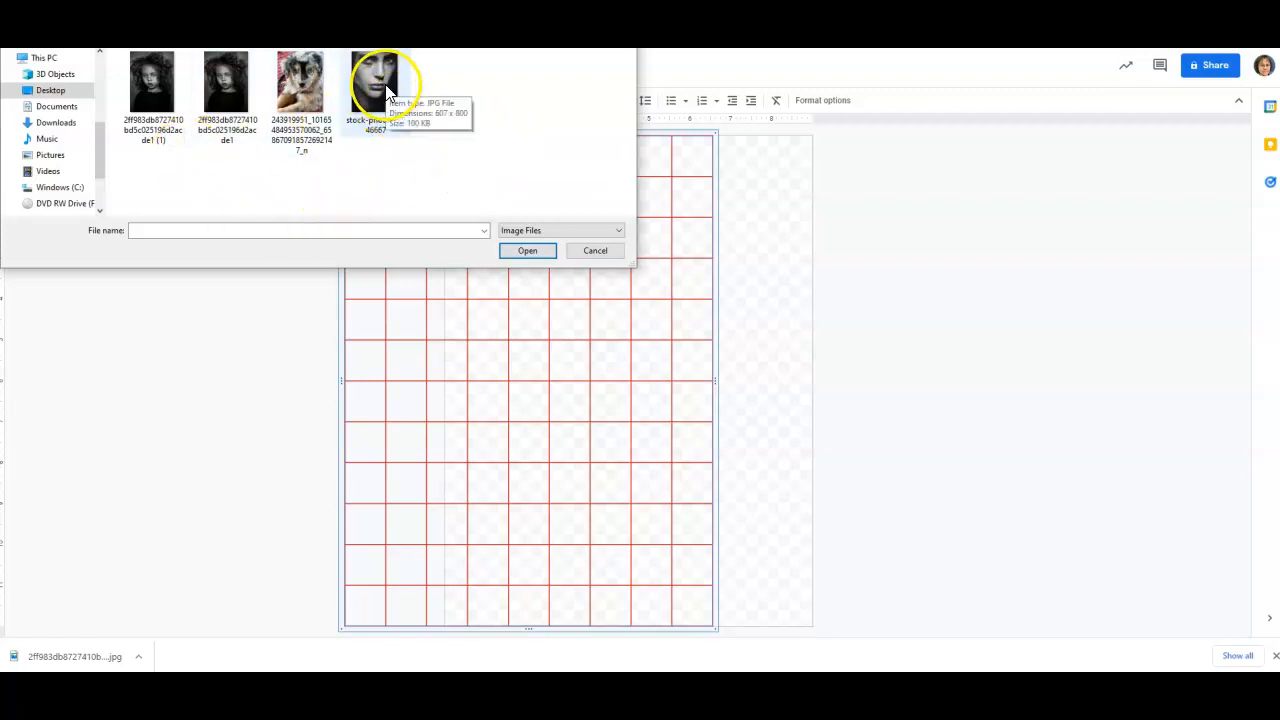
click(528, 250)
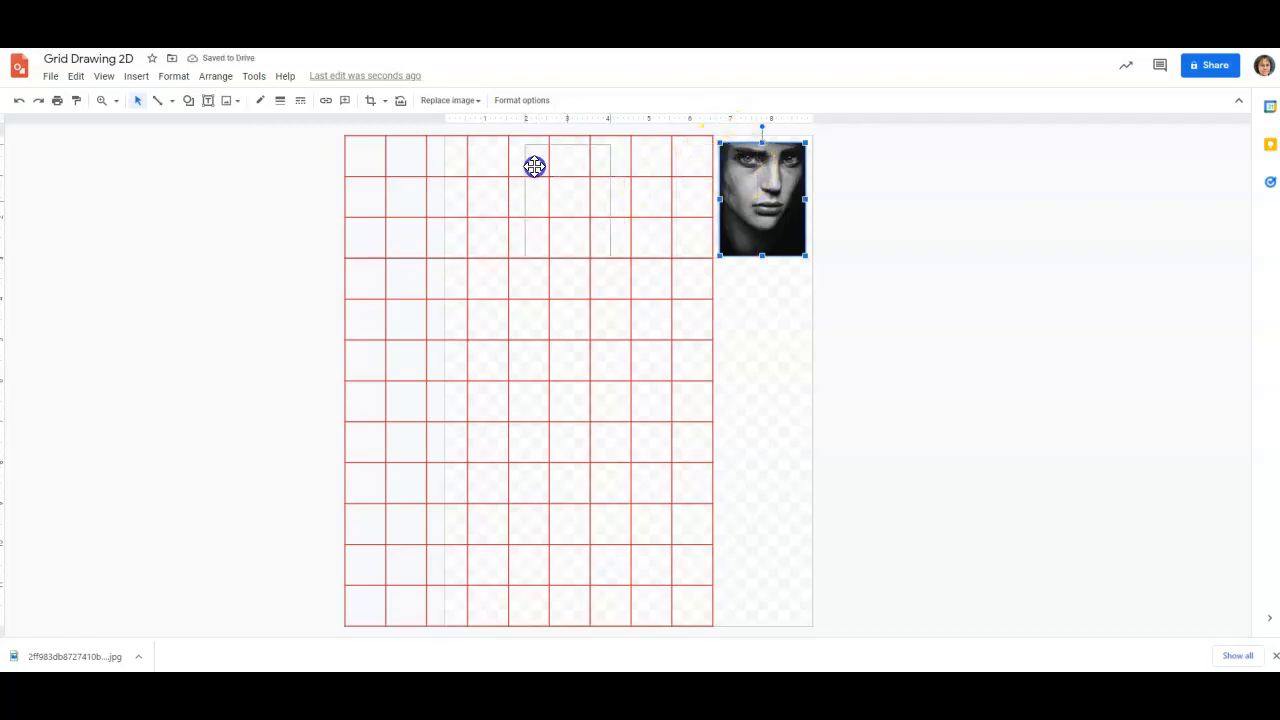
drag(762, 198, 488, 190)
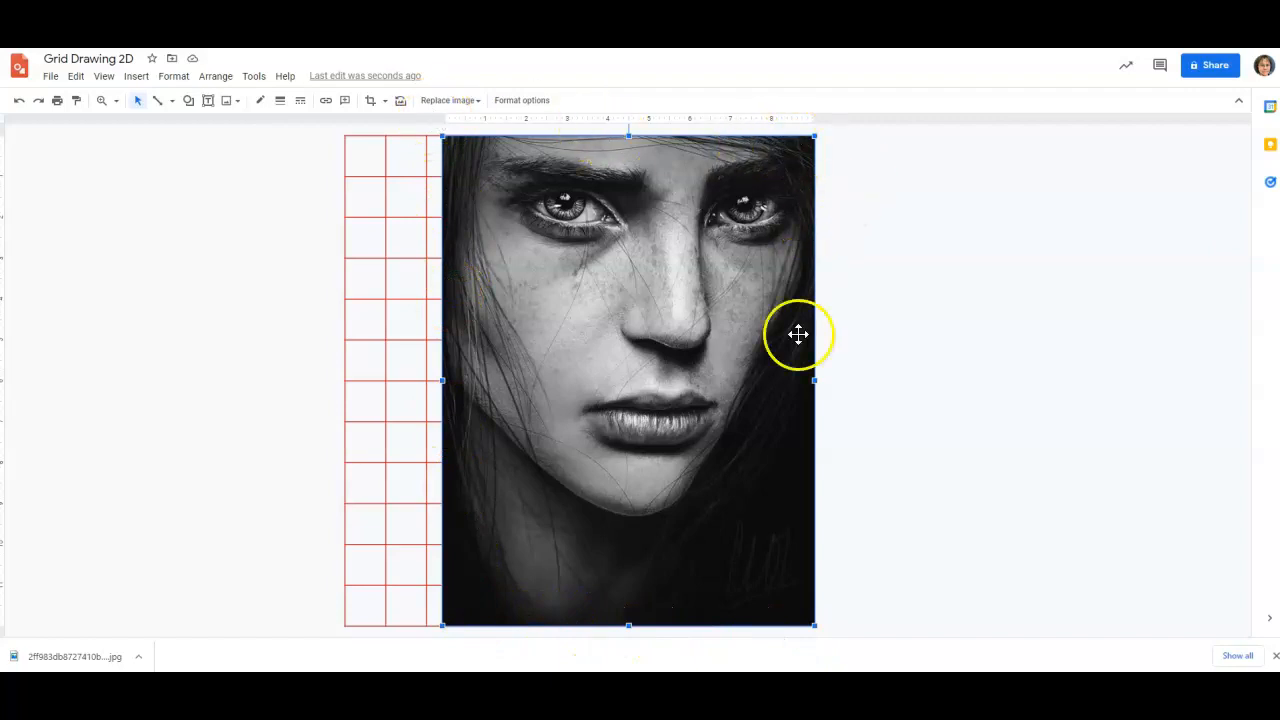
mouse_move(556, 104)
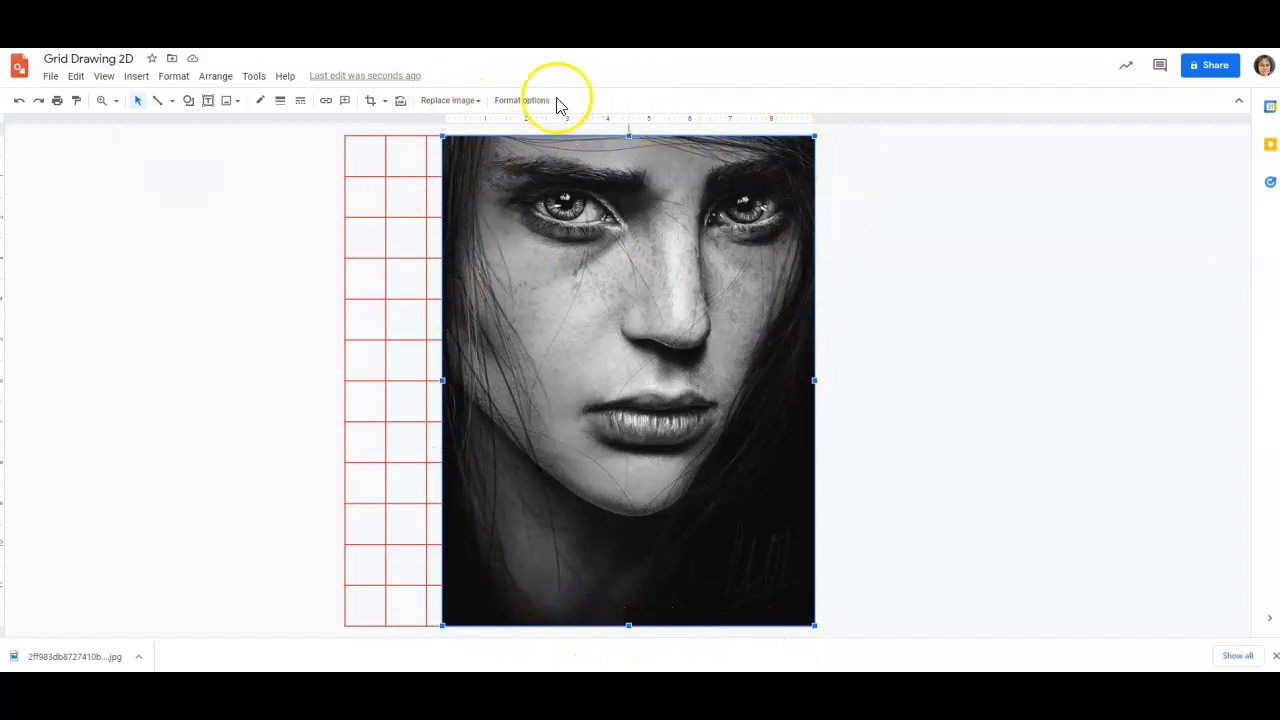
Step: Set the photo to moderate transparency in Format options > Adjustments
click(522, 100)
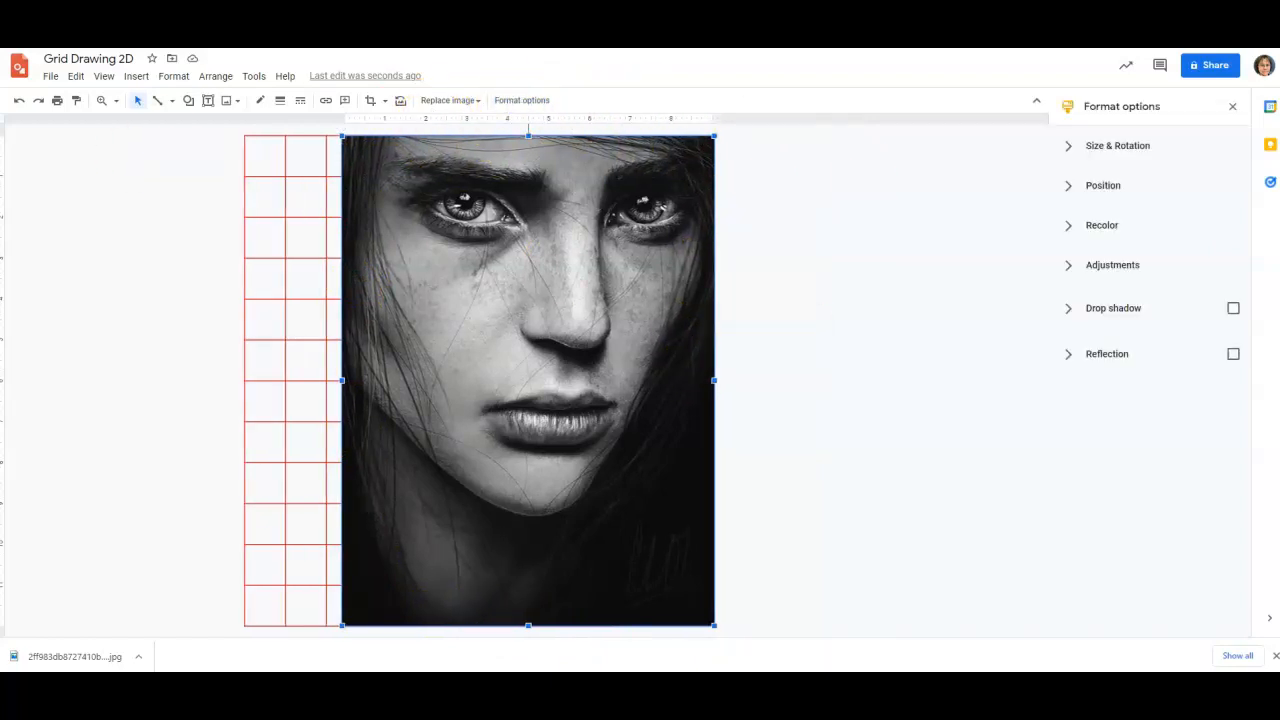
click(1112, 264)
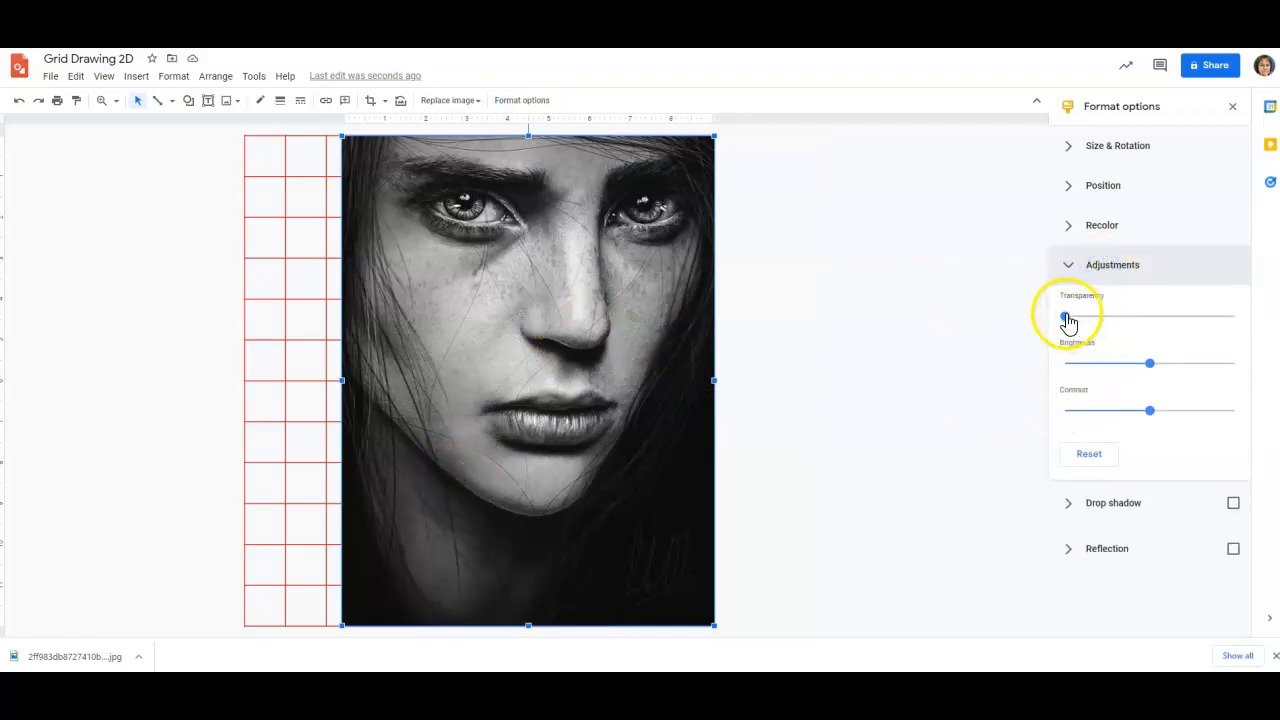
drag(1064, 316, 1196, 316)
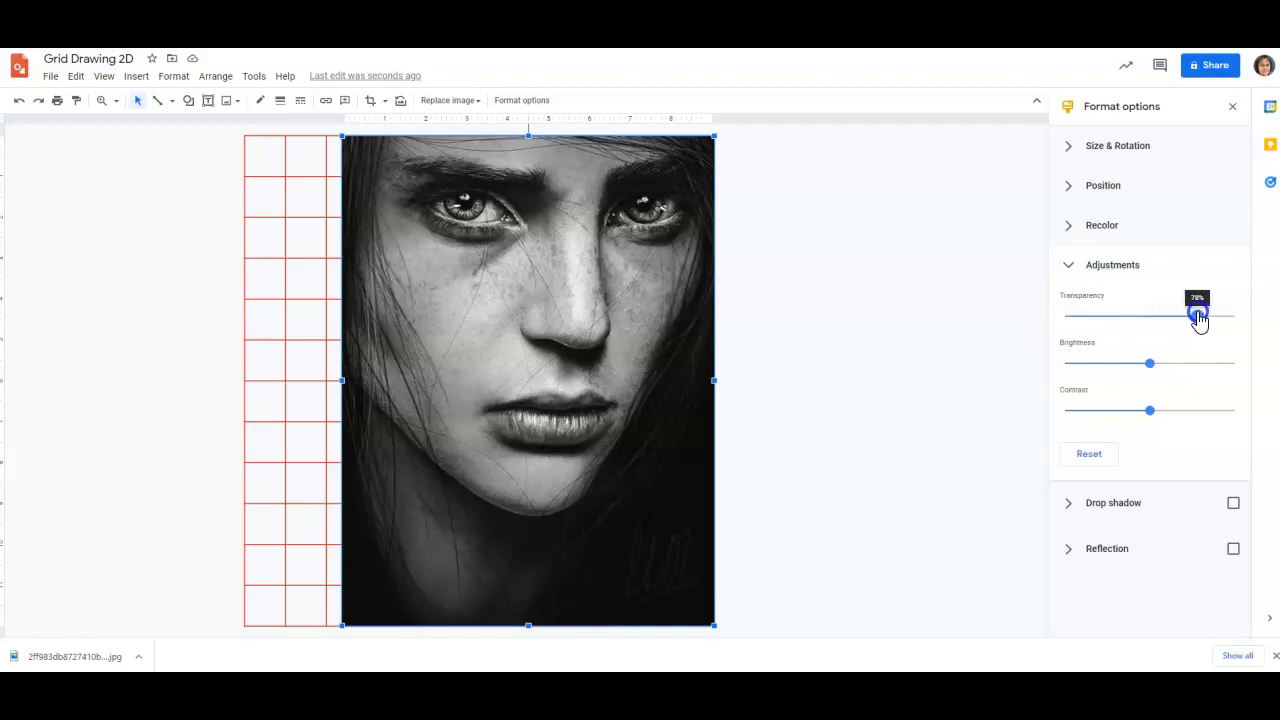
drag(1196, 316, 1164, 316)
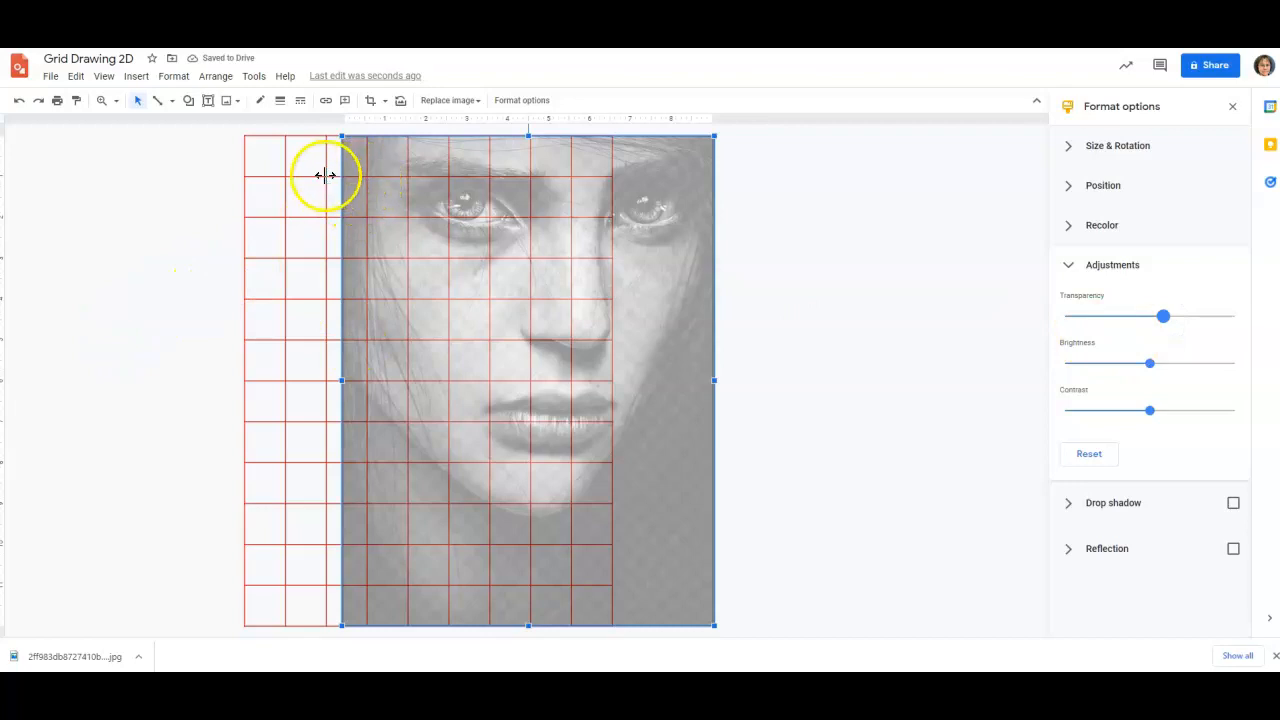
mouse_move(326, 136)
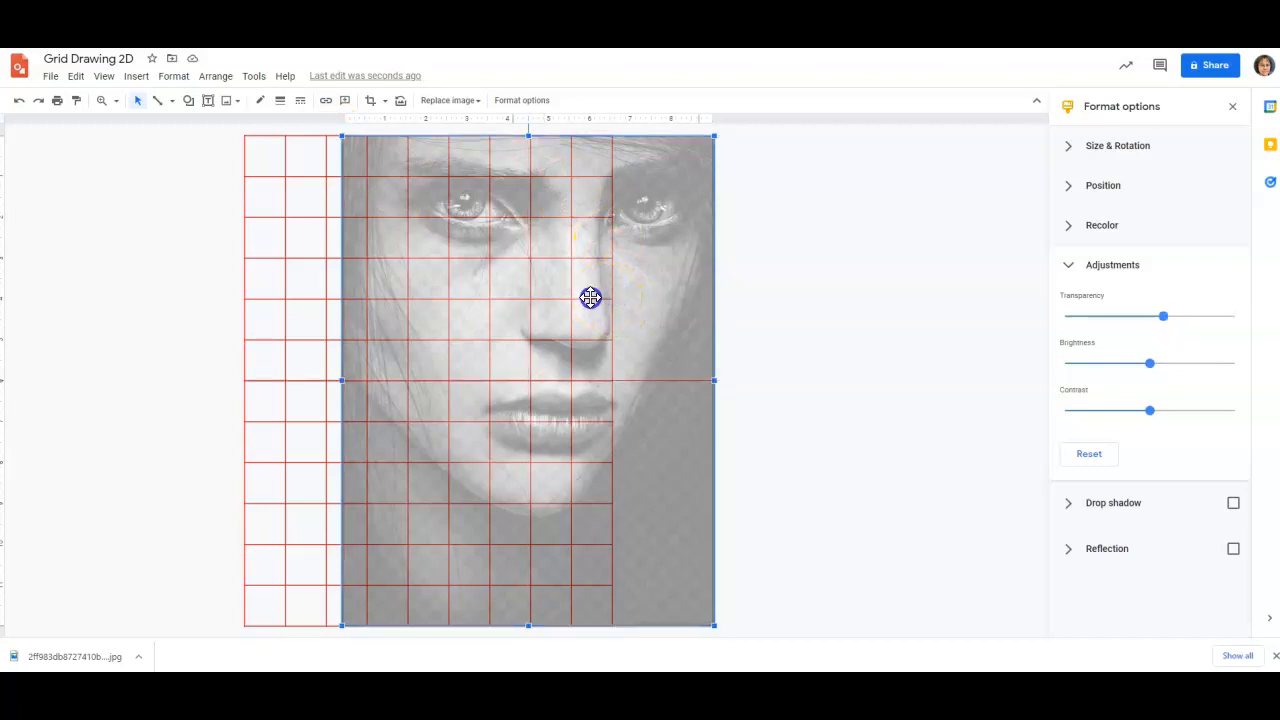
Step: Line the faded photo up edge to edge over the red grid and select it
drag(590, 296, 590, 304)
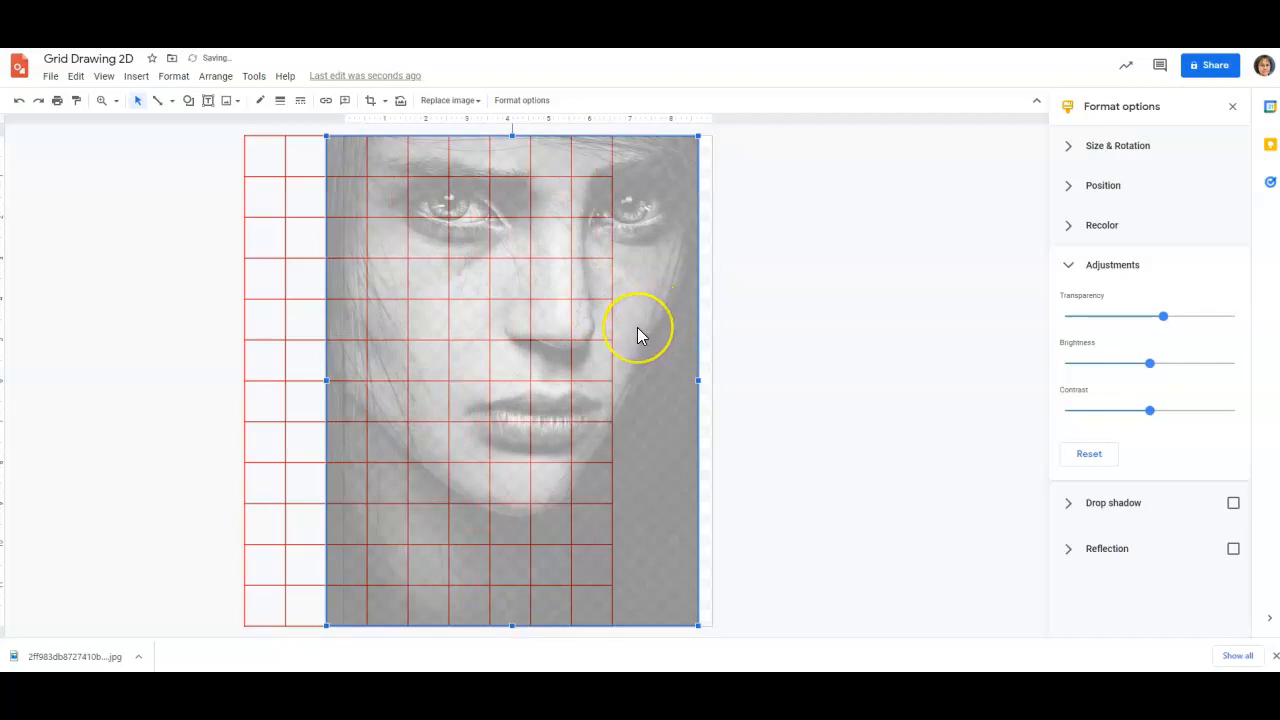
drag(640, 330, 584, 344)
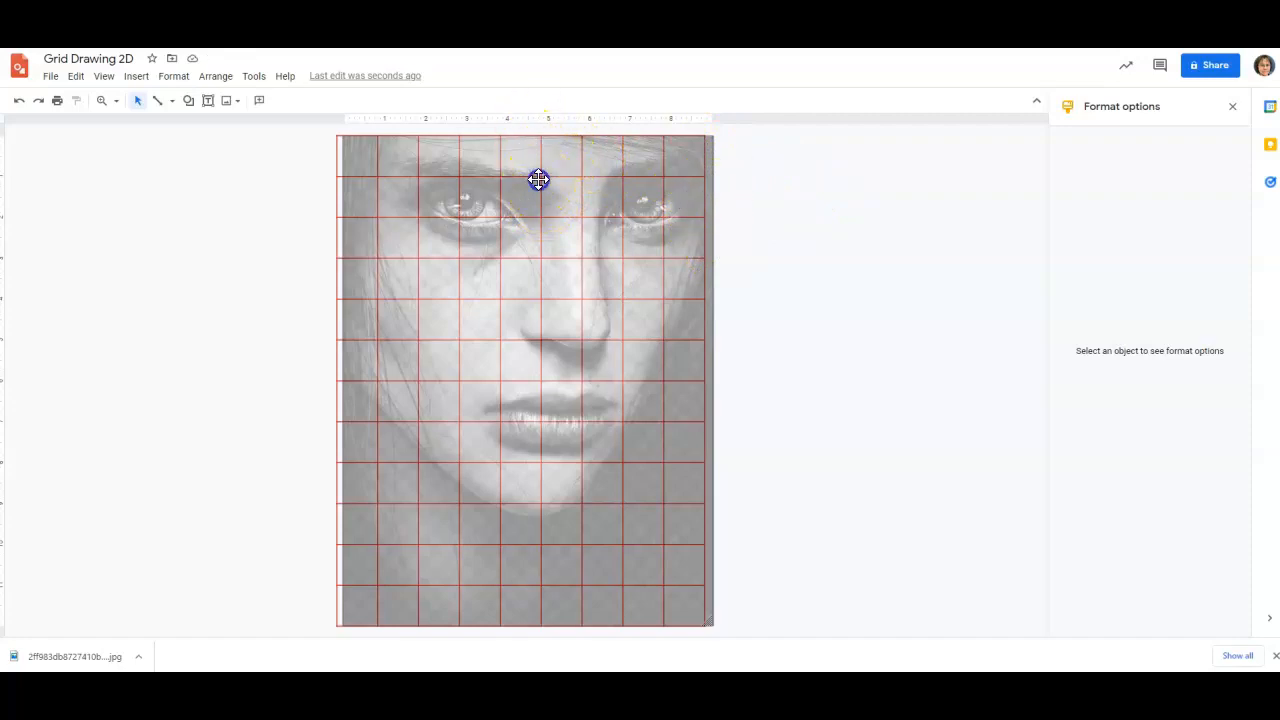
click(536, 180)
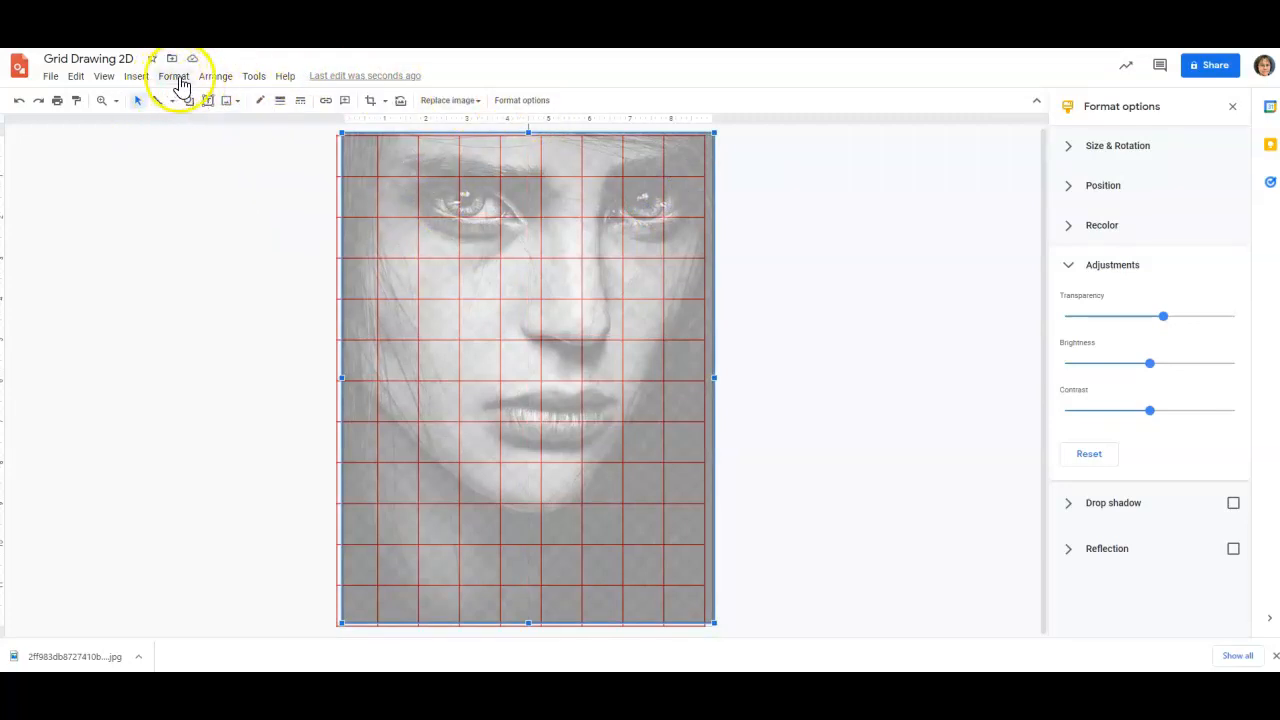
Step: Send the portrait photo backward so it sits behind the red table grid
click(216, 76)
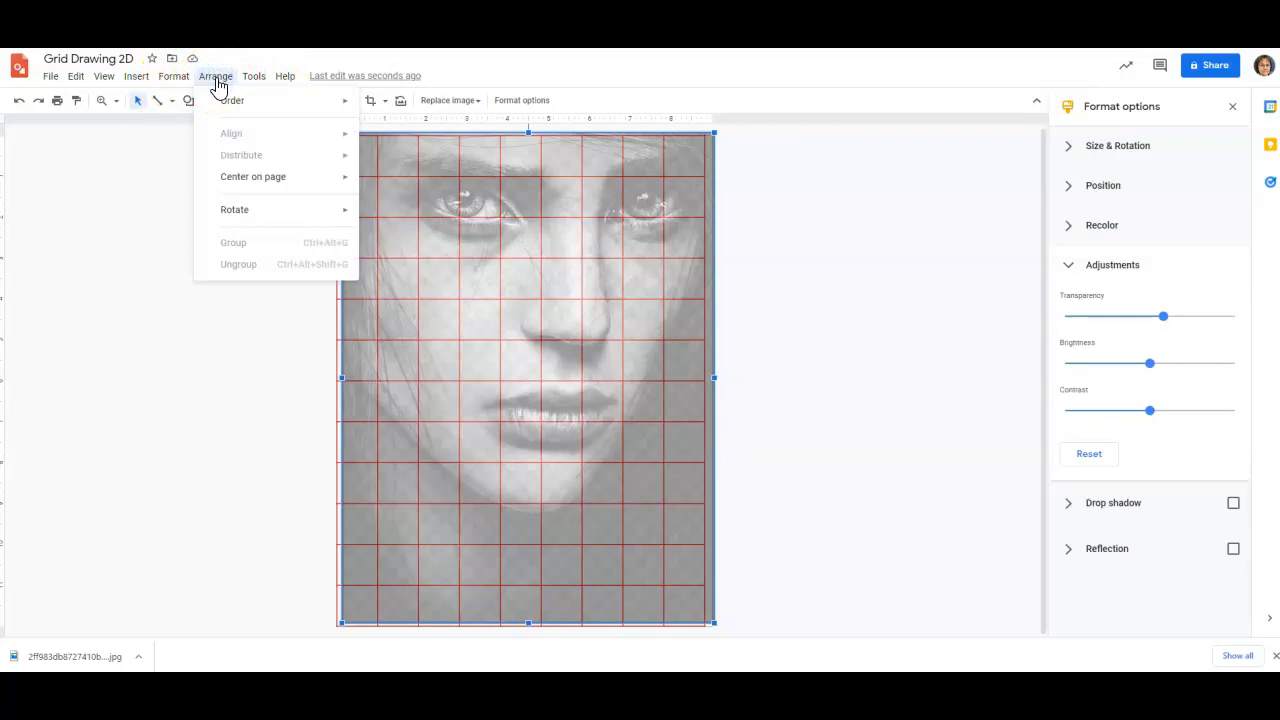
click(232, 100)
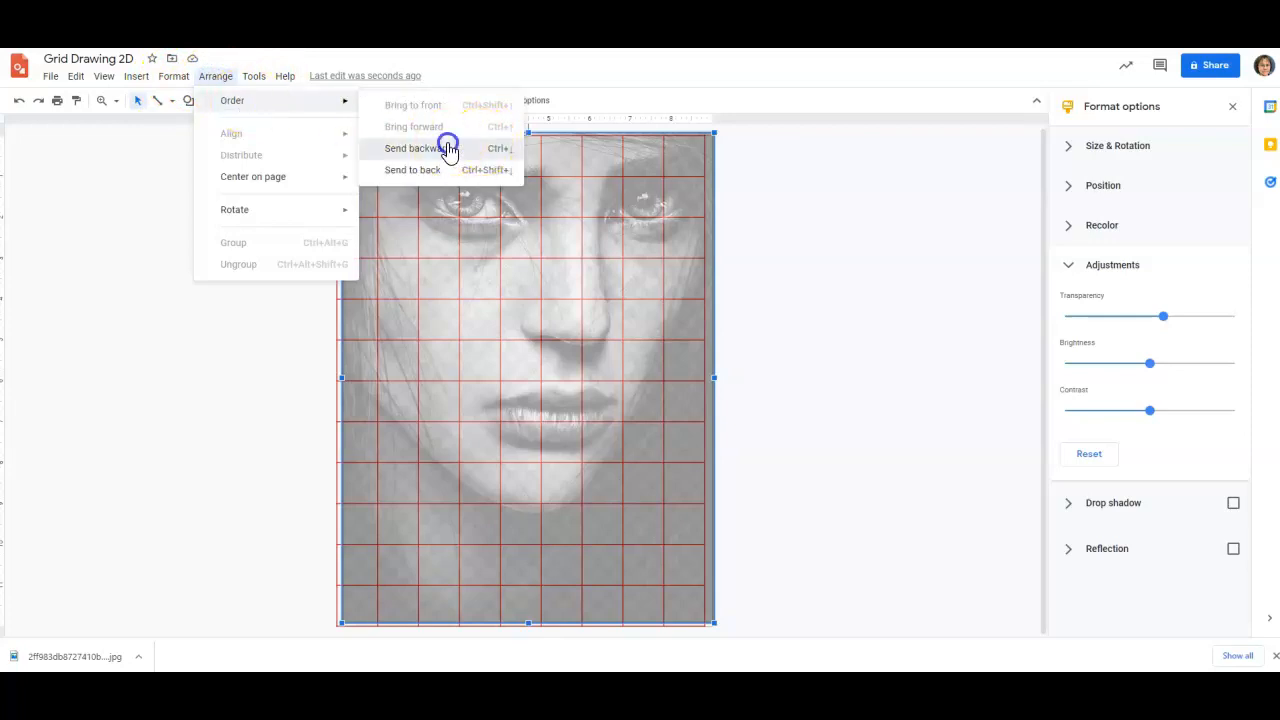
click(412, 148)
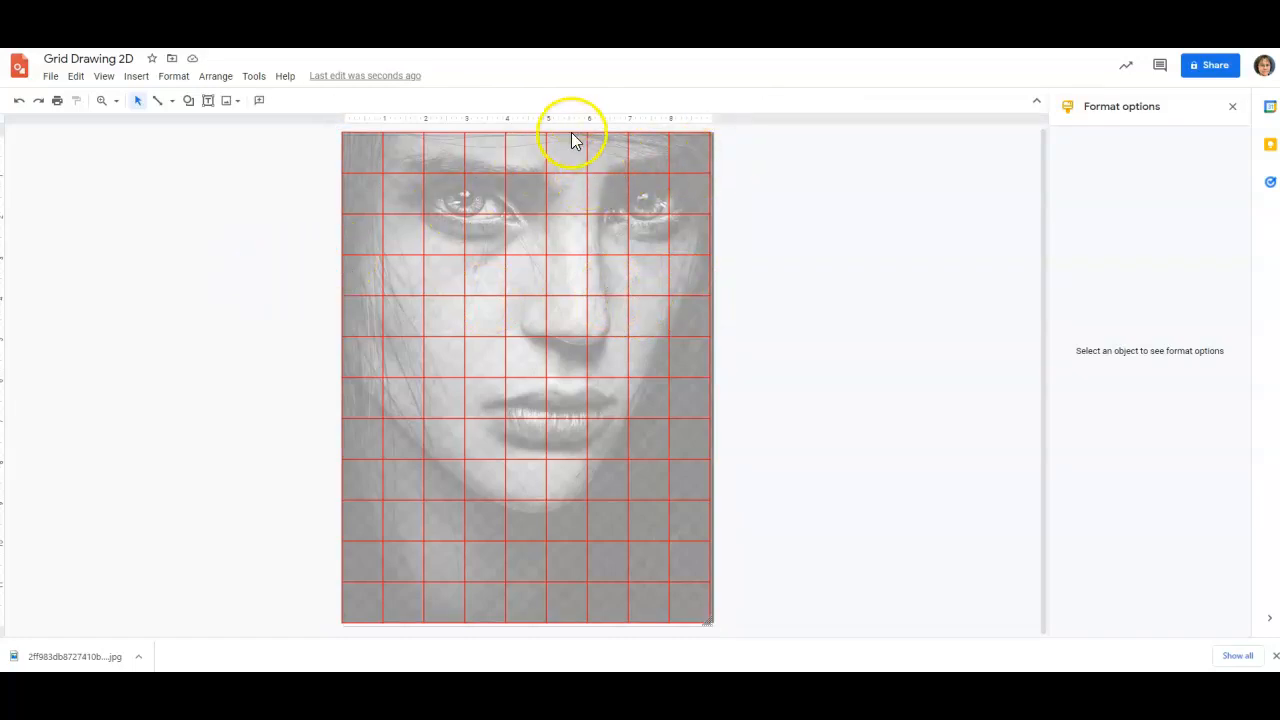
Step: Stretch the red table grid down so its edges match the photo's edges
click(524, 376)
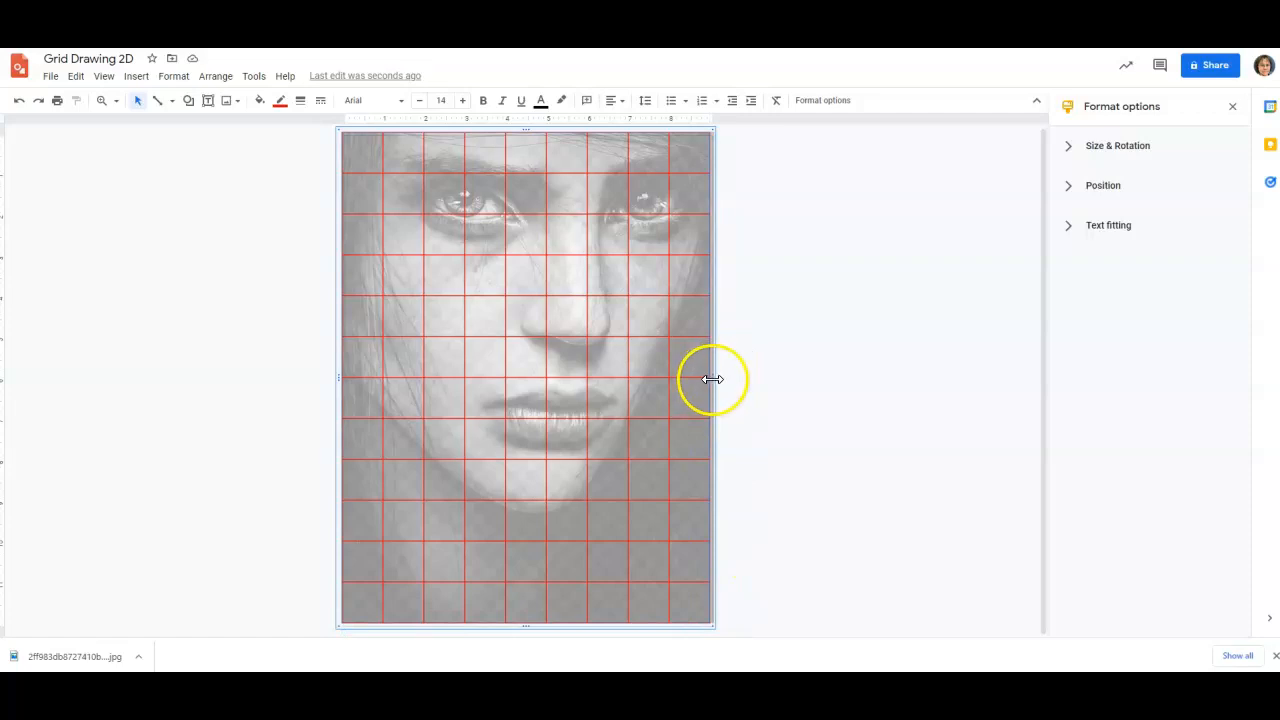
mouse_move(856, 556)
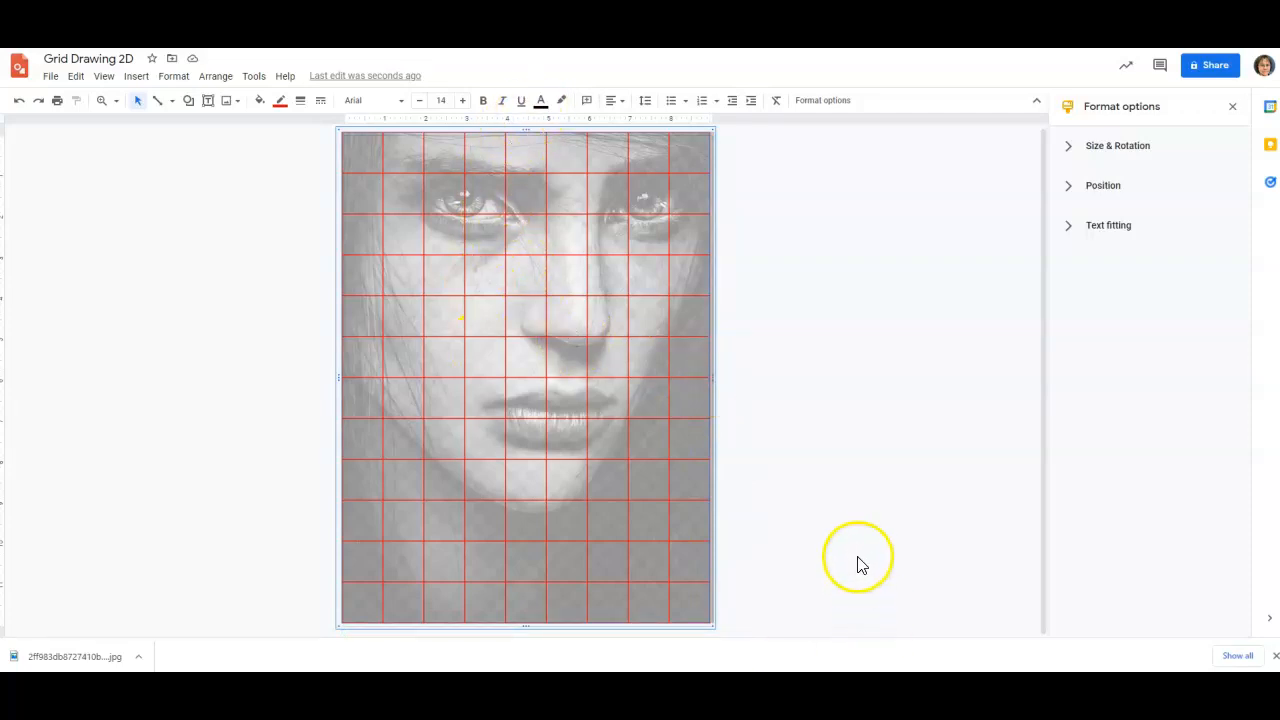
mouse_move(724, 528)
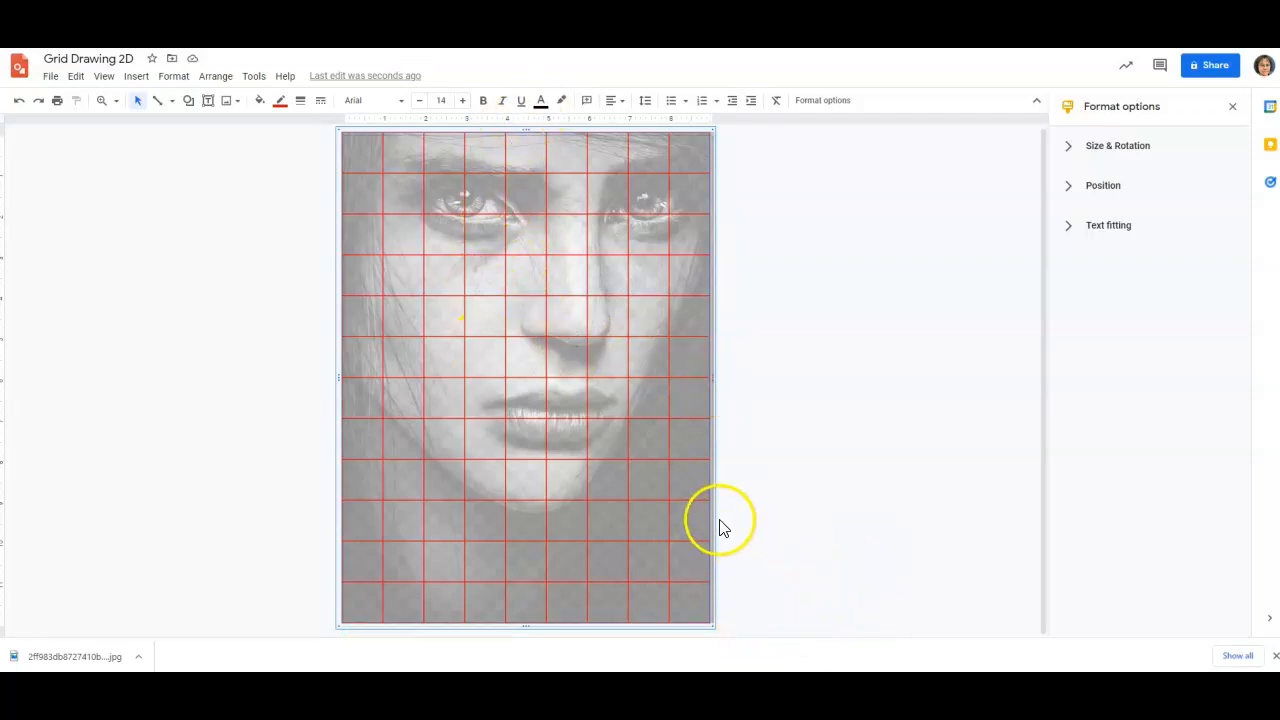
mouse_move(684, 564)
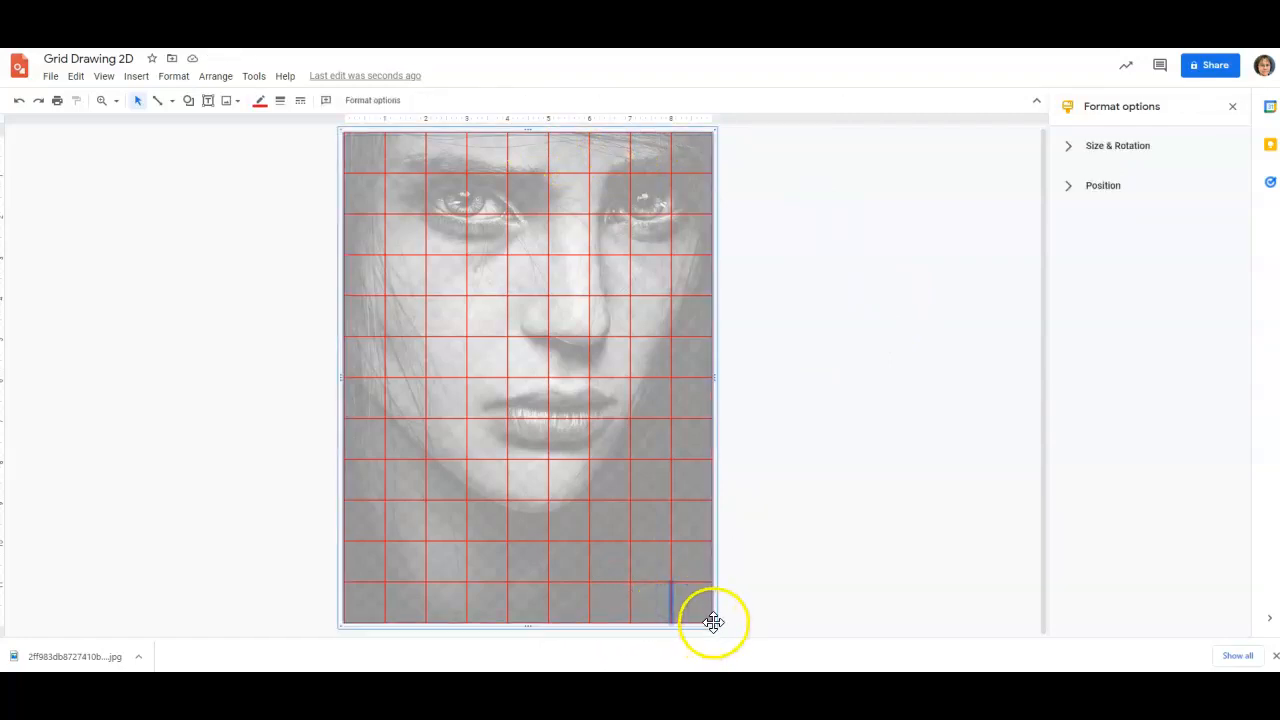
drag(712, 622, 716, 628)
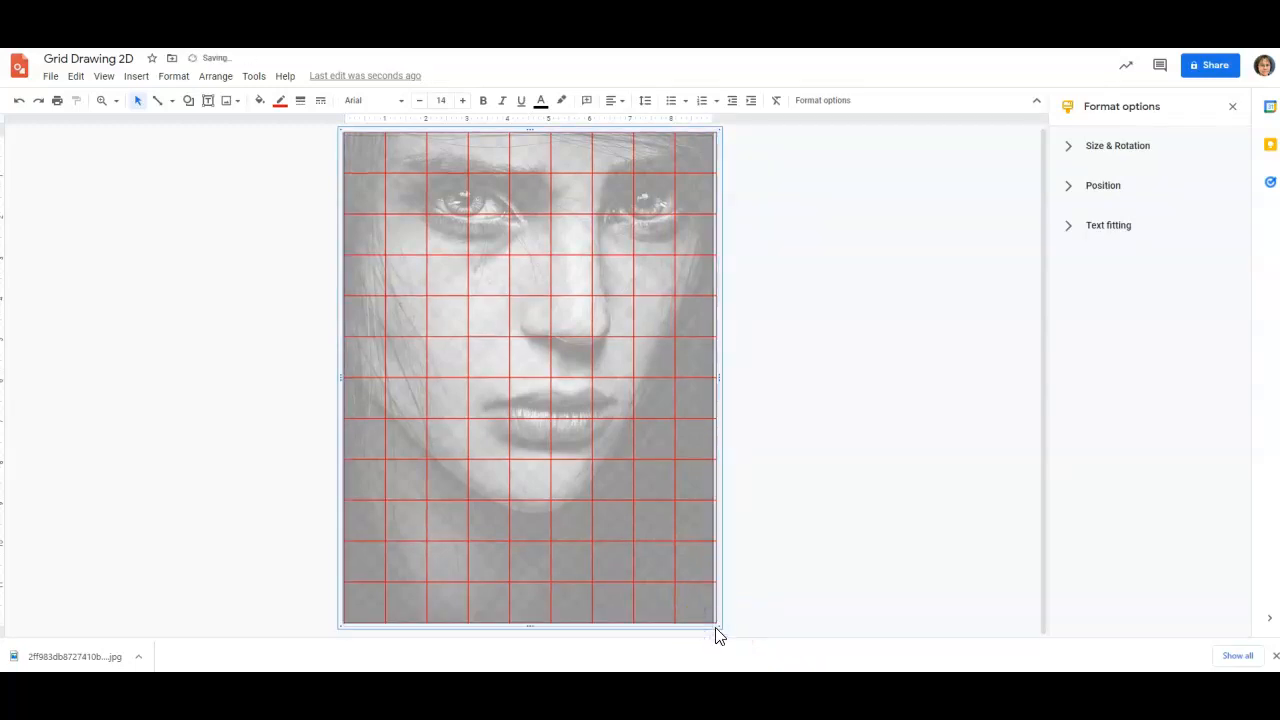
mouse_move(720, 364)
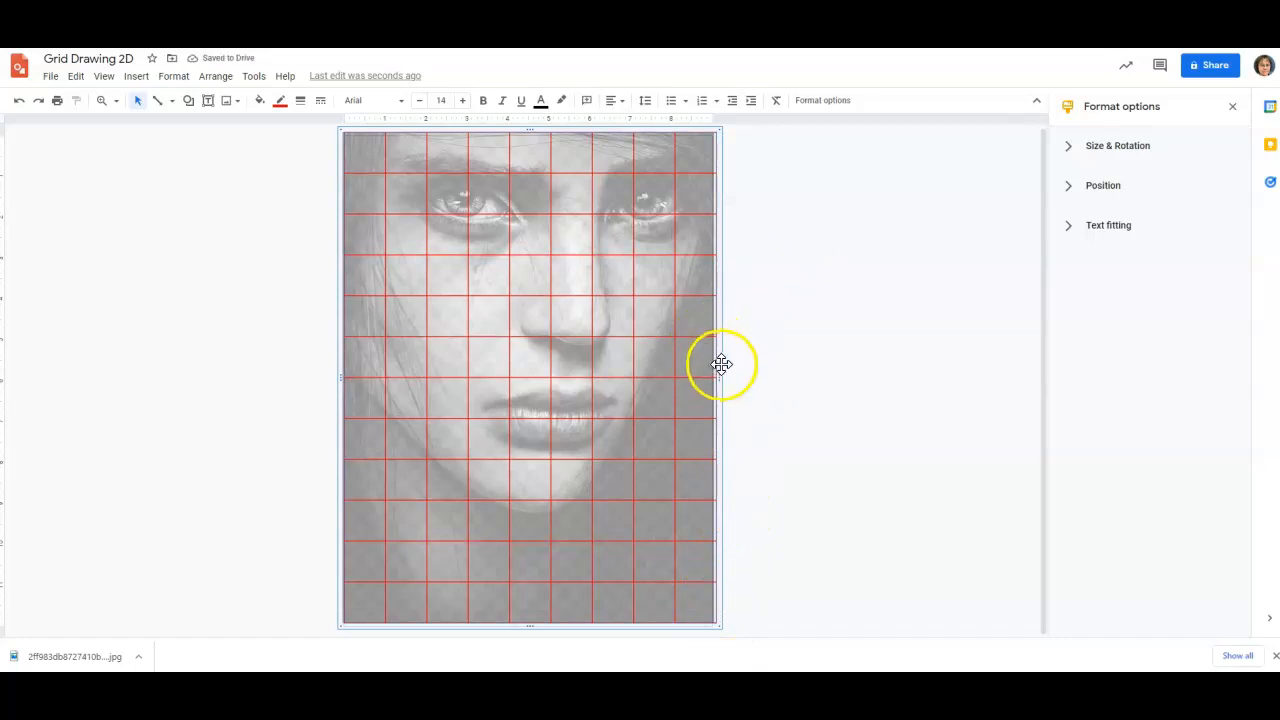
mouse_move(718, 378)
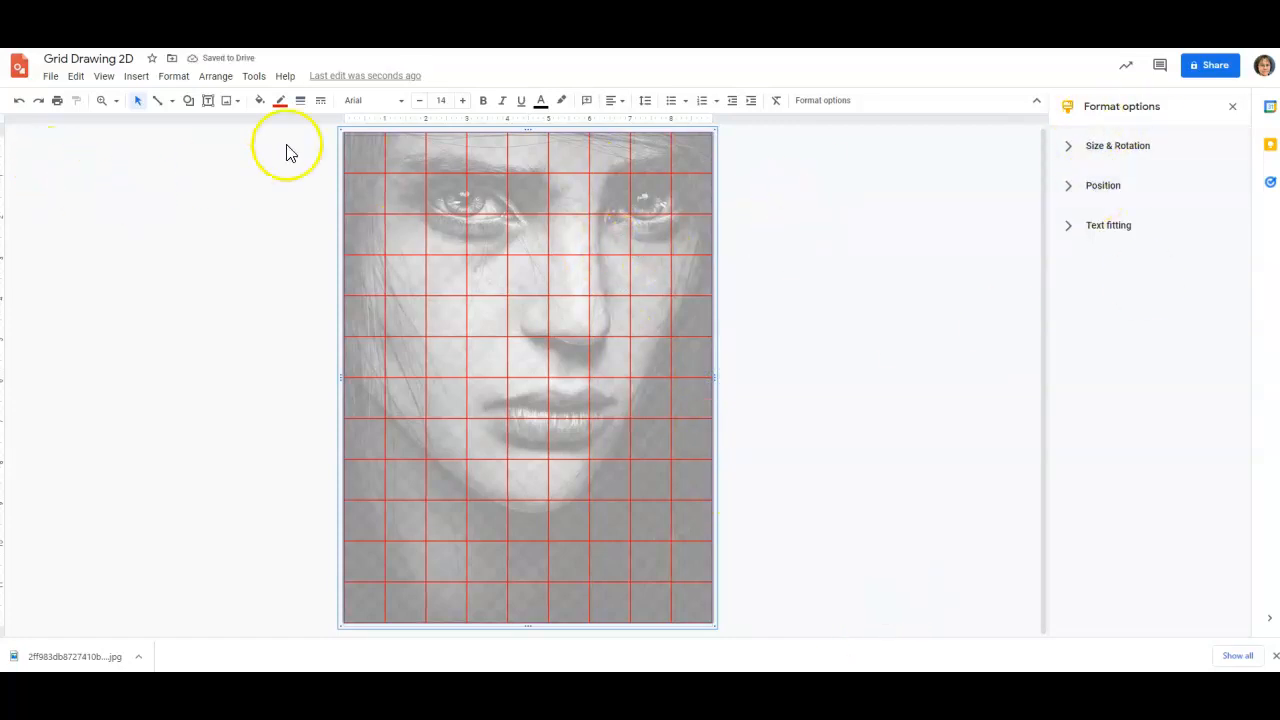
Step: Show the Format options position settings and select the portrait photo
click(172, 76)
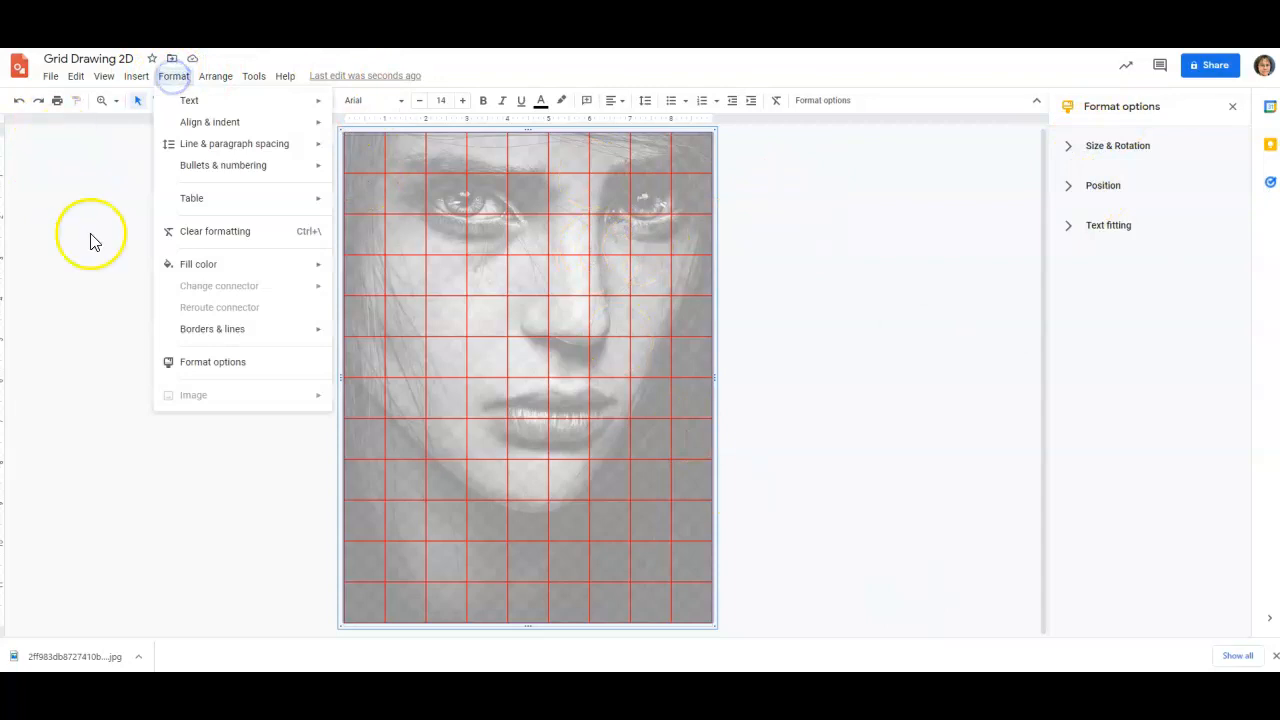
click(204, 360)
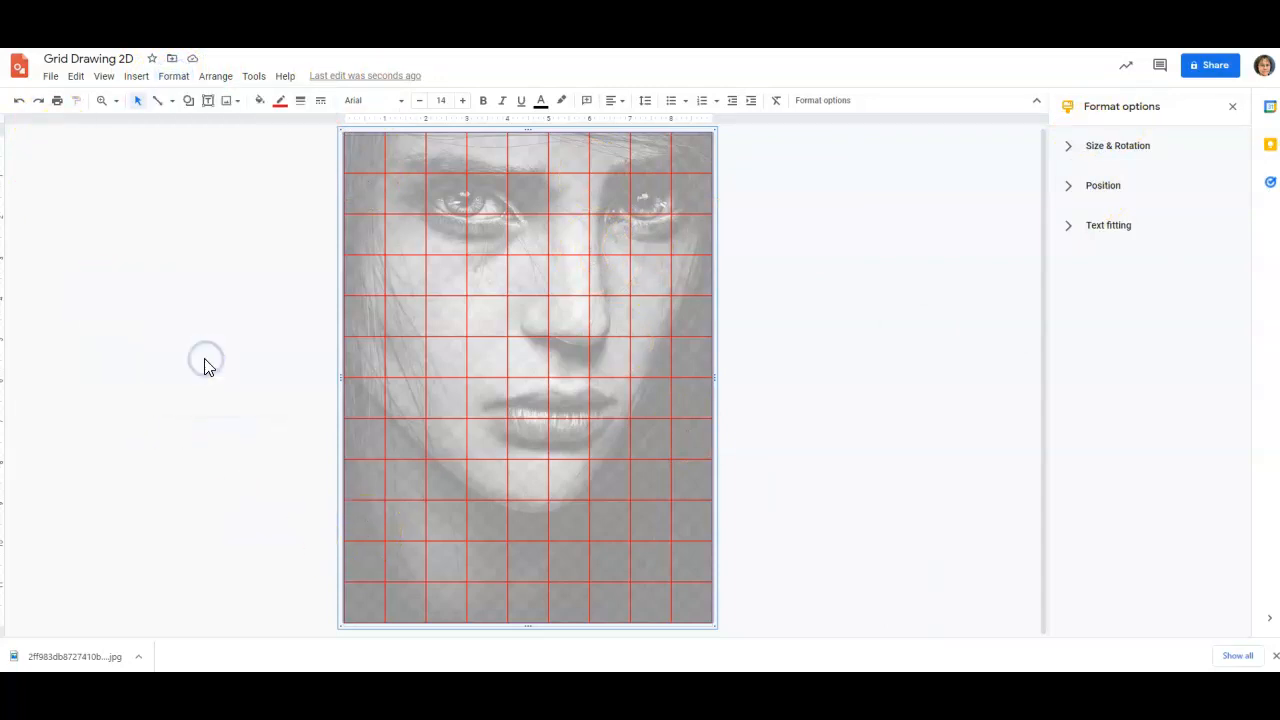
click(1104, 184)
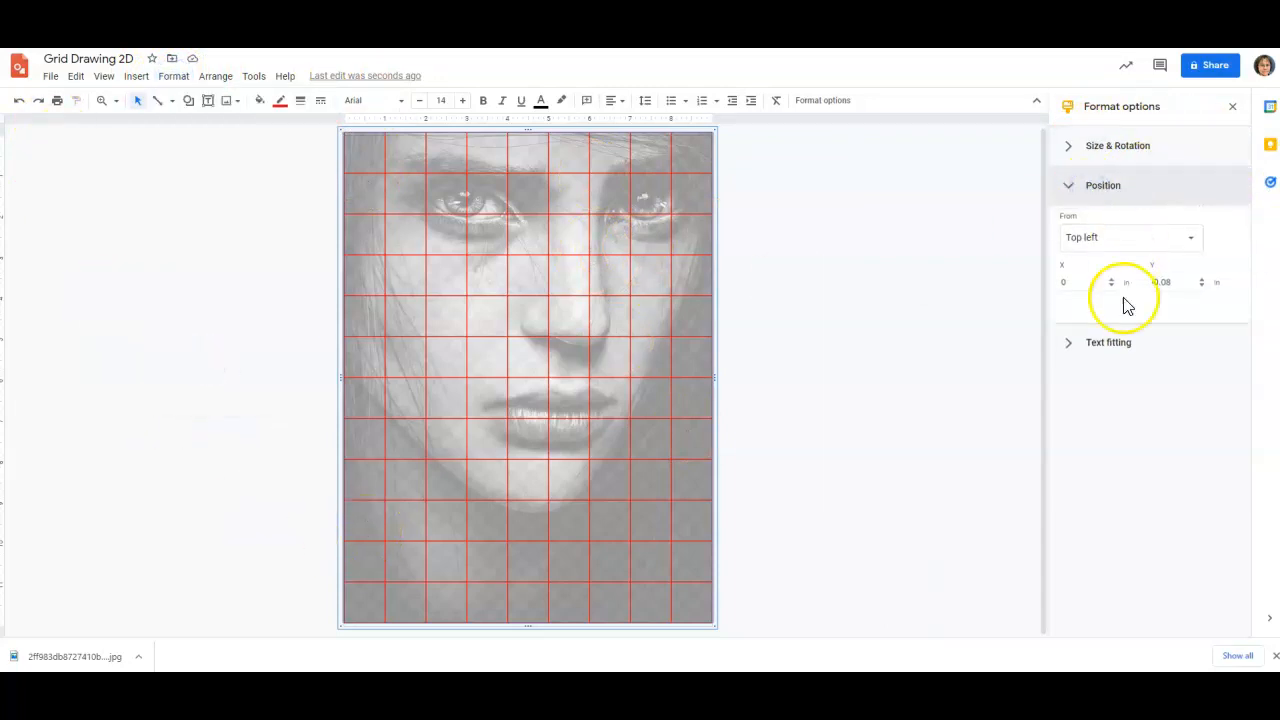
click(864, 256)
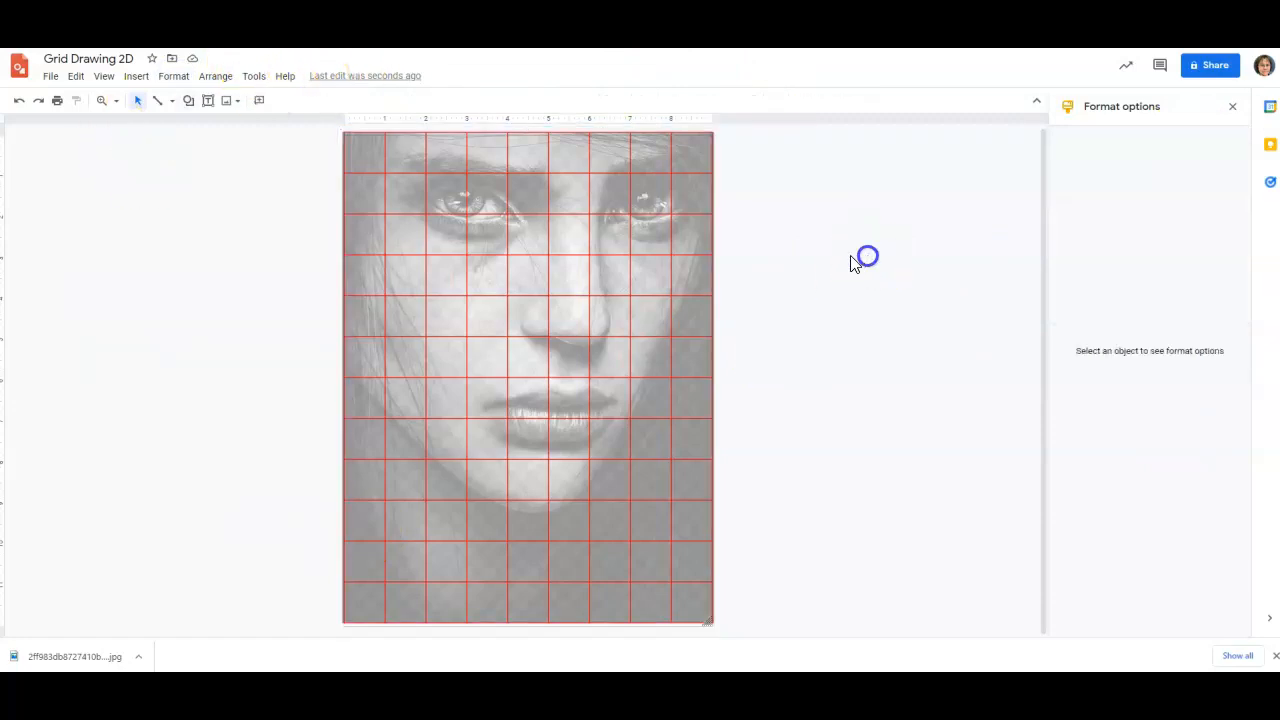
click(528, 376)
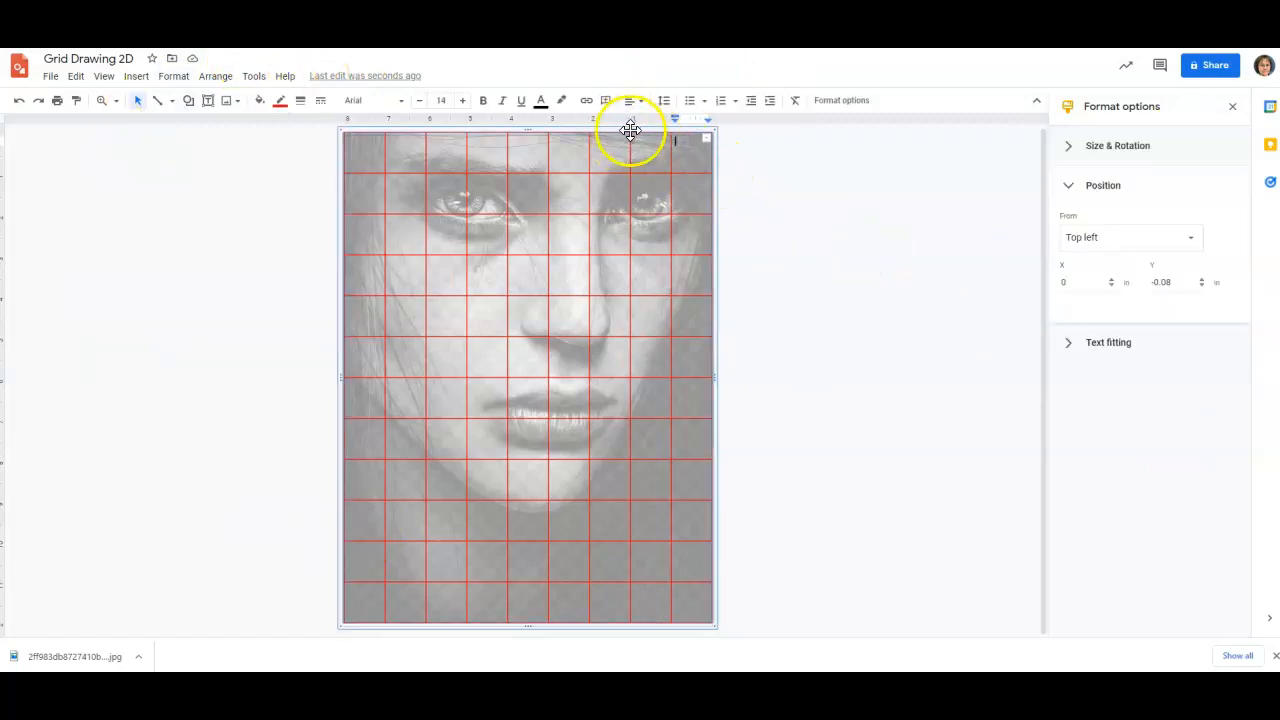
drag(630, 130, 624, 138)
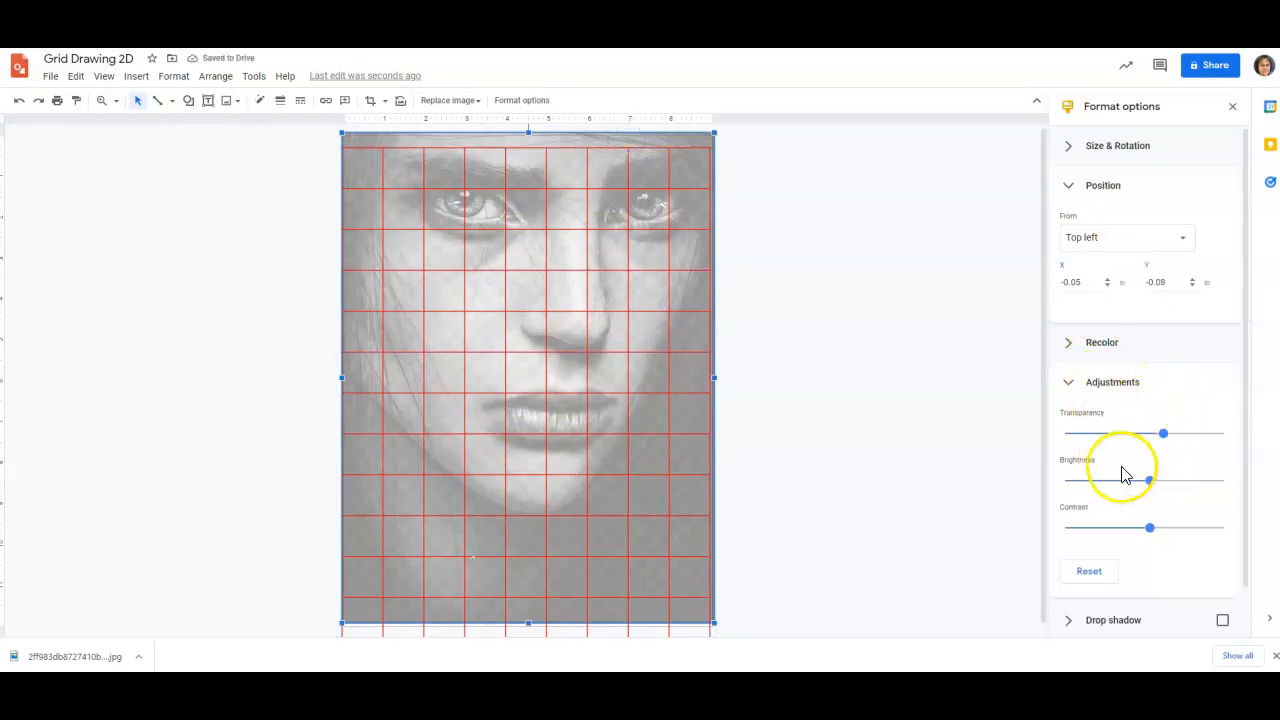
Step: Set the photo's transparency to 0% and align it with the page top
drag(1162, 432, 1068, 432)
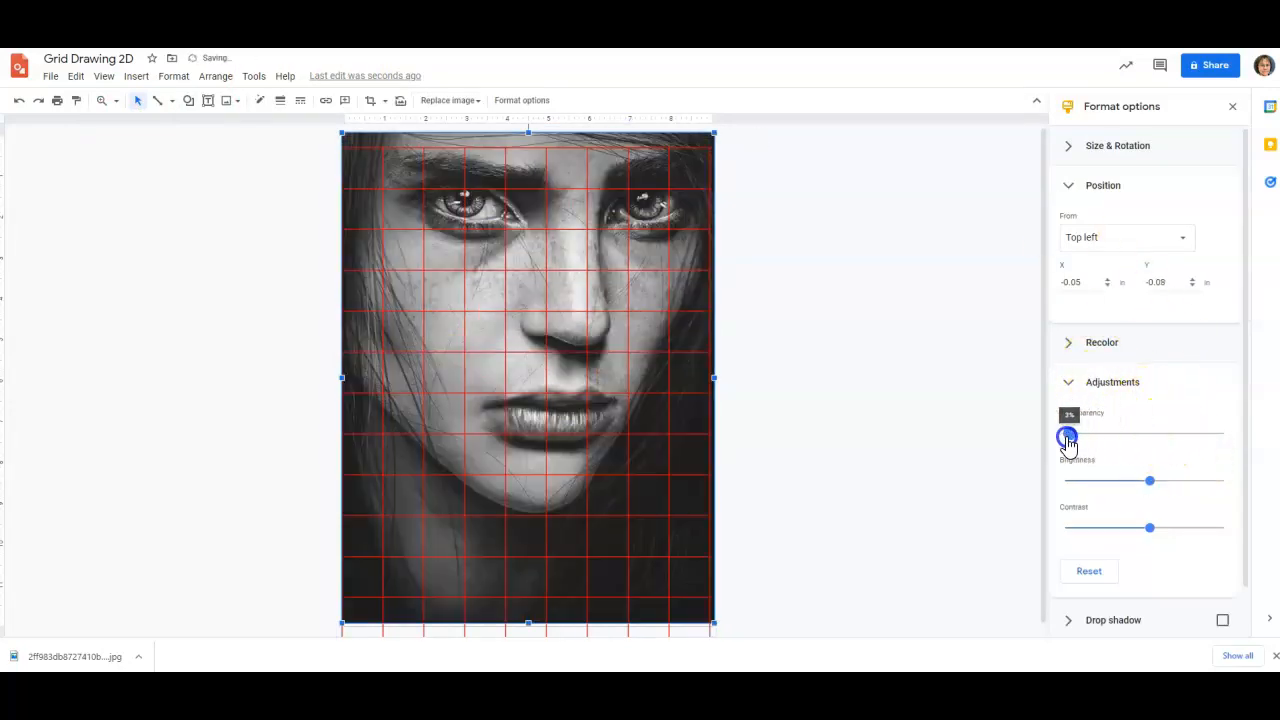
drag(1068, 432, 1064, 432)
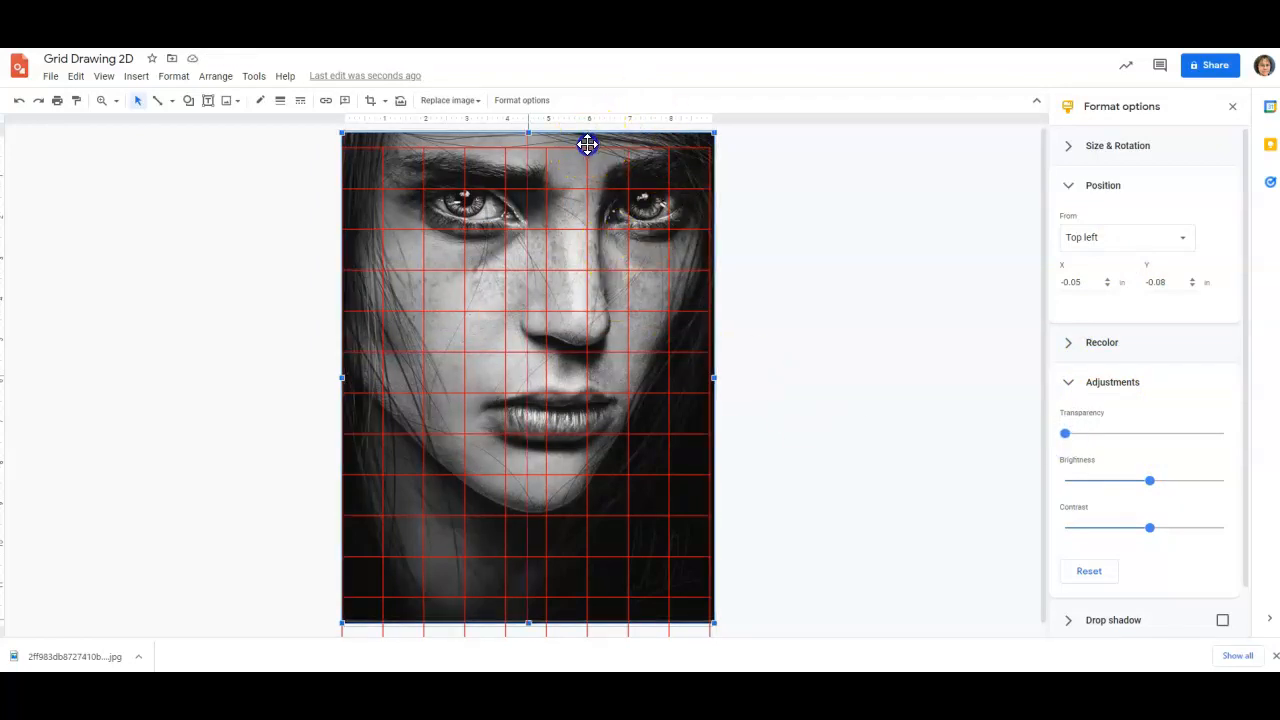
drag(588, 144, 596, 152)
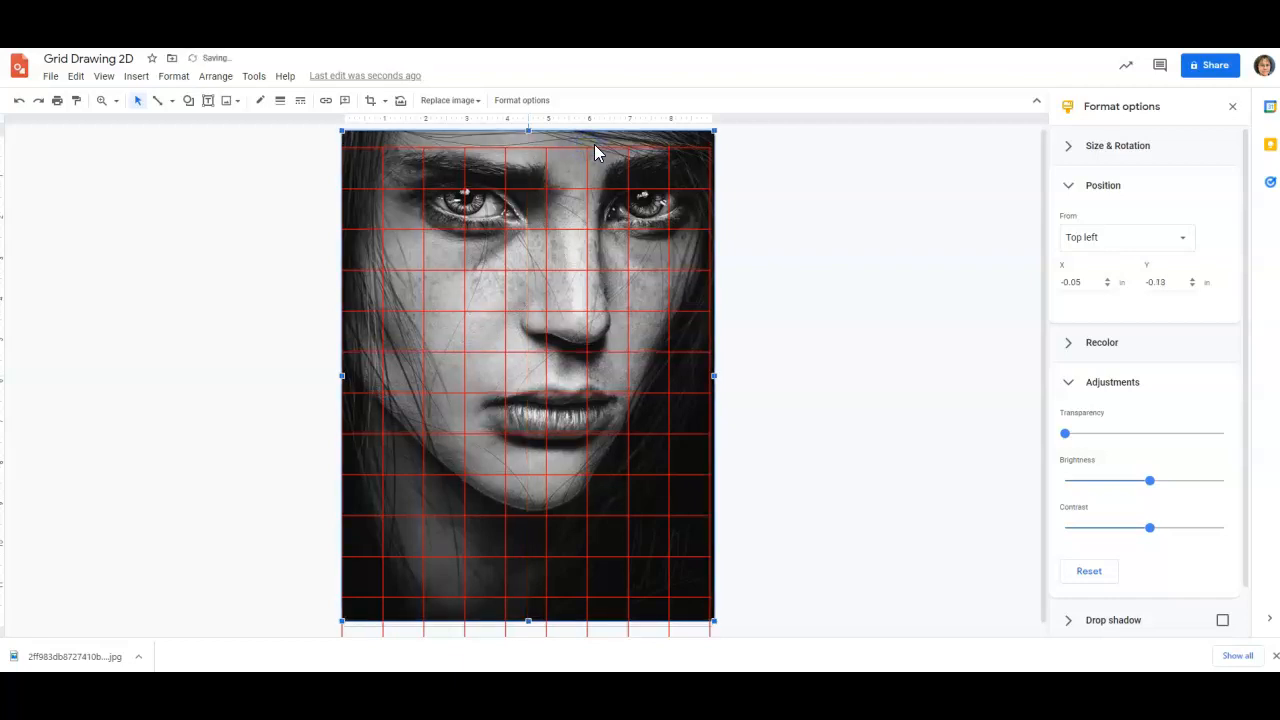
drag(596, 152, 536, 144)
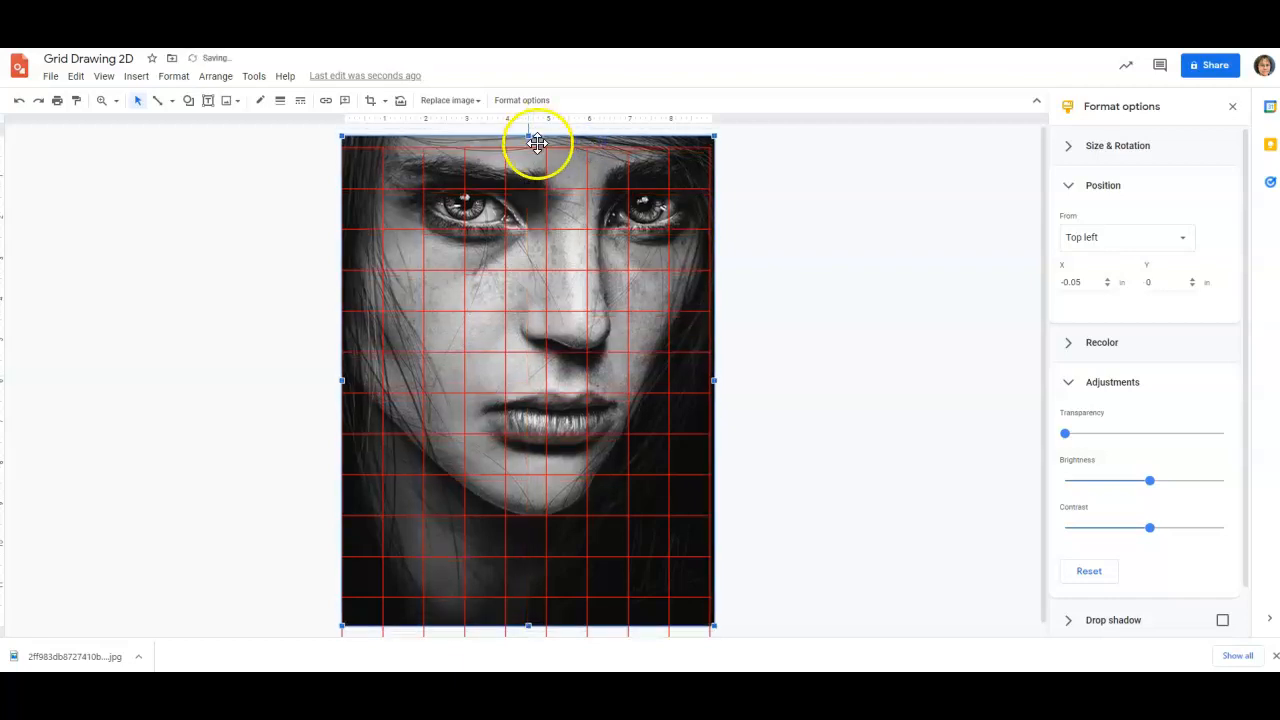
drag(536, 144, 548, 156)
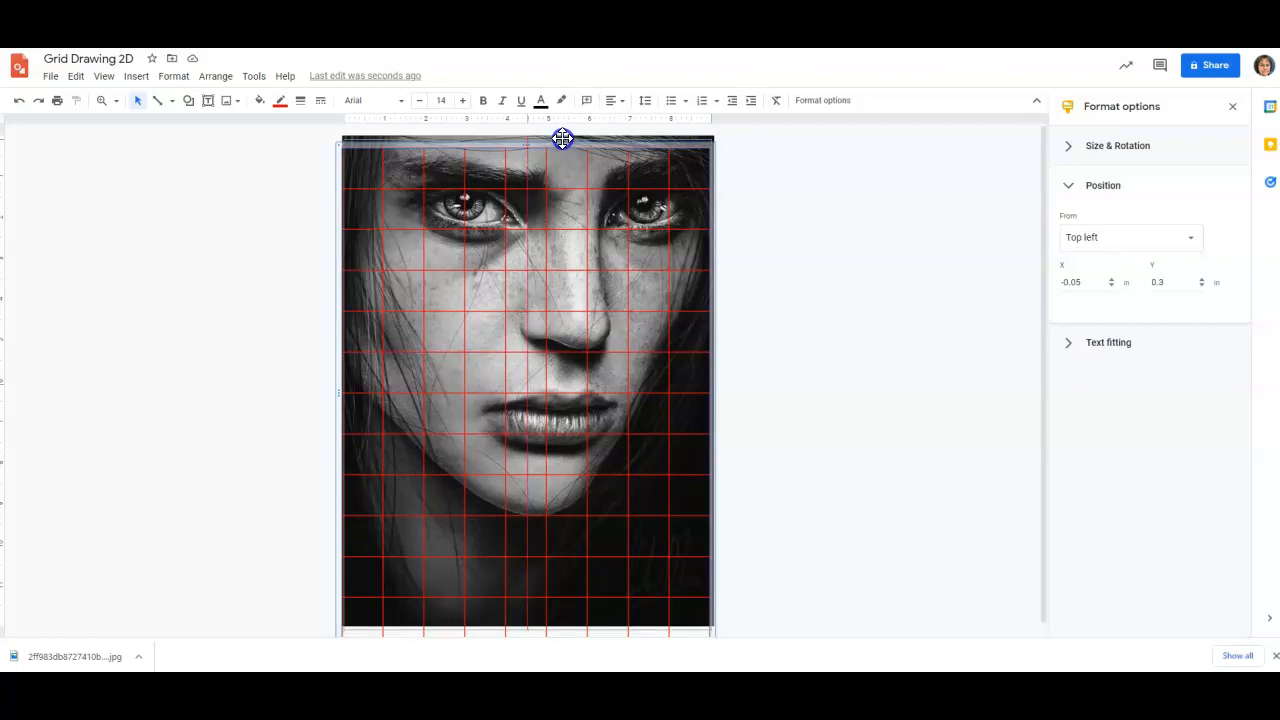
Step: Move the grid table to the page's top-left corner at position X 0, Y 0
drag(564, 140, 576, 134)
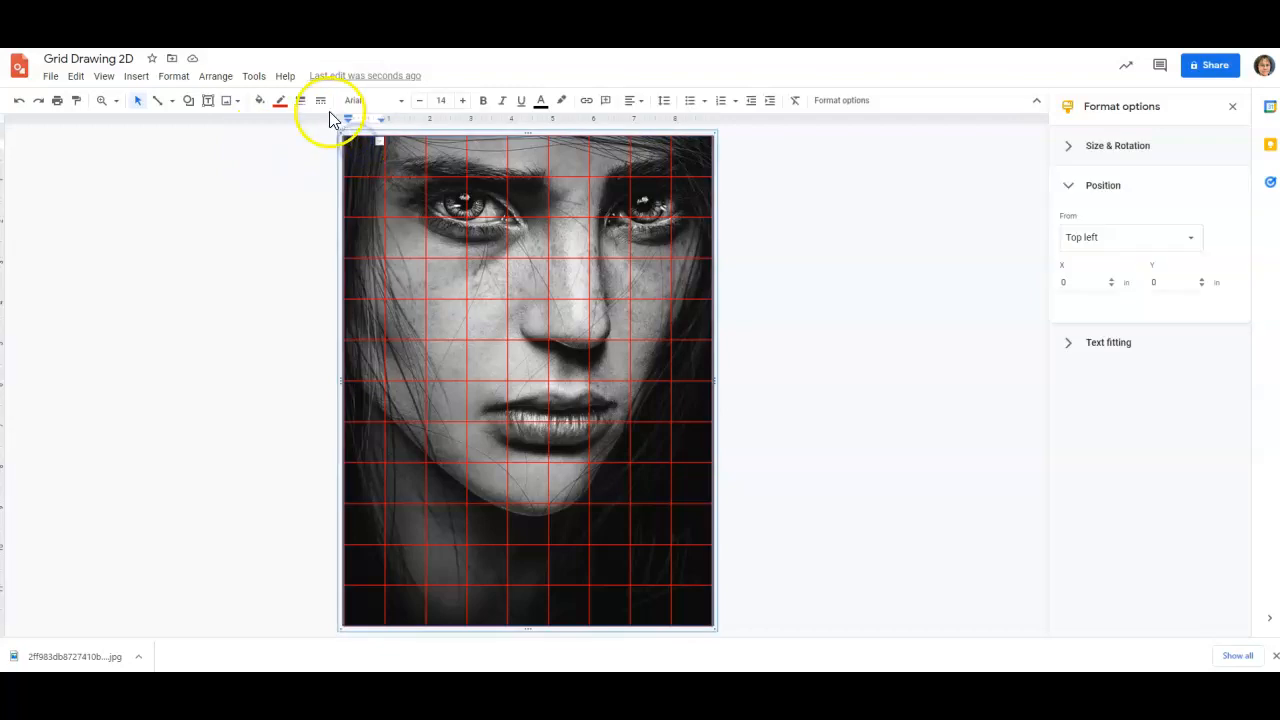
Step: Fill the top-left table cell with solid white
click(280, 100)
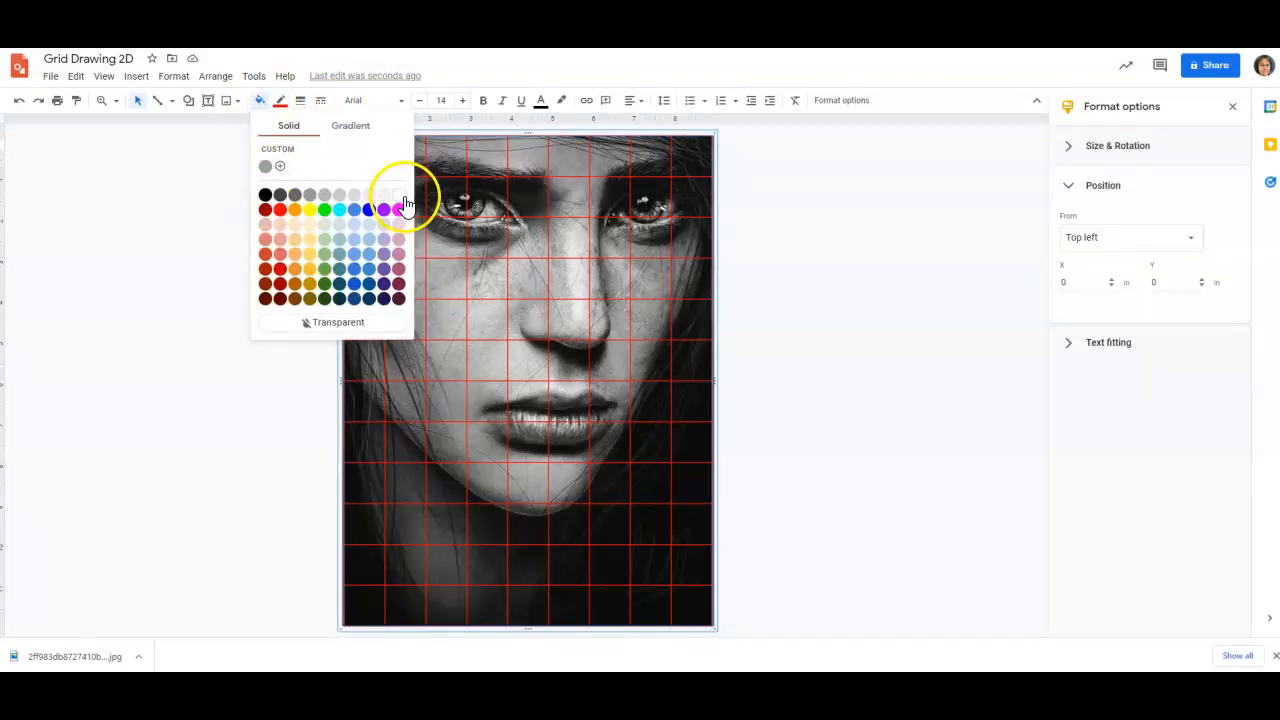
click(398, 196)
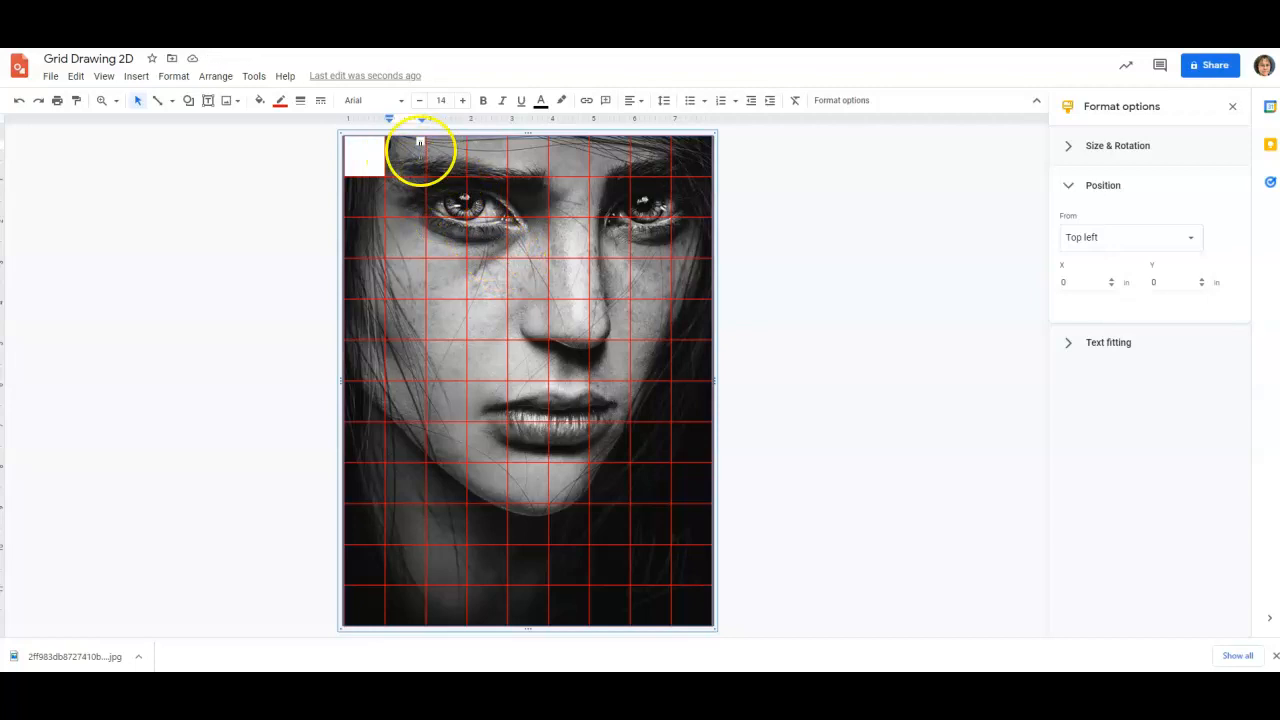
click(272, 100)
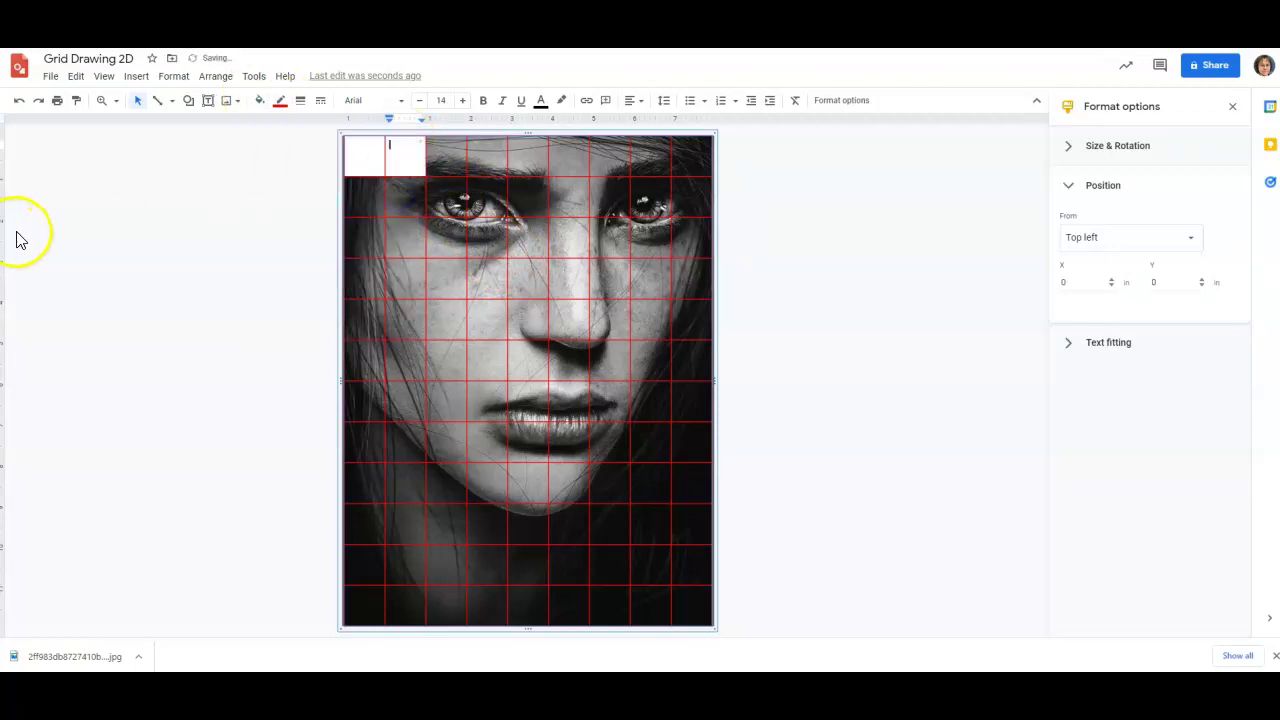
mouse_move(744, 356)
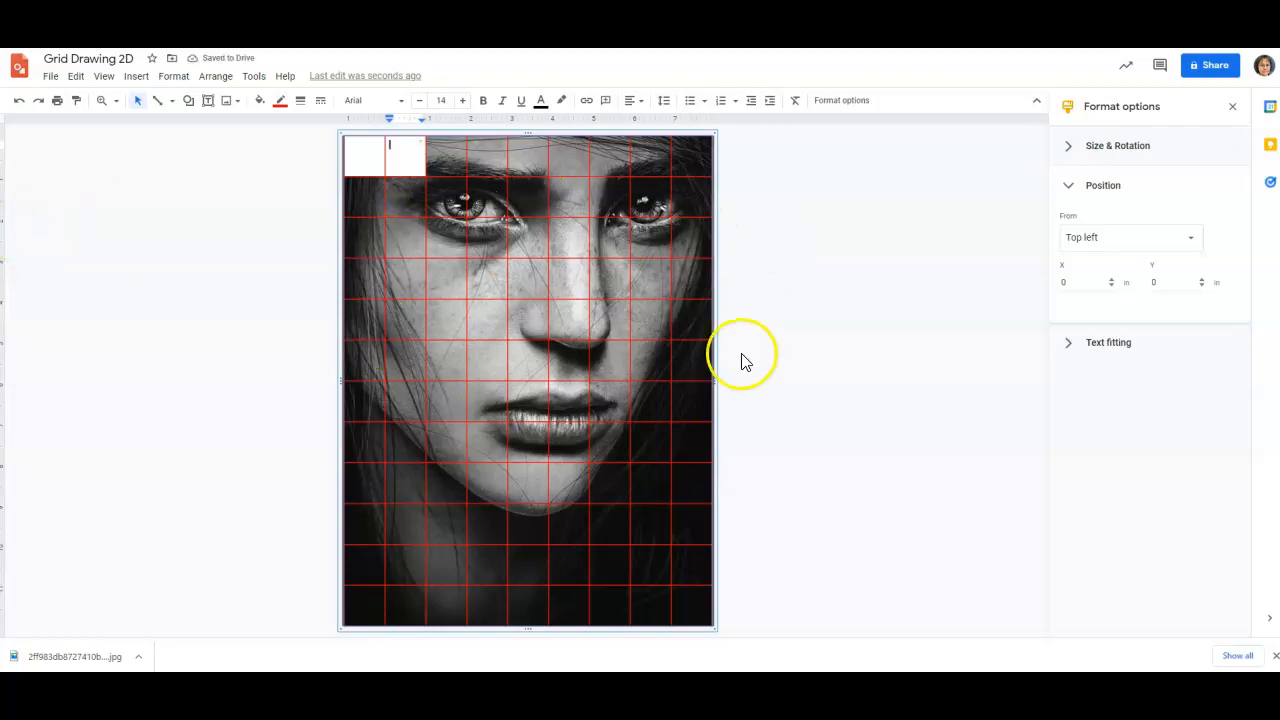
mouse_move(636, 616)
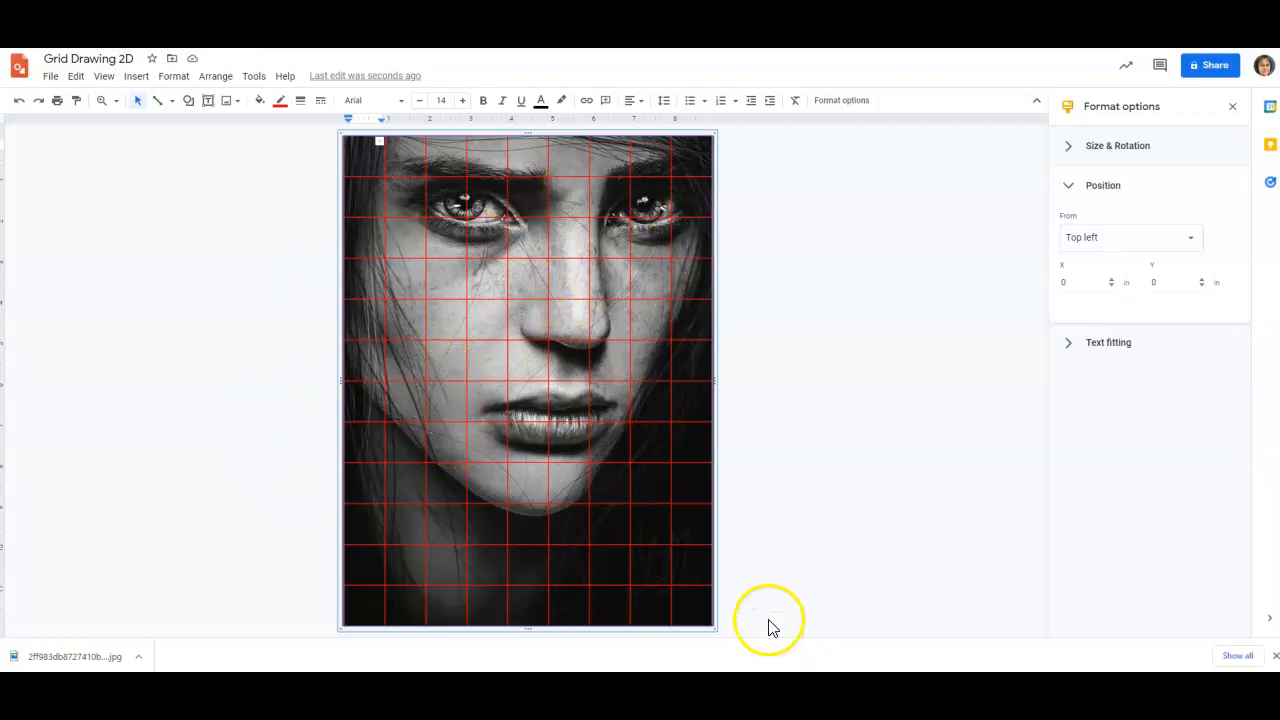
mouse_move(988, 432)
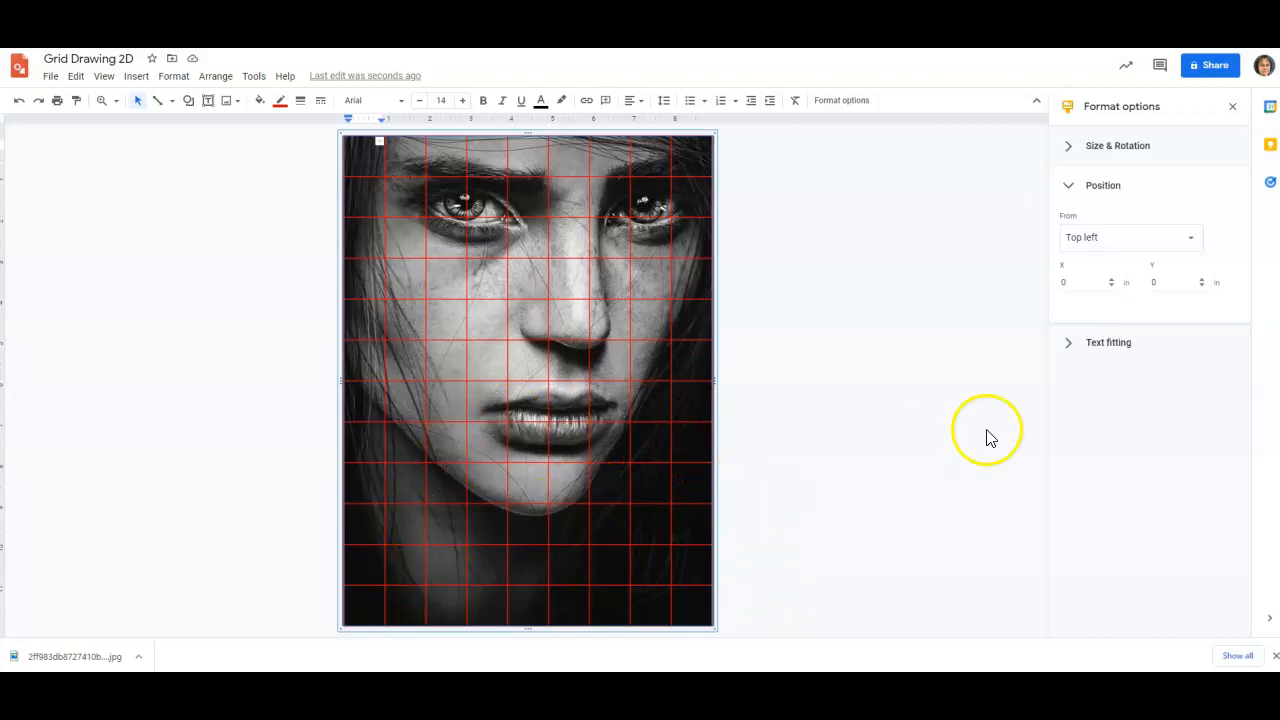
mouse_move(960, 468)
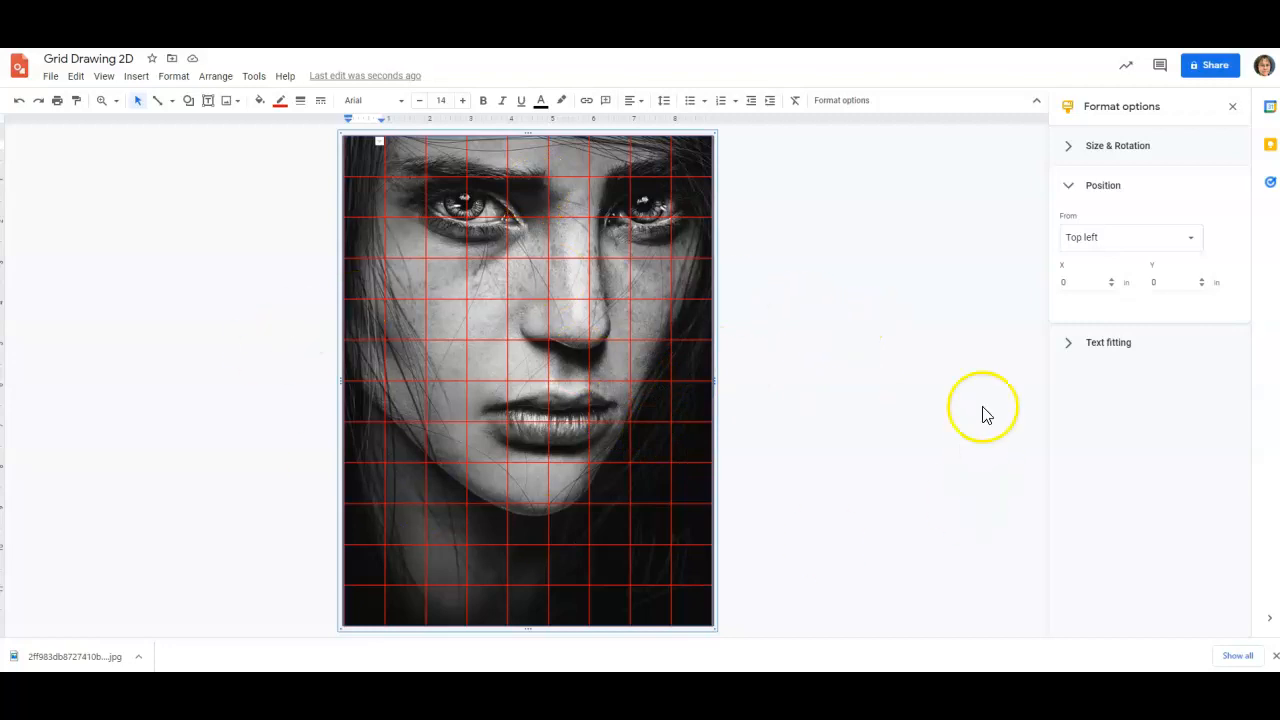
mouse_move(1004, 340)
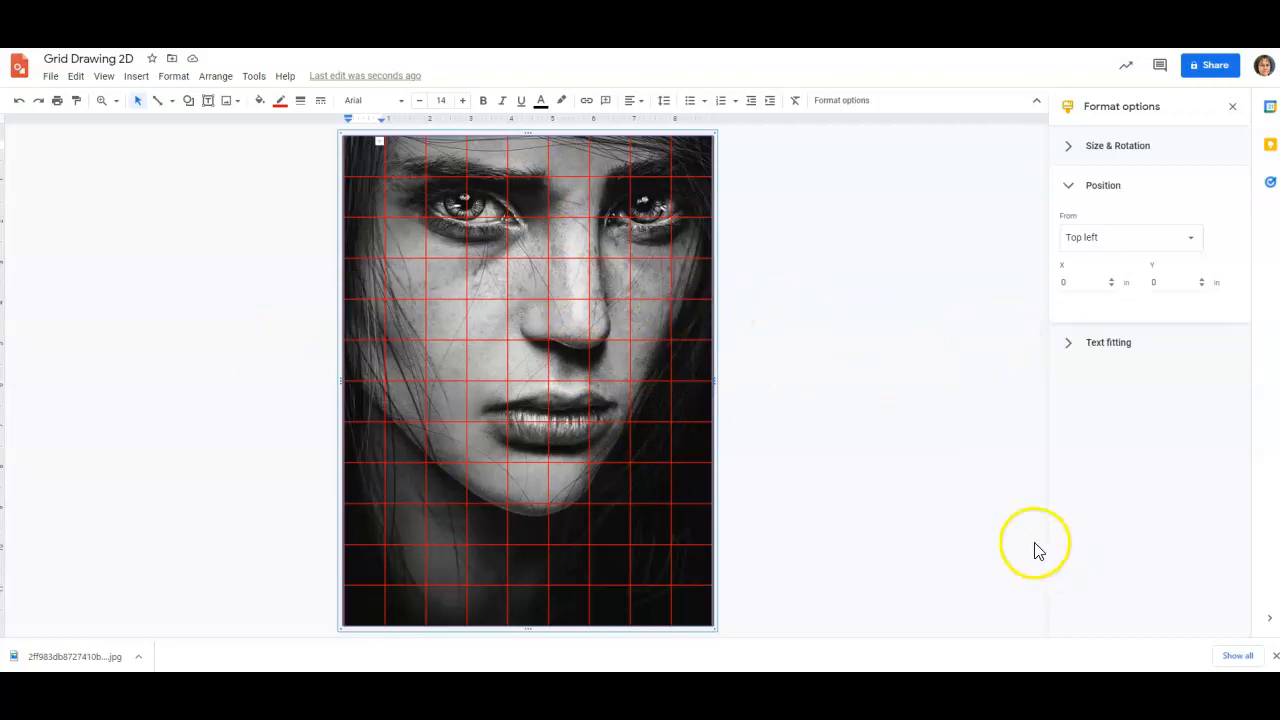
mouse_move(876, 294)
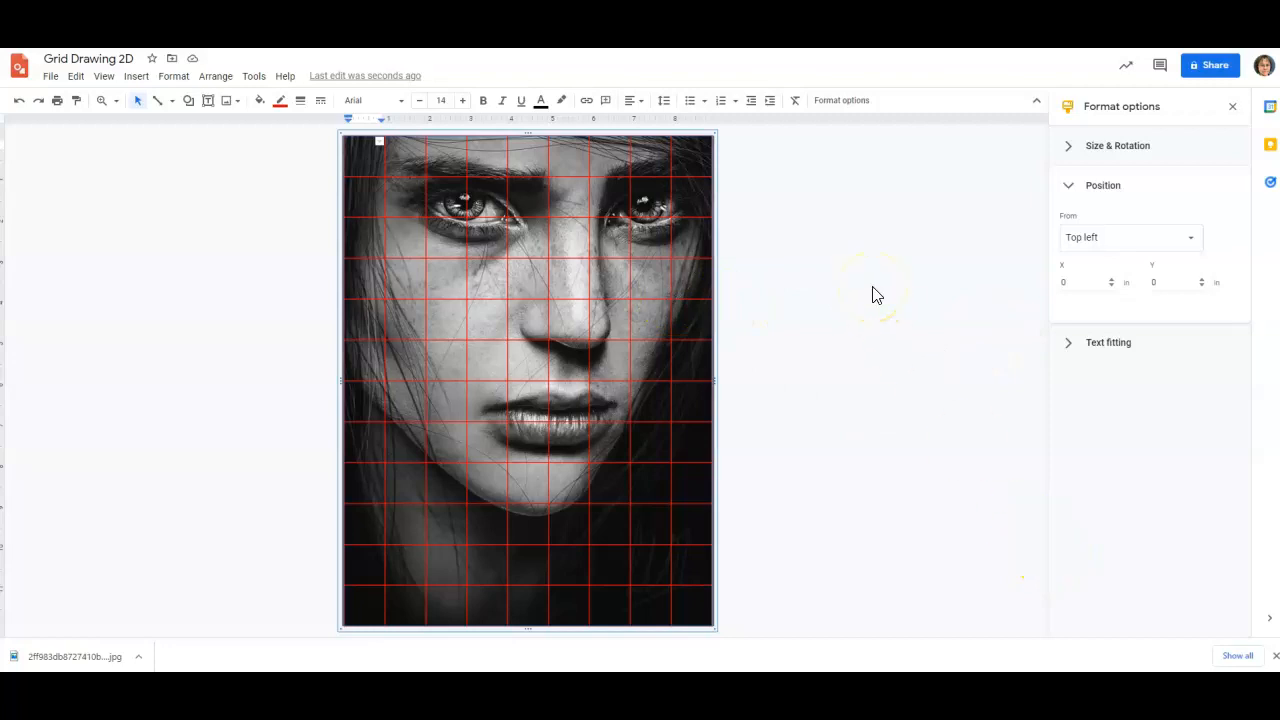